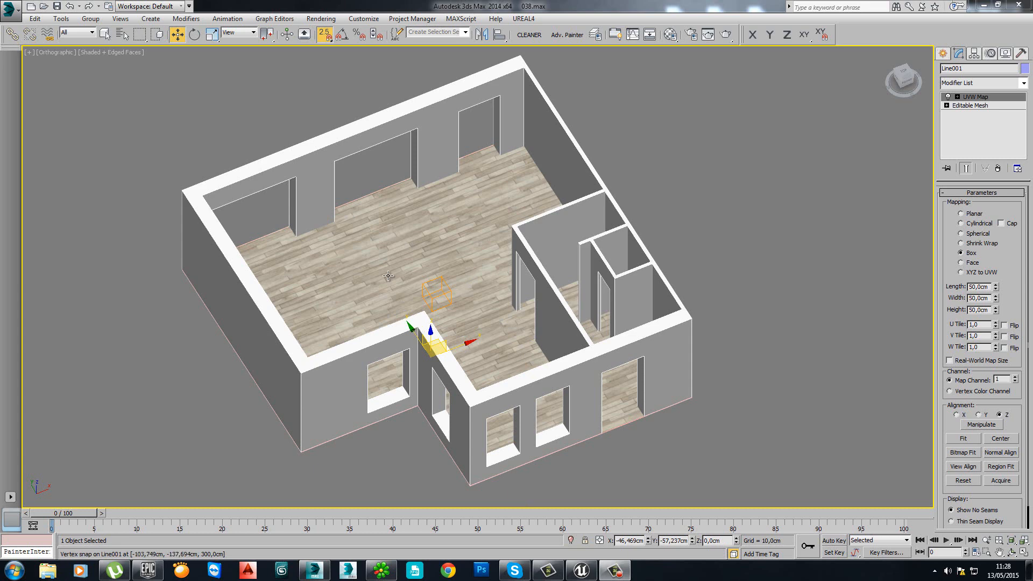
mouse_move(388, 277)
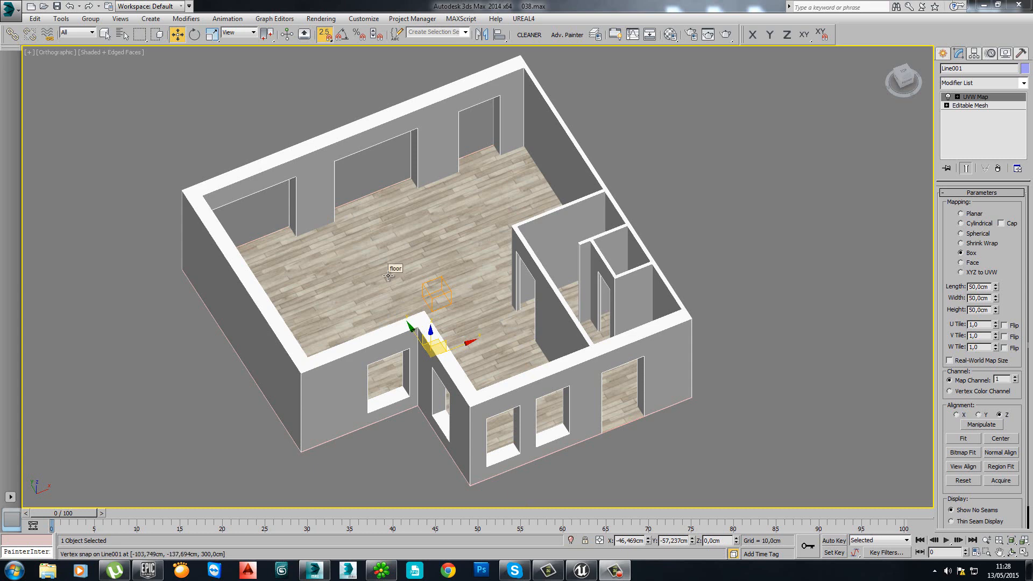
mouse_move(388, 212)
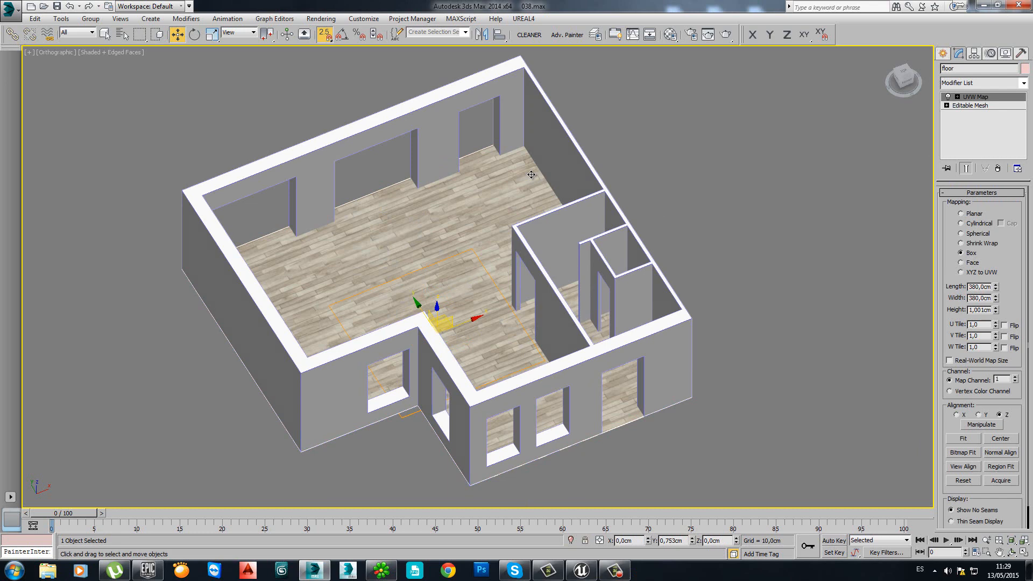
mouse_move(530, 172)
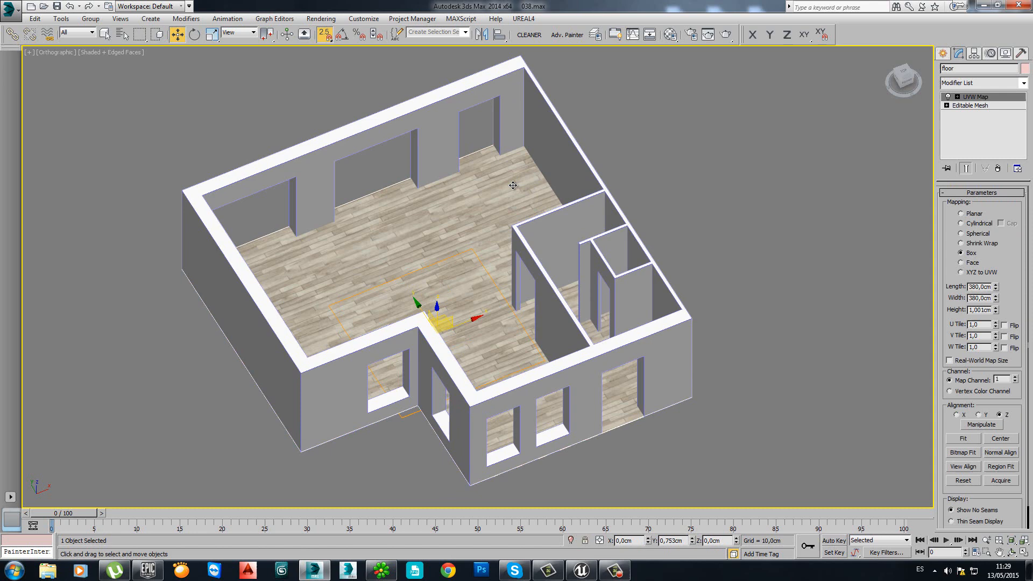
mouse_move(433, 213)
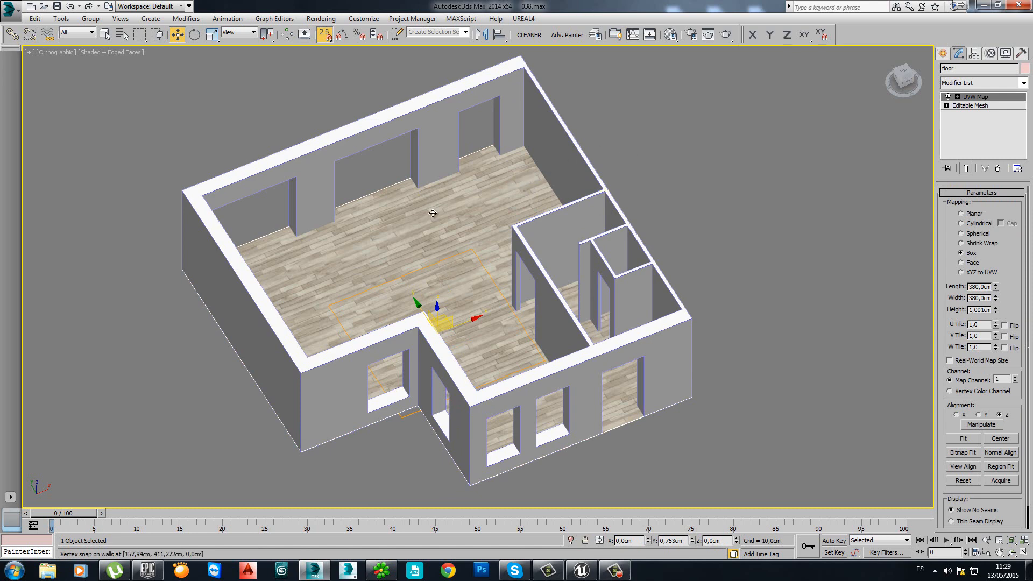
mouse_move(848, 169)
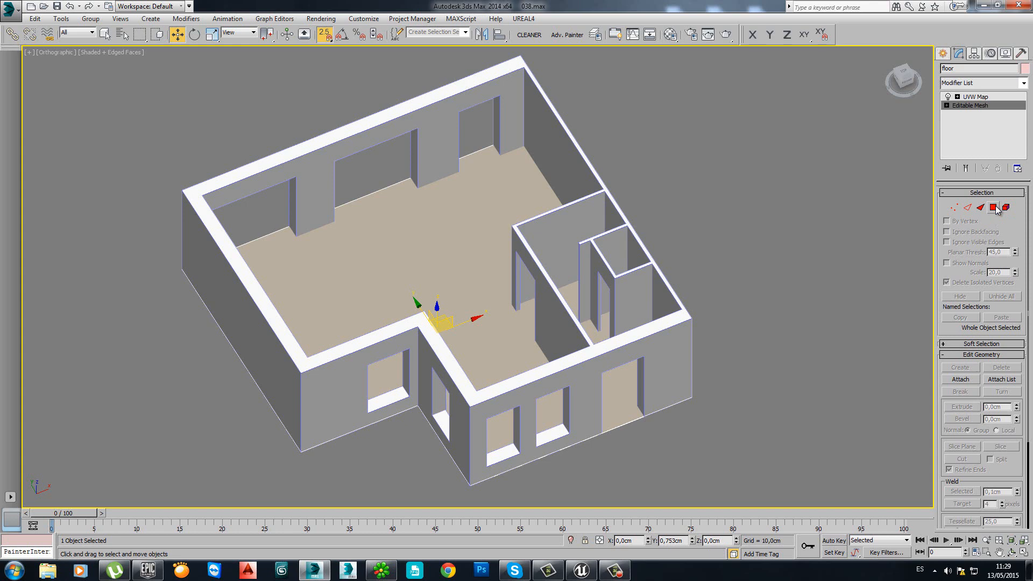
Clear all smoothing groups from the floor's faces in Editable Mesh face mode
left_click(994, 208)
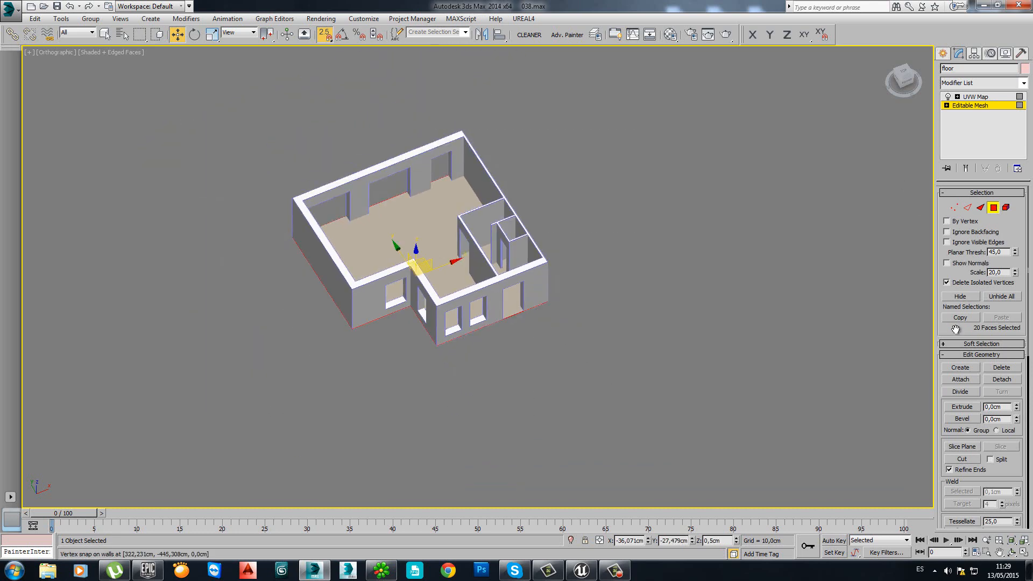
scroll("down", 3)
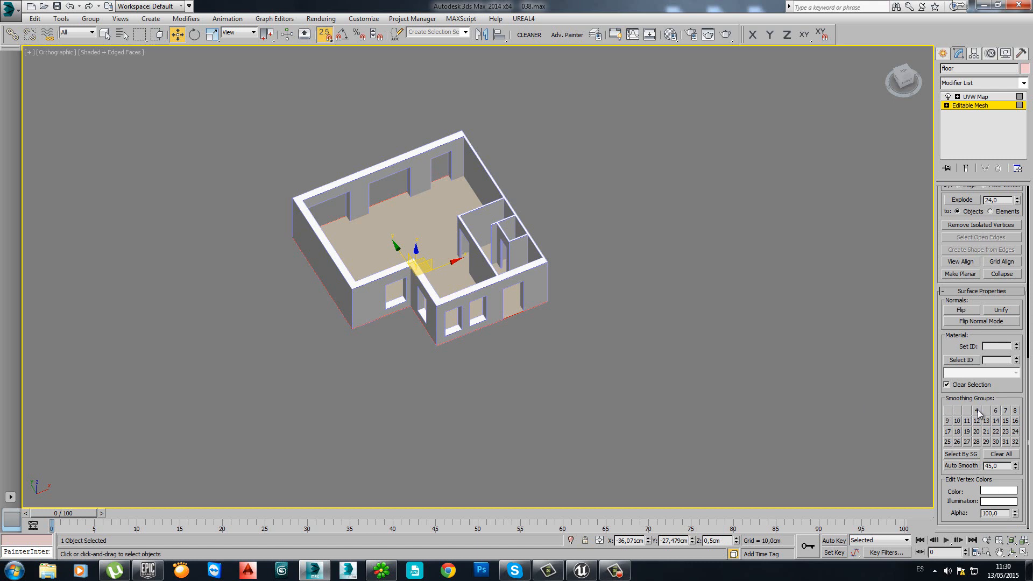
mouse_move(981, 413)
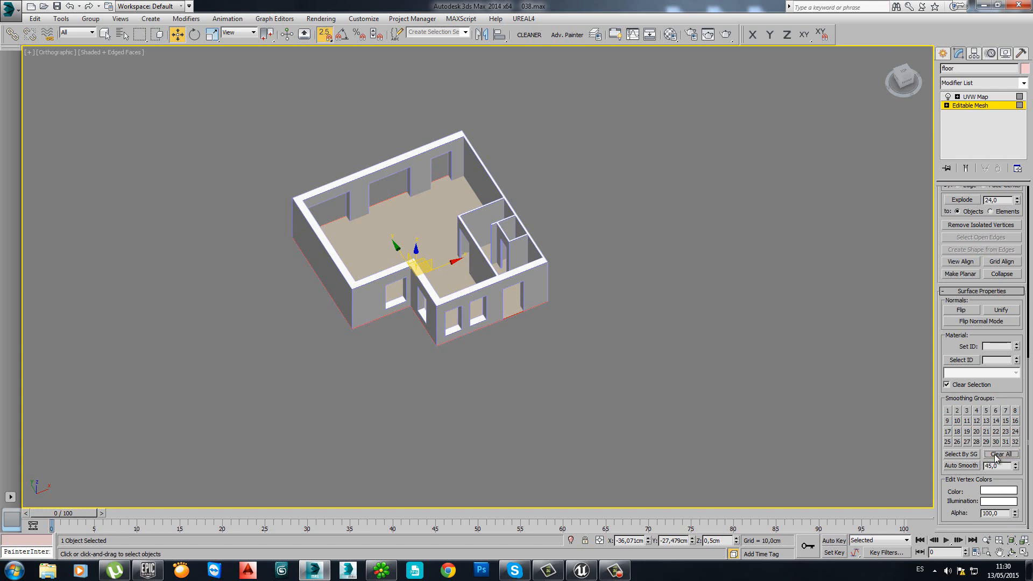
left_click(970, 106)
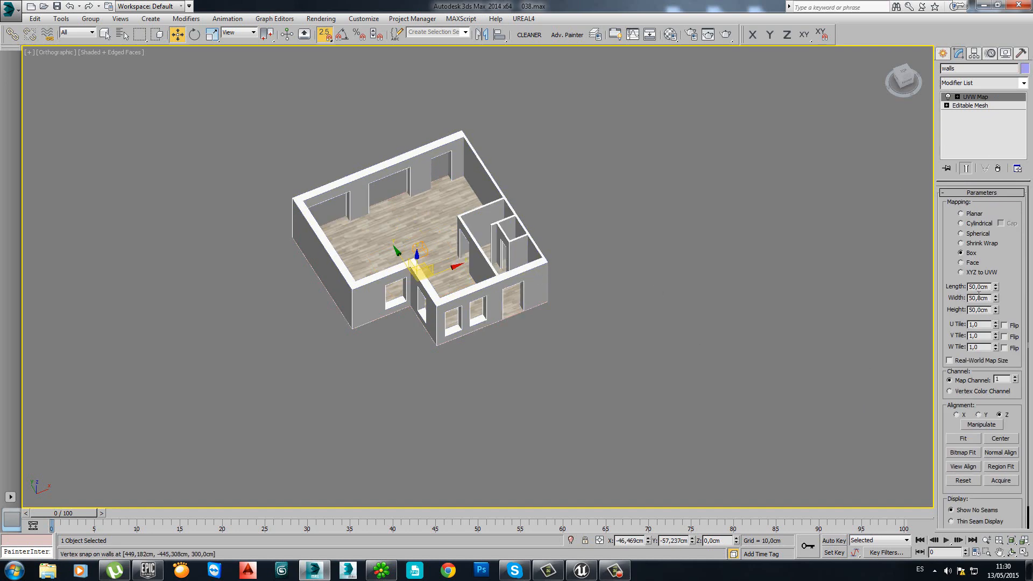
Clear all smoothing groups from the walls' faces in Editable Mesh face mode
left_click(970, 106)
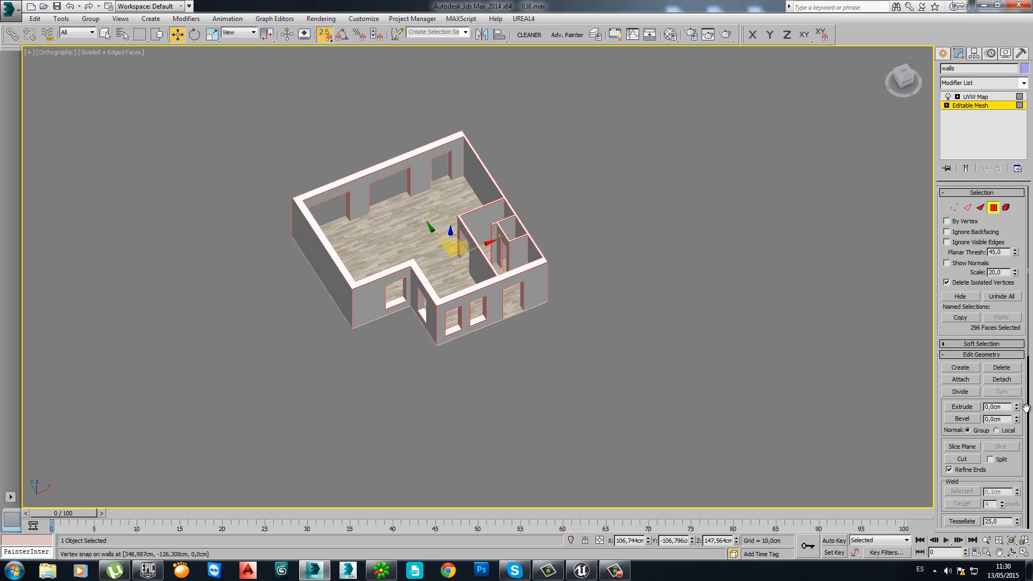
scroll("down", 3)
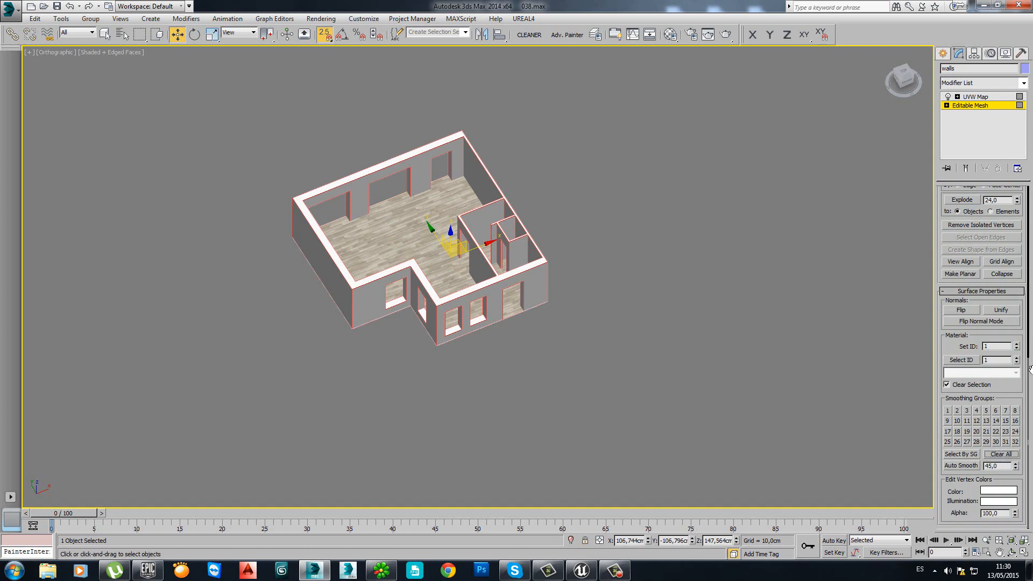
left_click(975, 96)
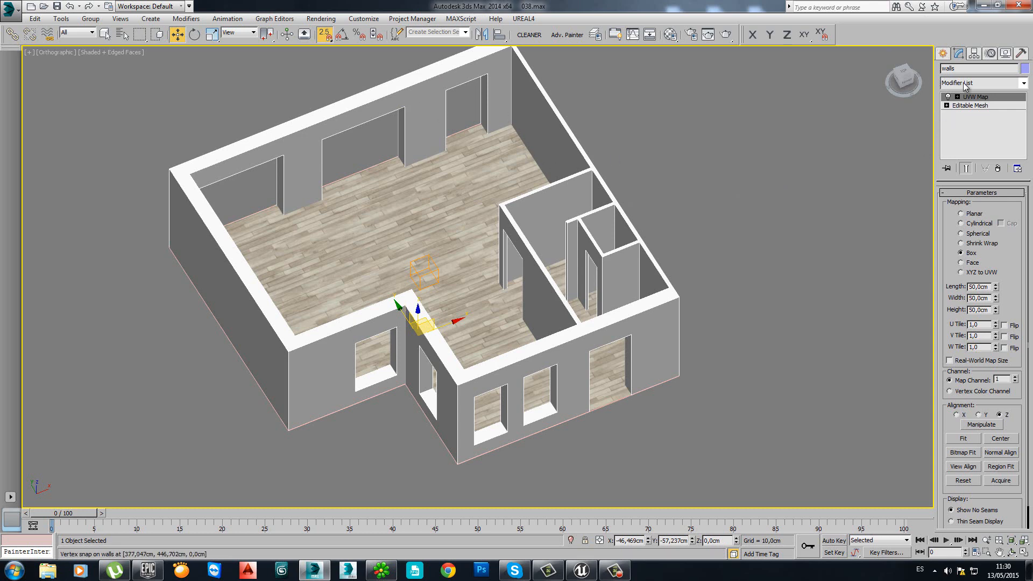
Add an Unwrap UVW modifier to the walls and bring up its Edit UVWs window
left_click(1020, 83)
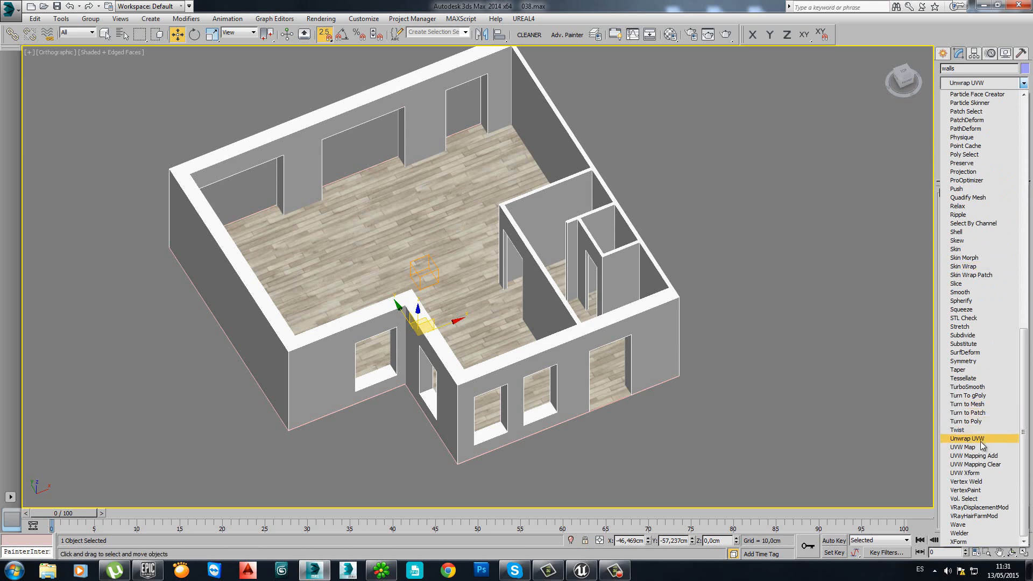
mouse_move(981, 443)
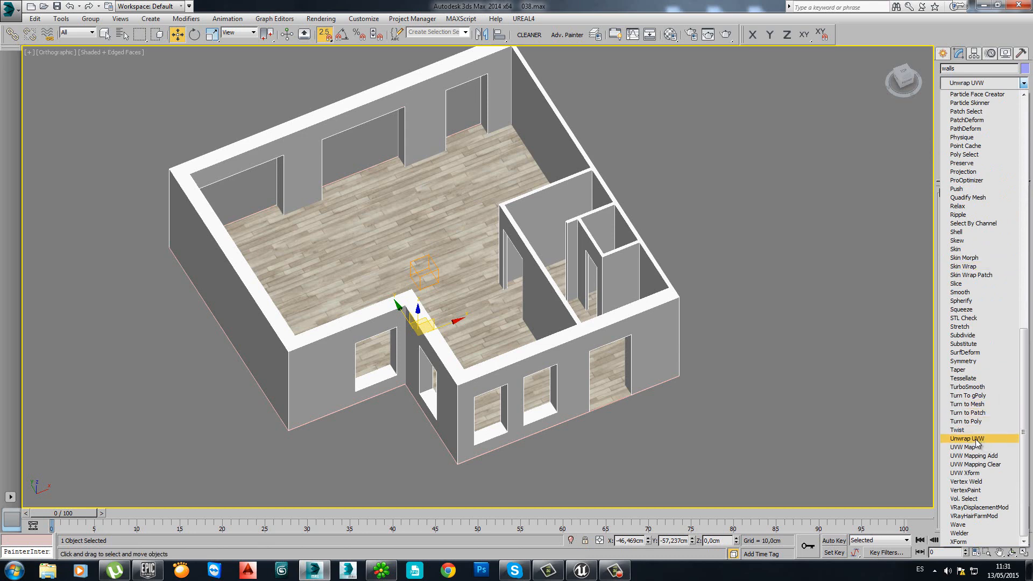
left_click(966, 439)
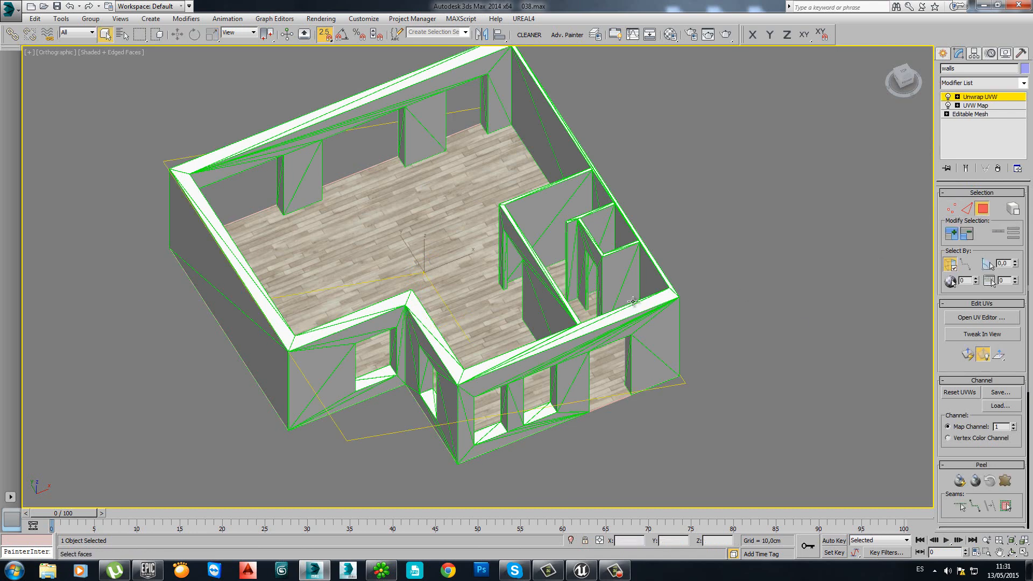
scroll("down", 3)
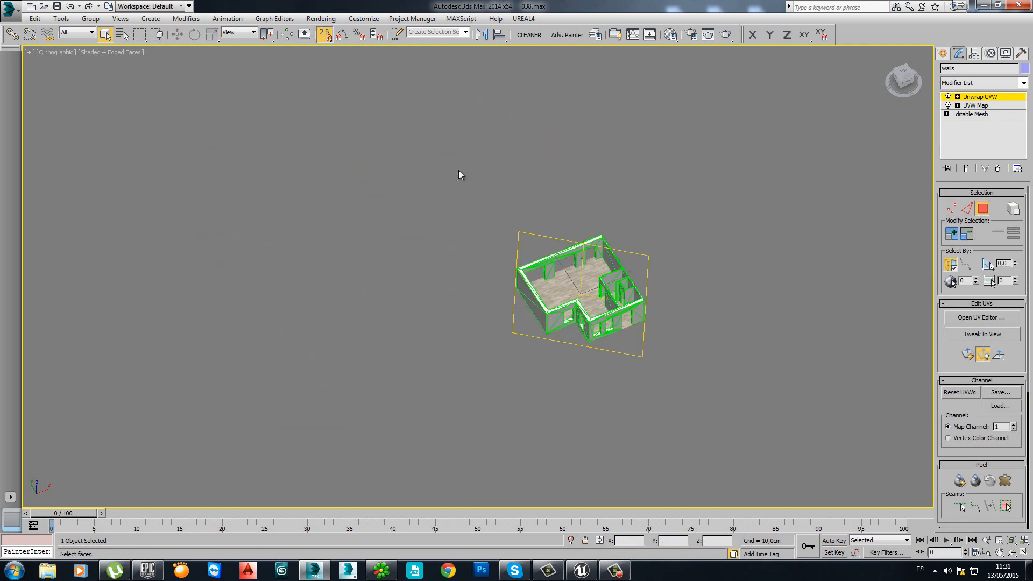
mouse_move(956, 323)
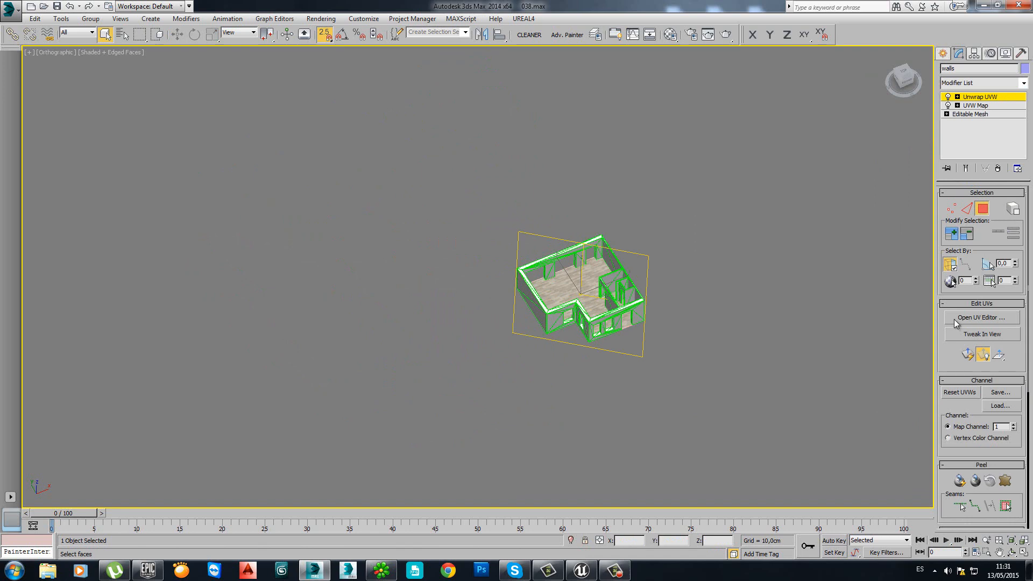
mouse_move(957, 322)
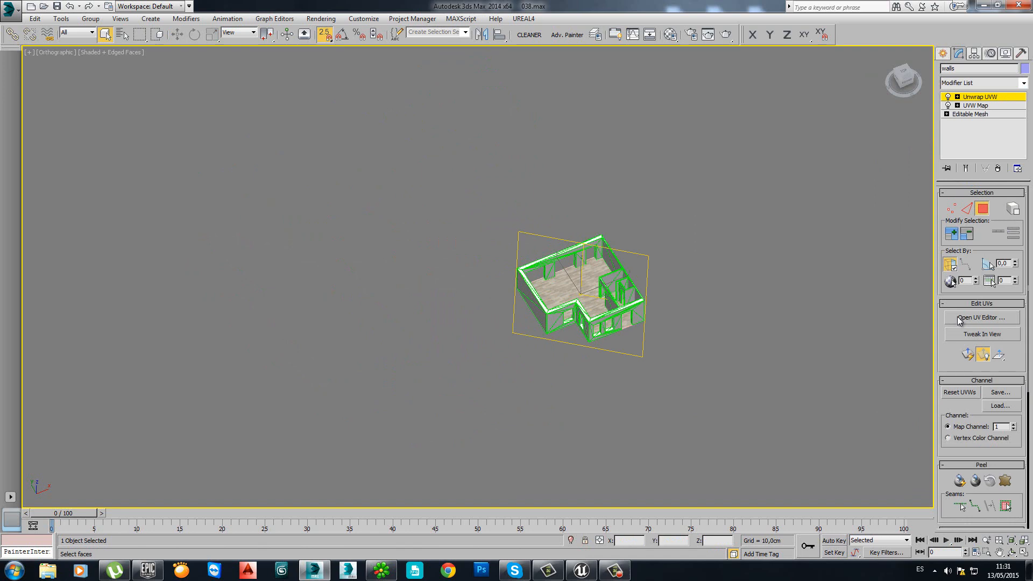
left_click(981, 317)
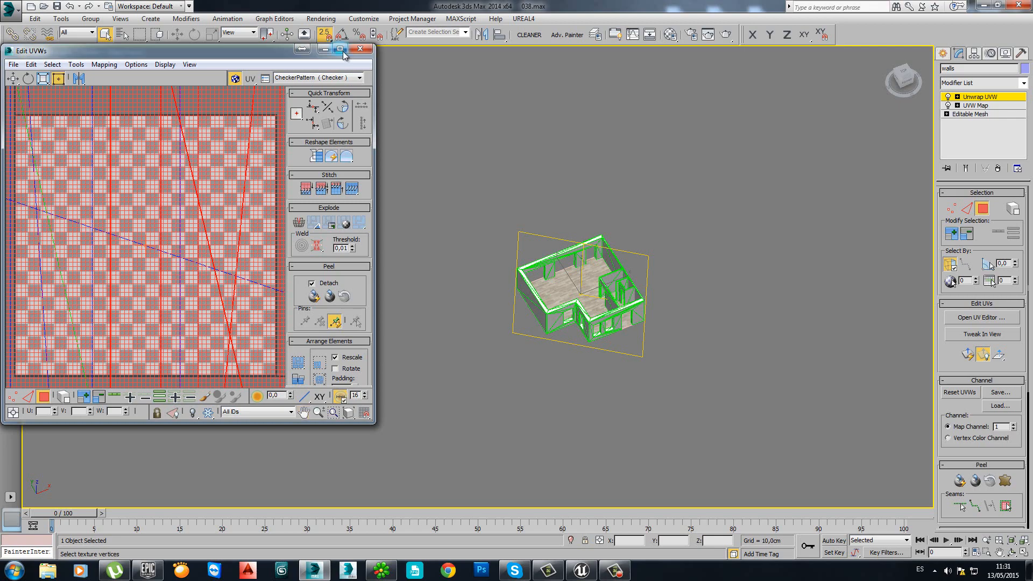
Apply Flatten Mapping so the walls' UVs become separate non-overlapping islands in the 0–1 square
left_click(343, 50)
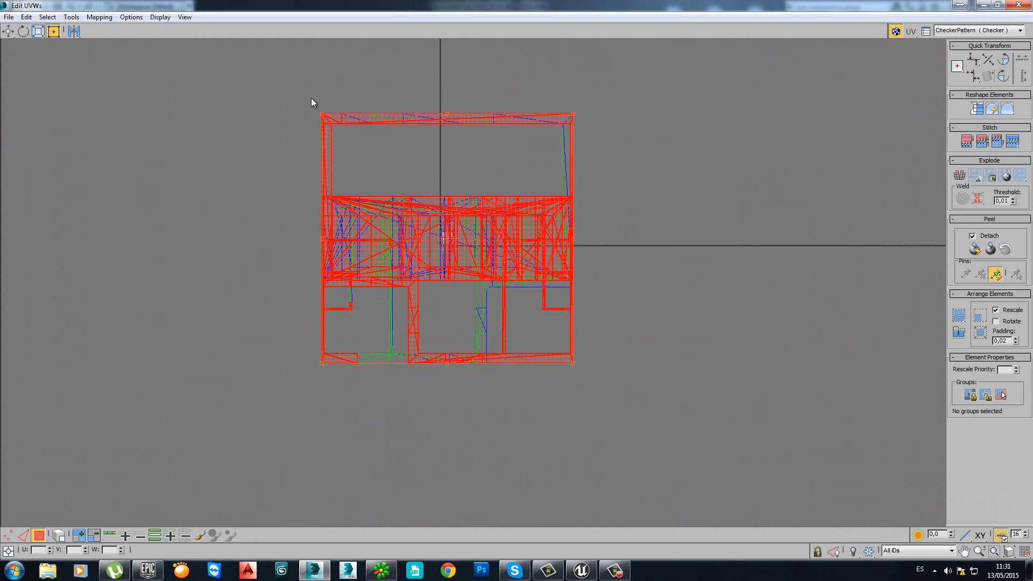
mouse_move(279, 140)
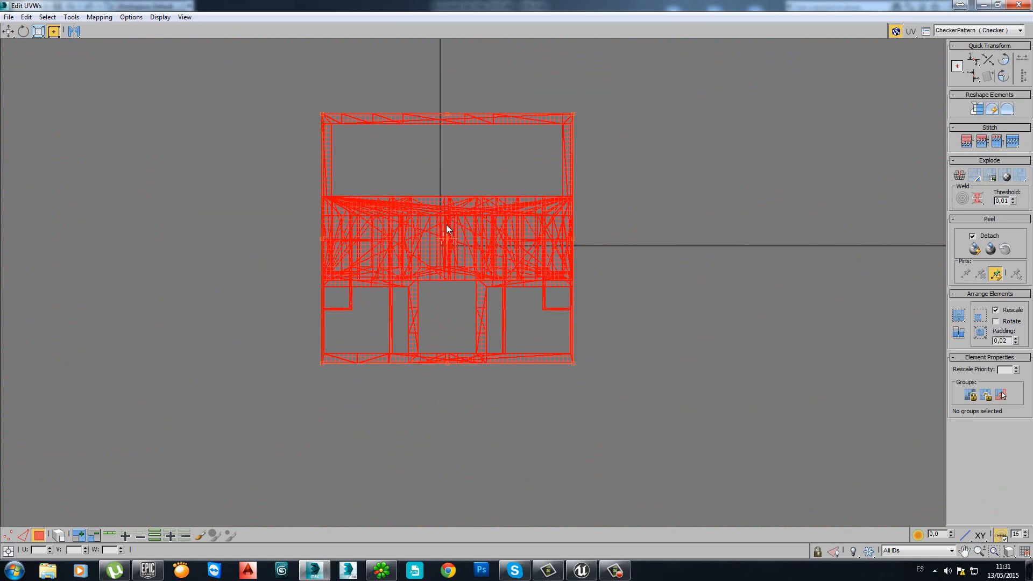
mouse_move(273, 190)
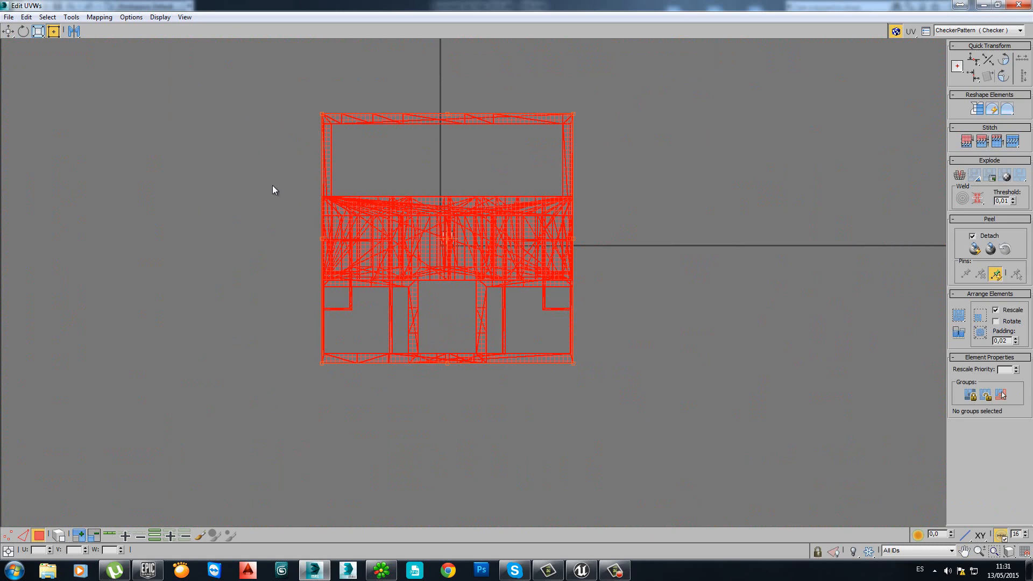
mouse_move(99, 16)
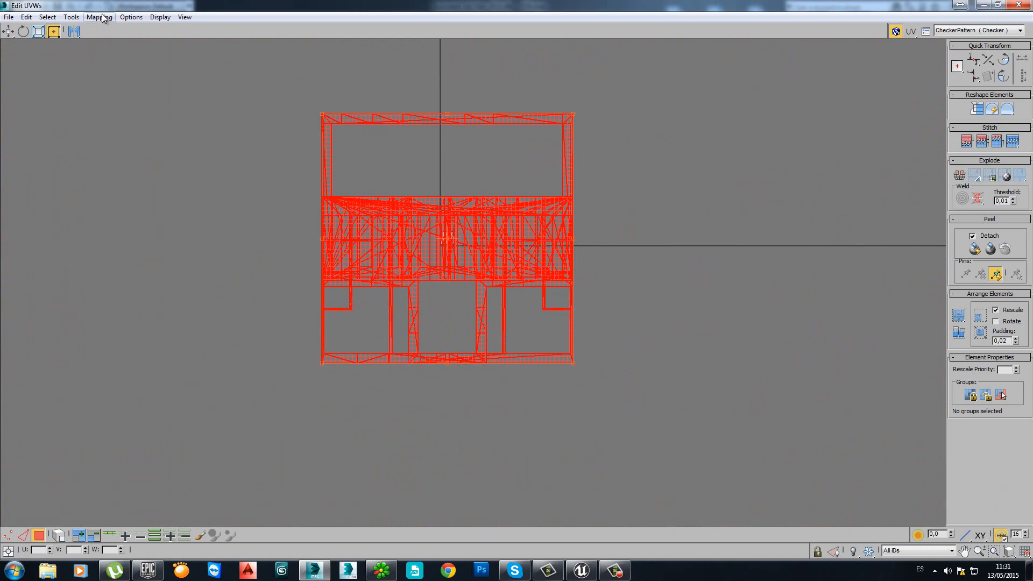
left_click(99, 16)
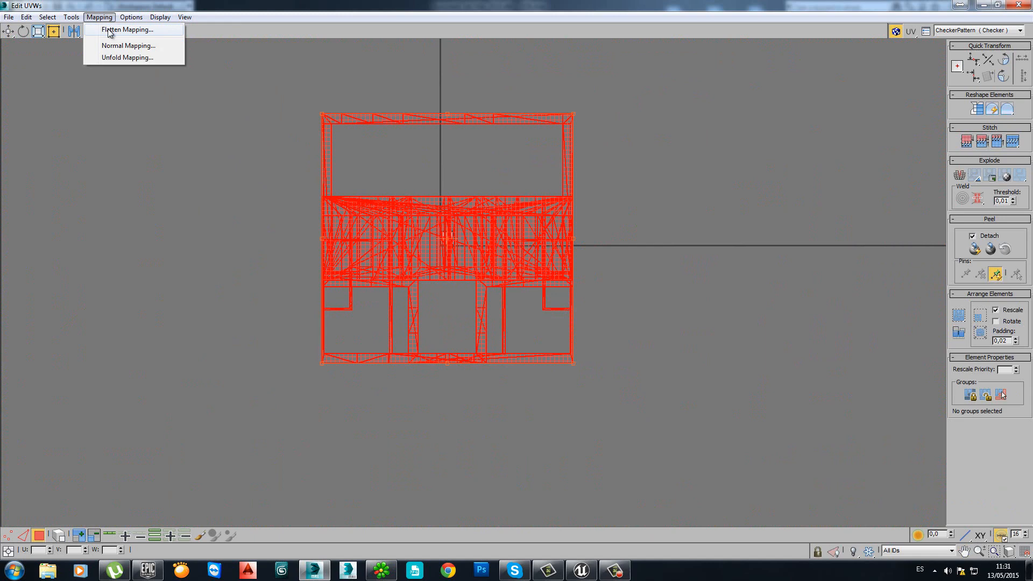
left_click(125, 30)
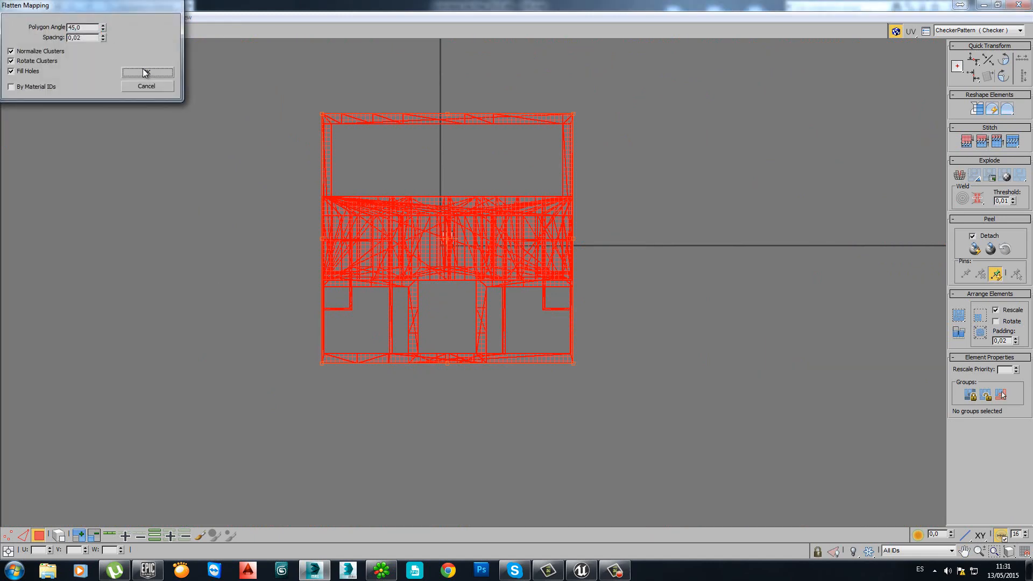
mouse_move(526, 190)
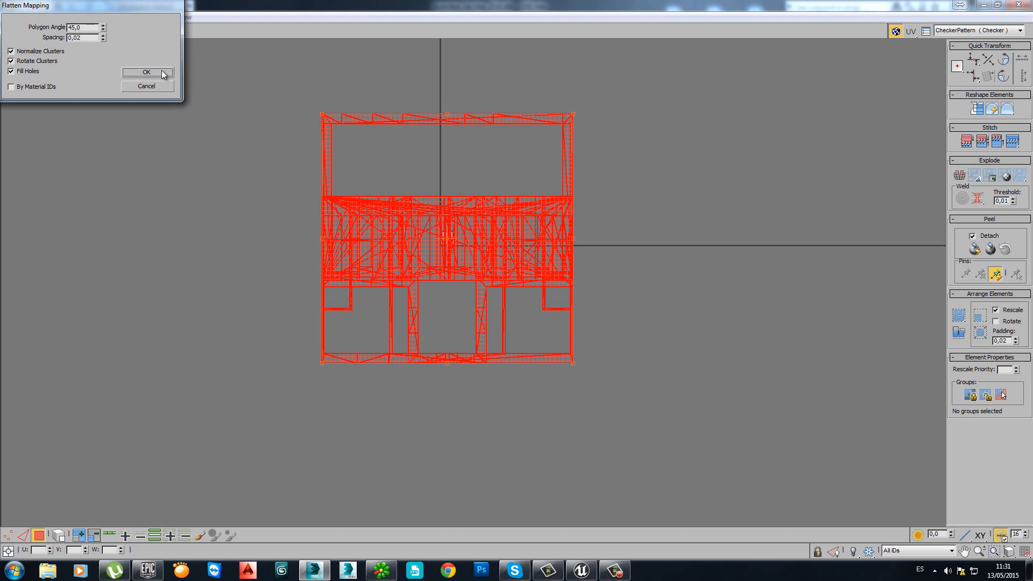
left_click(146, 73)
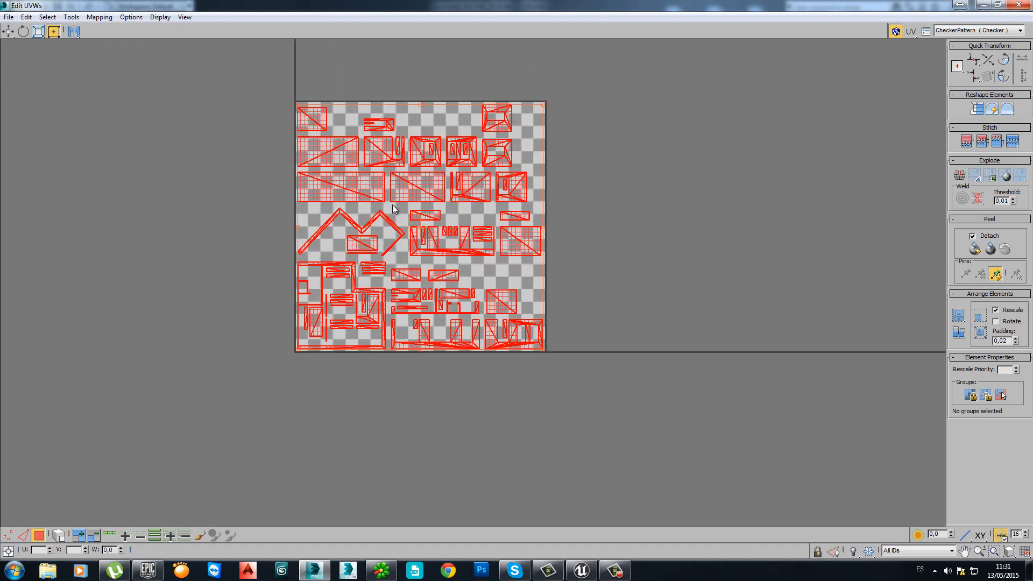
mouse_move(481, 119)
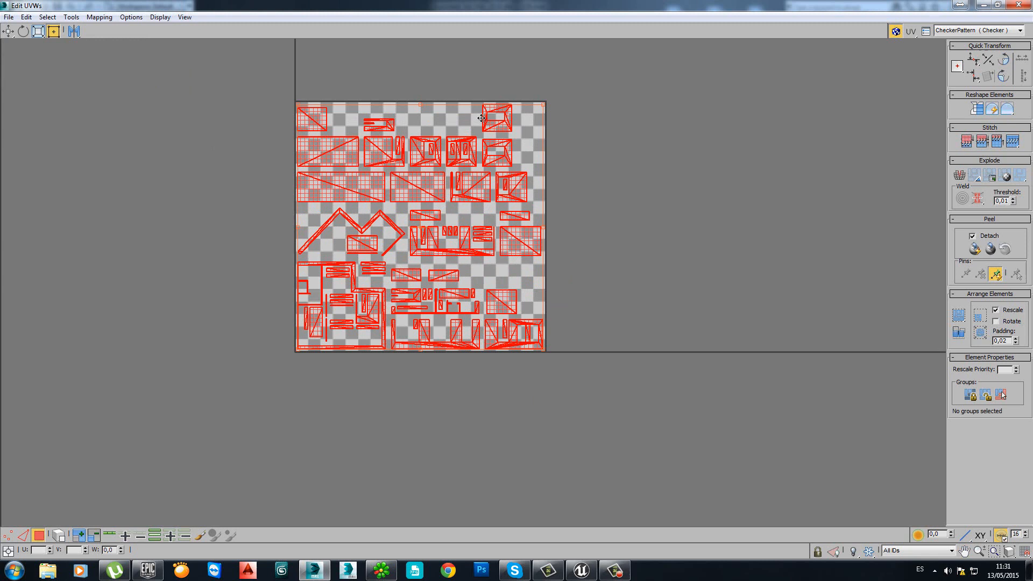
mouse_move(481, 124)
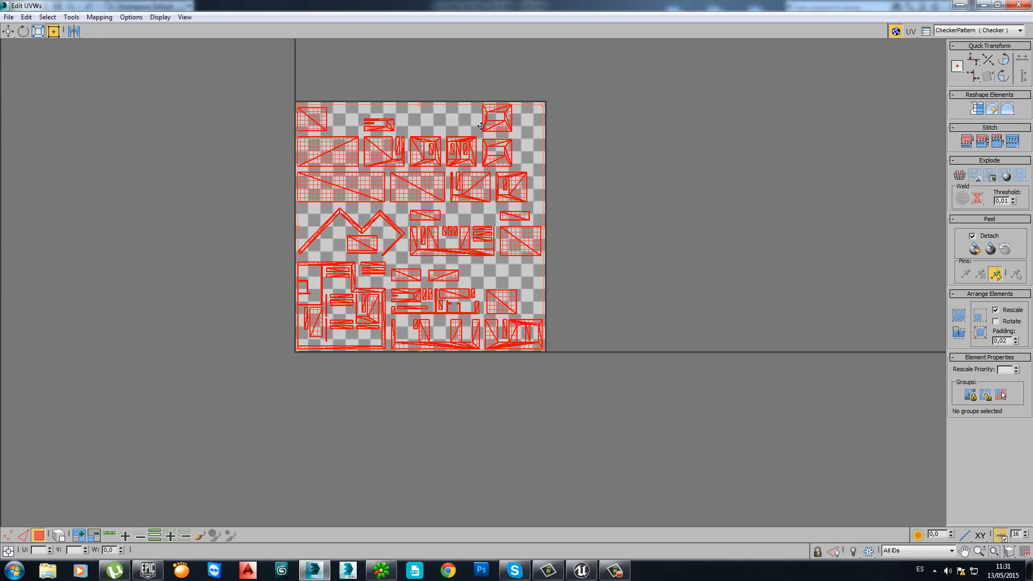
mouse_move(484, 108)
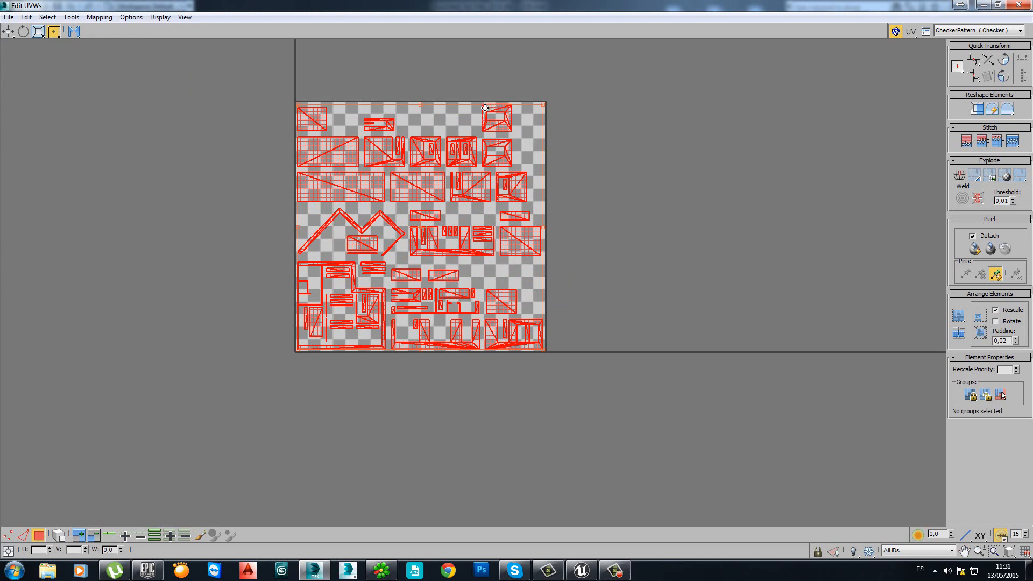
mouse_move(502, 133)
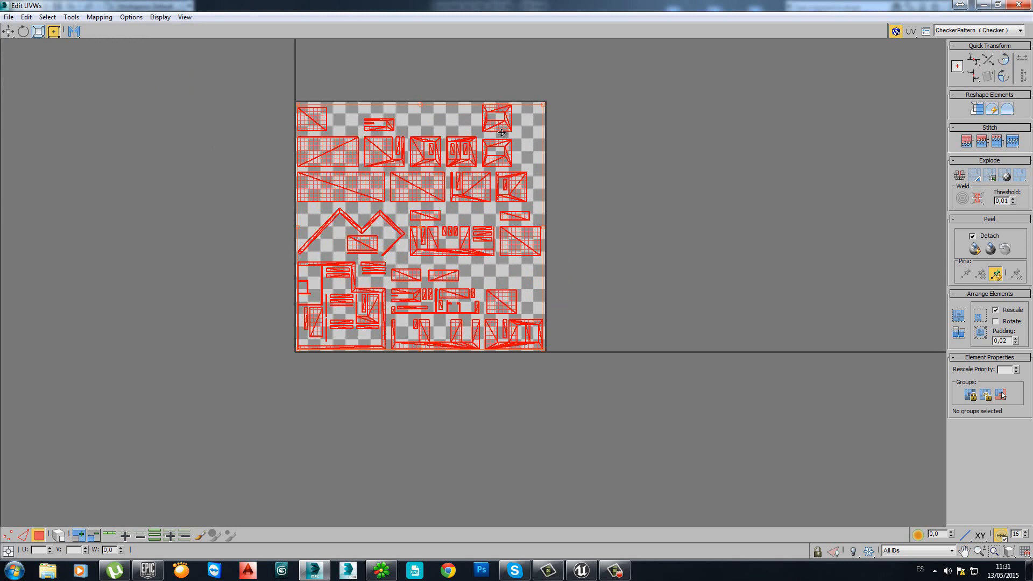
mouse_move(480, 127)
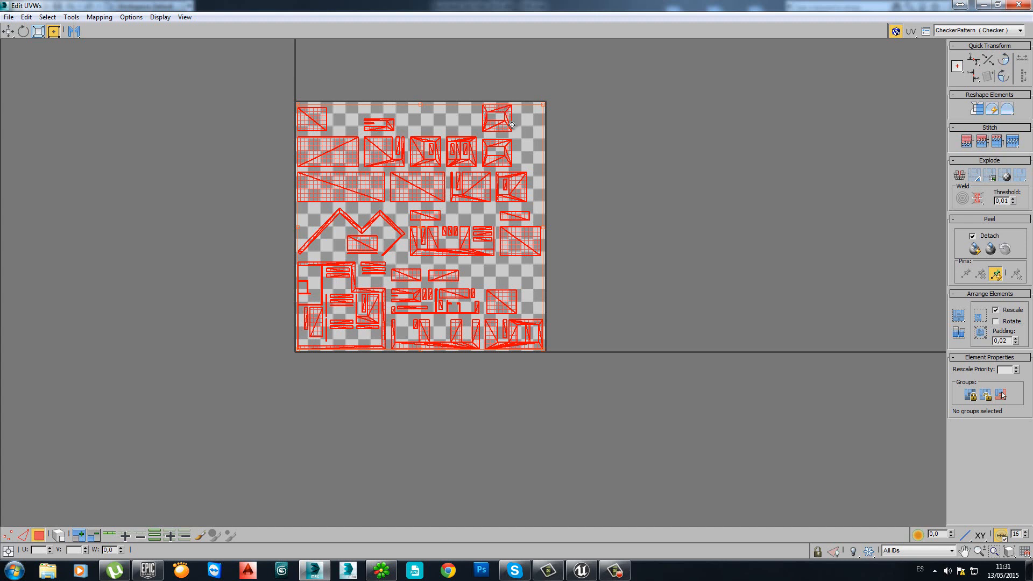
mouse_move(493, 259)
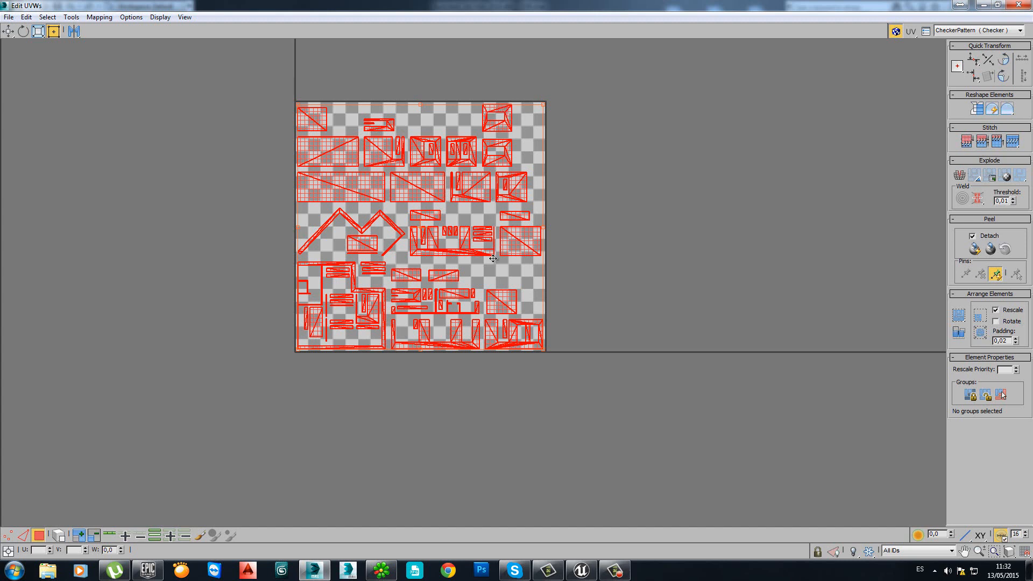
mouse_move(122, 94)
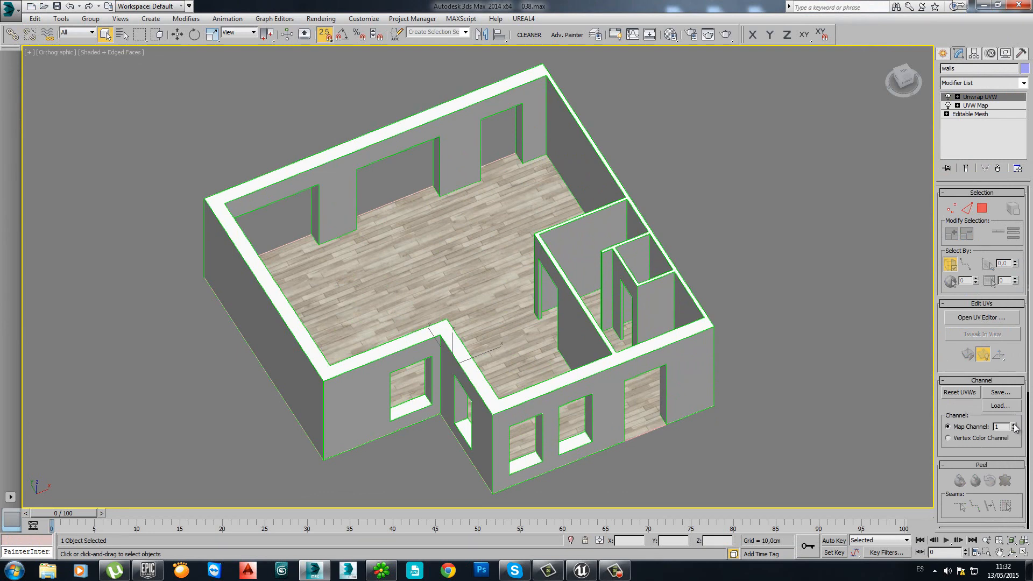
Set the walls' Unwrap UVW to map channel 2 and move the existing UVs into it
left_click(1015, 424)
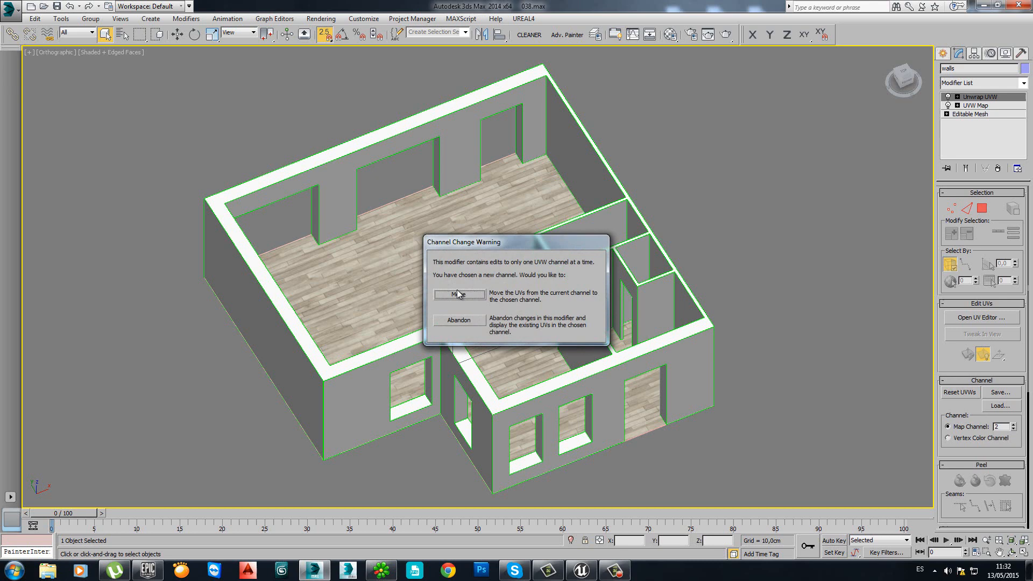
left_click(458, 294)
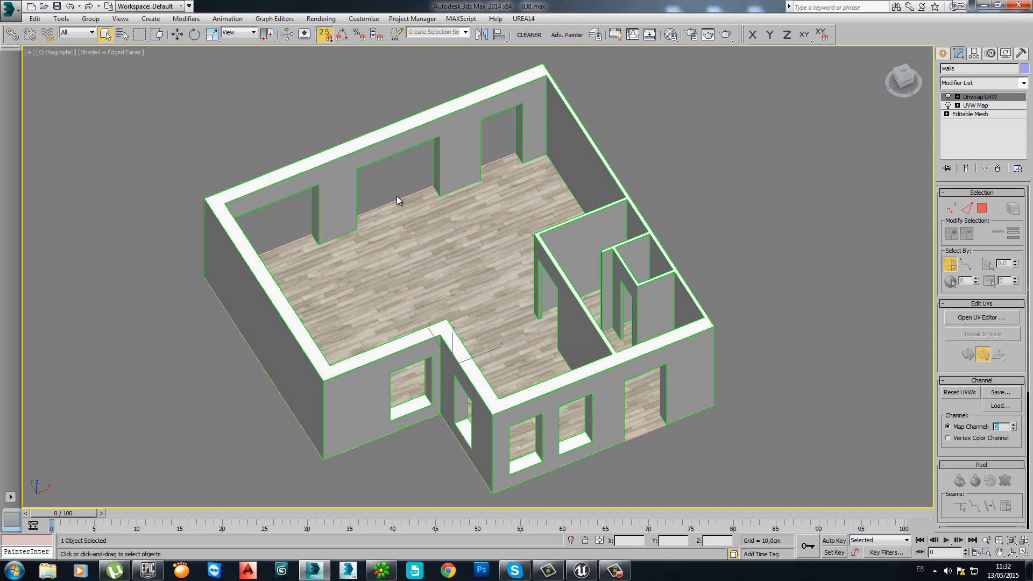
mouse_move(395, 201)
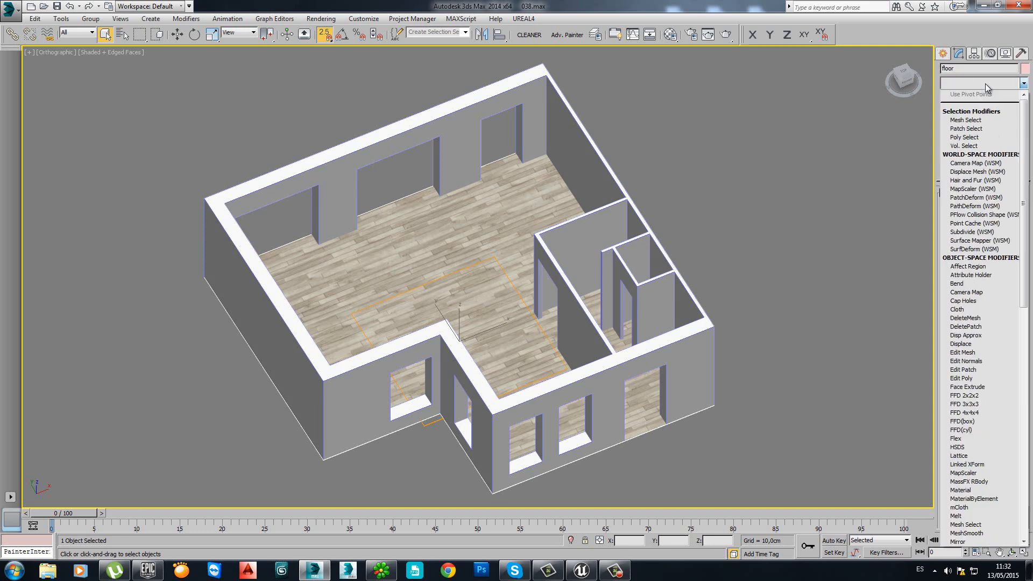
Add Unwrap UVW to the floor and flatten its UVs into separate islands with Flatten Mapping
left_click(967, 439)
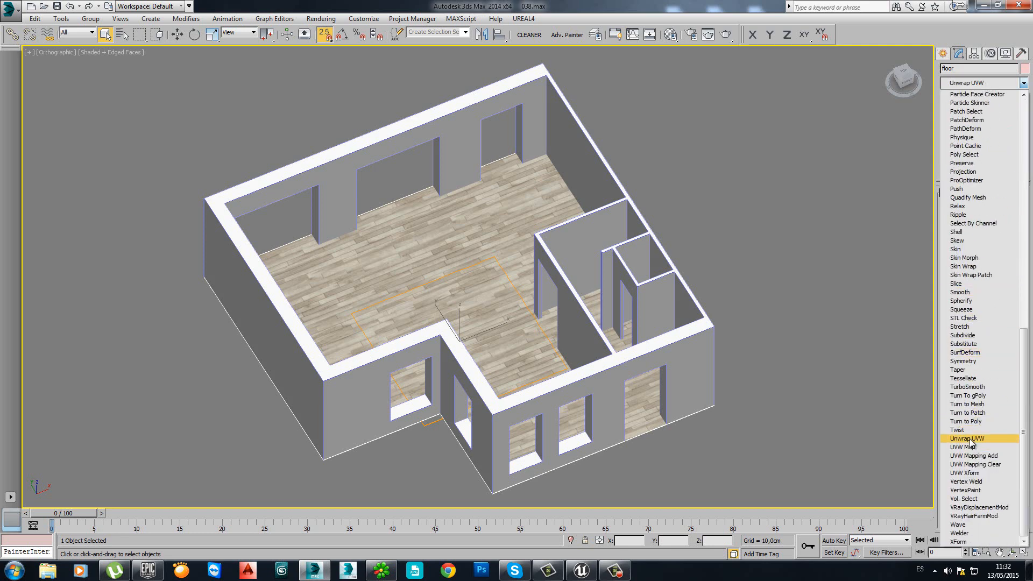
left_click(968, 438)
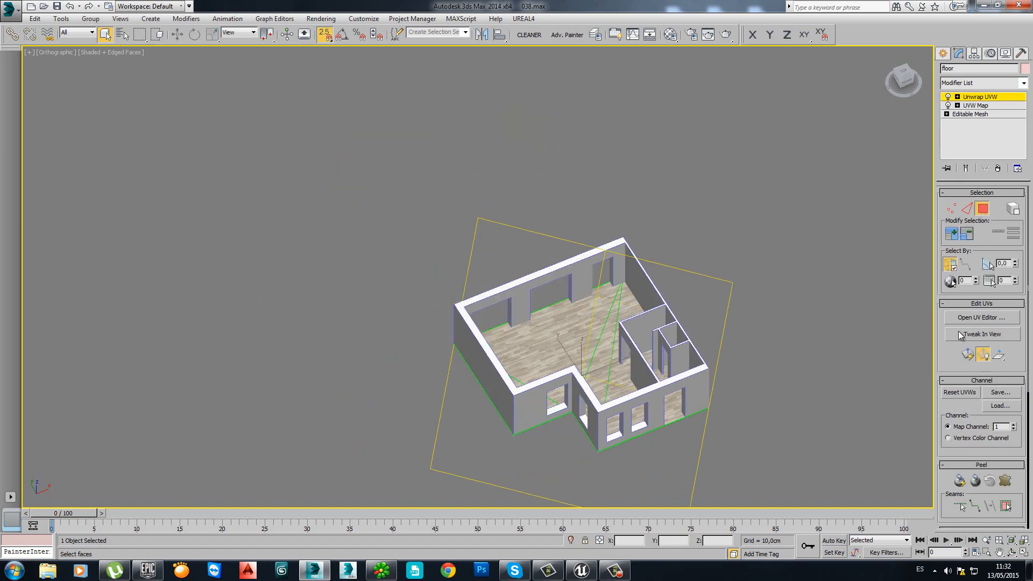
left_click(982, 316)
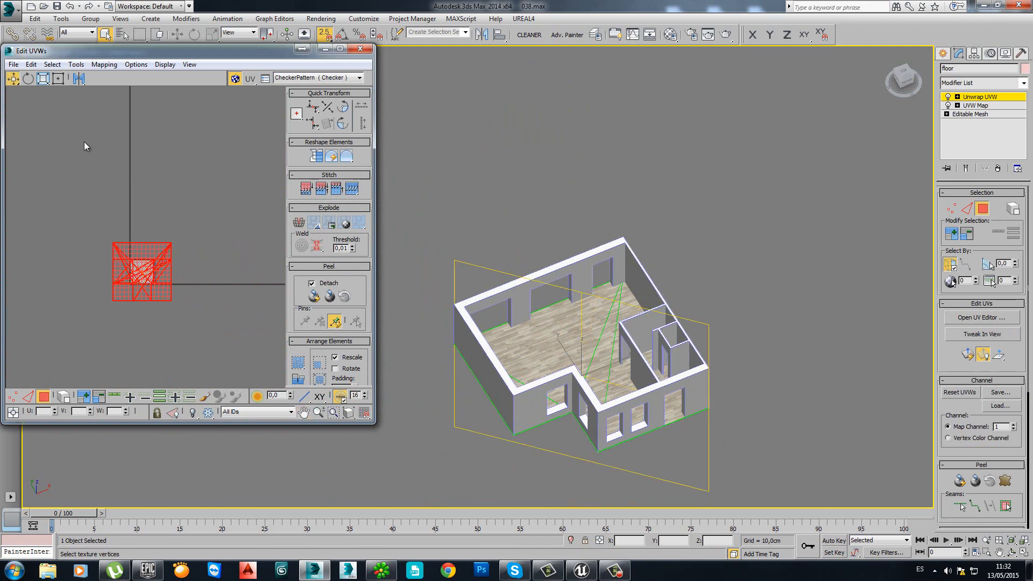
left_click(103, 63)
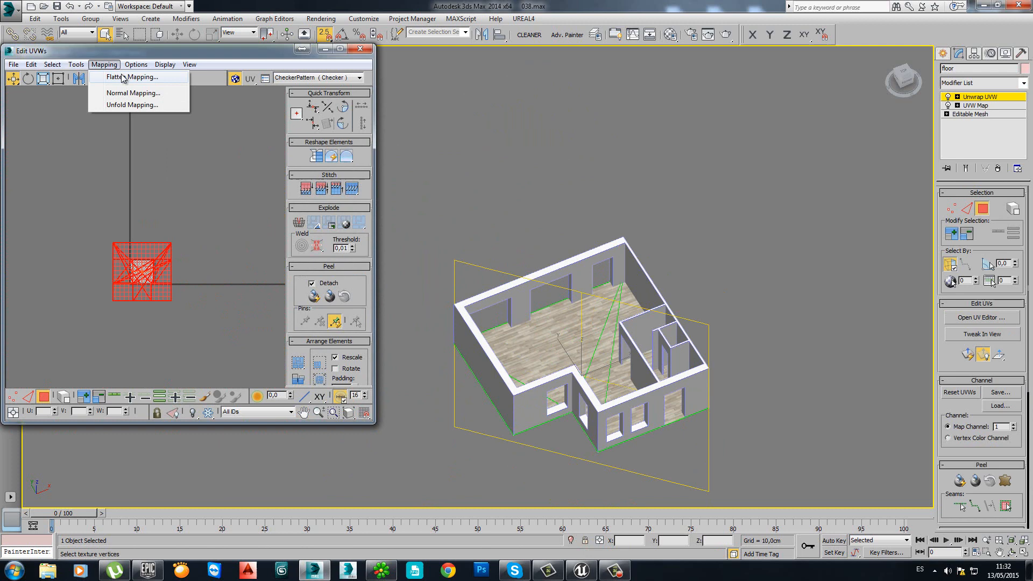
left_click(133, 76)
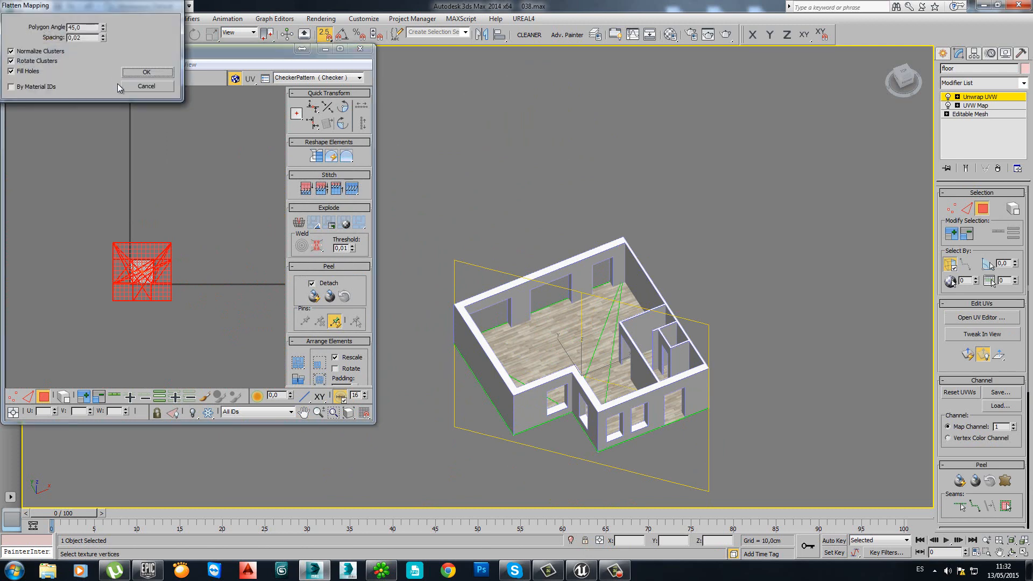
left_click(146, 72)
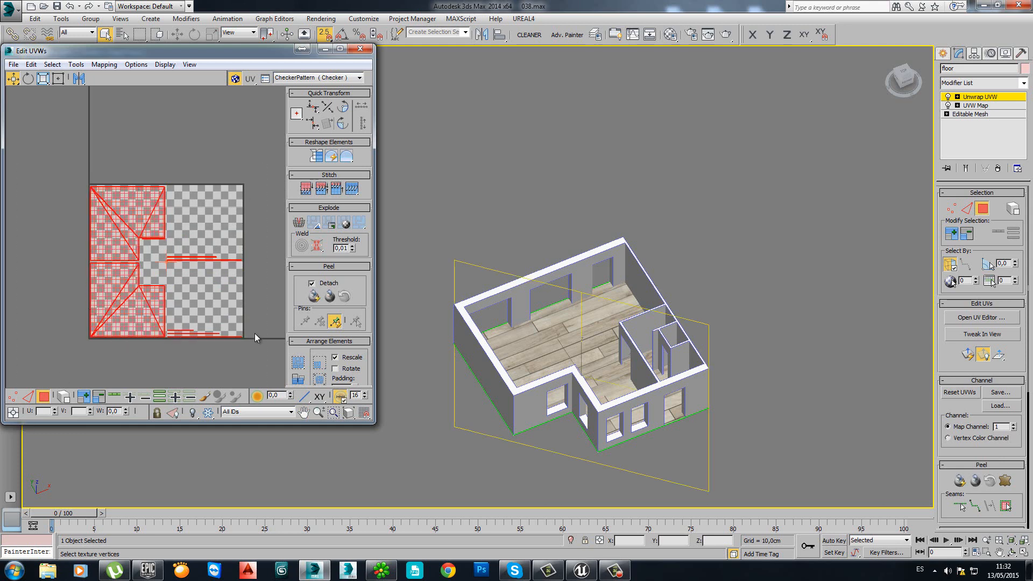
mouse_move(111, 186)
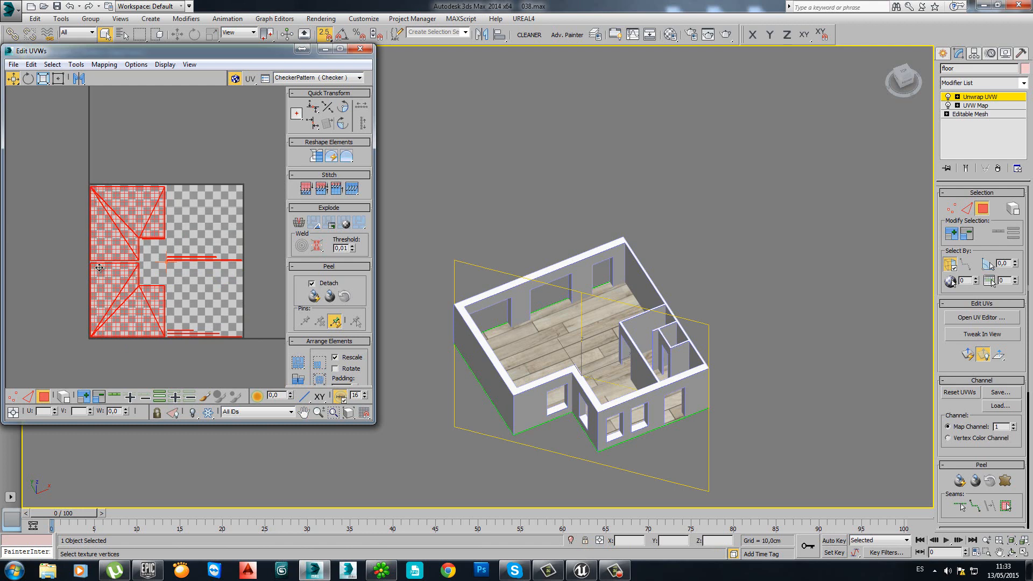
Close the floor's Edit UVWs window and zoom back in on the room
left_click(364, 48)
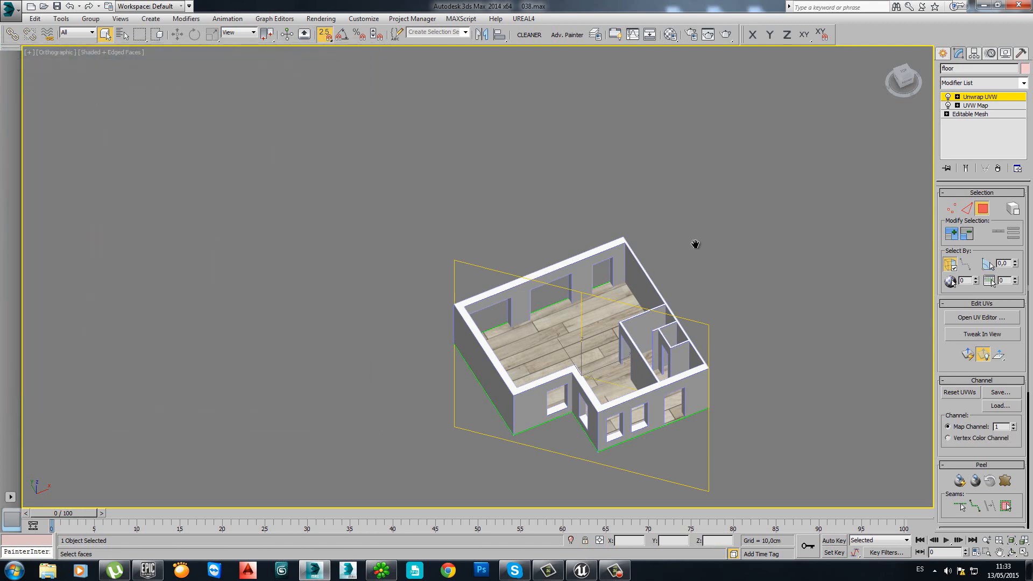
scroll("up", 3)
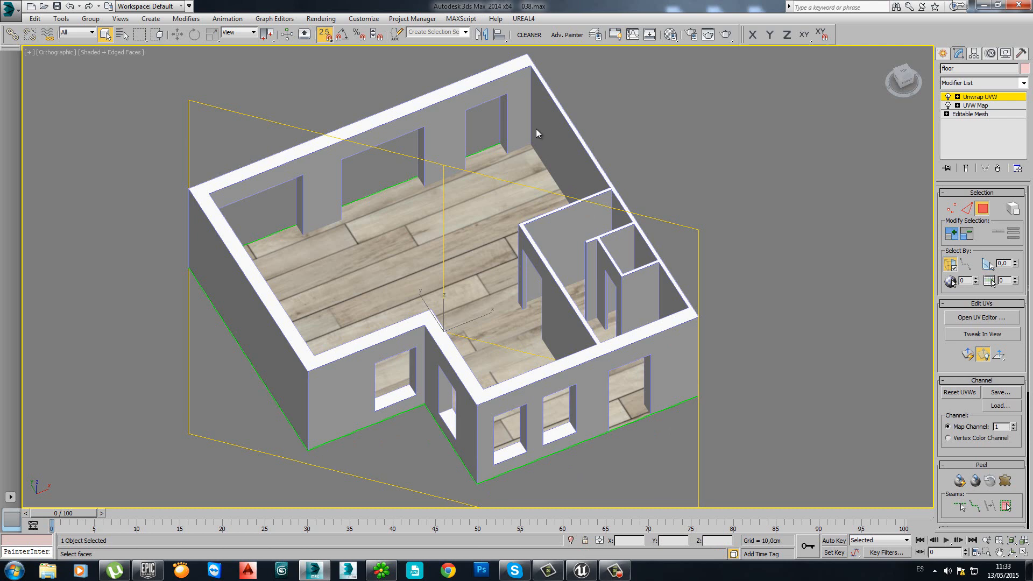
mouse_move(1015, 426)
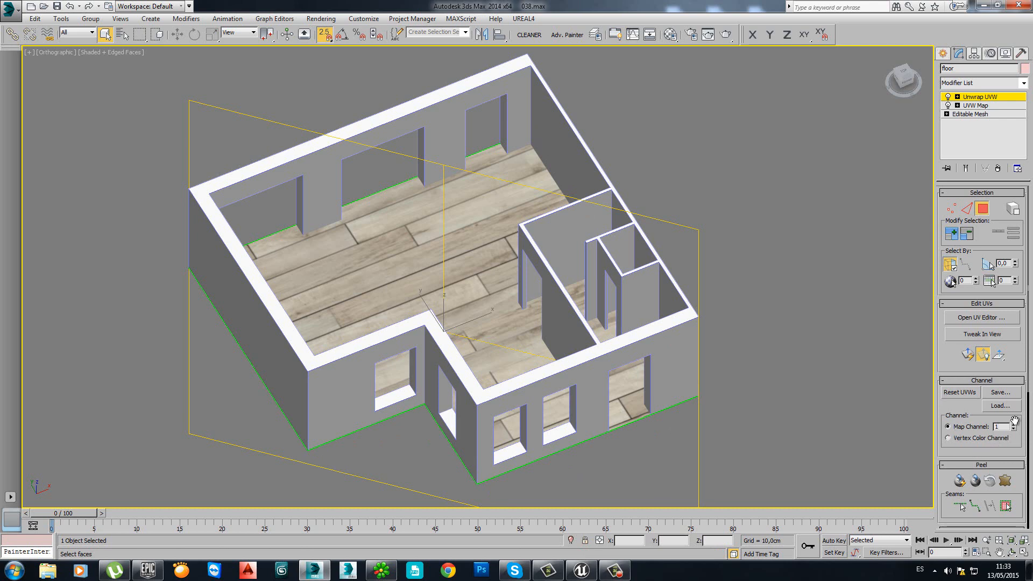
Set the floor's Unwrap UVW to map channel 2 and move its UVs into it
left_click(1014, 424)
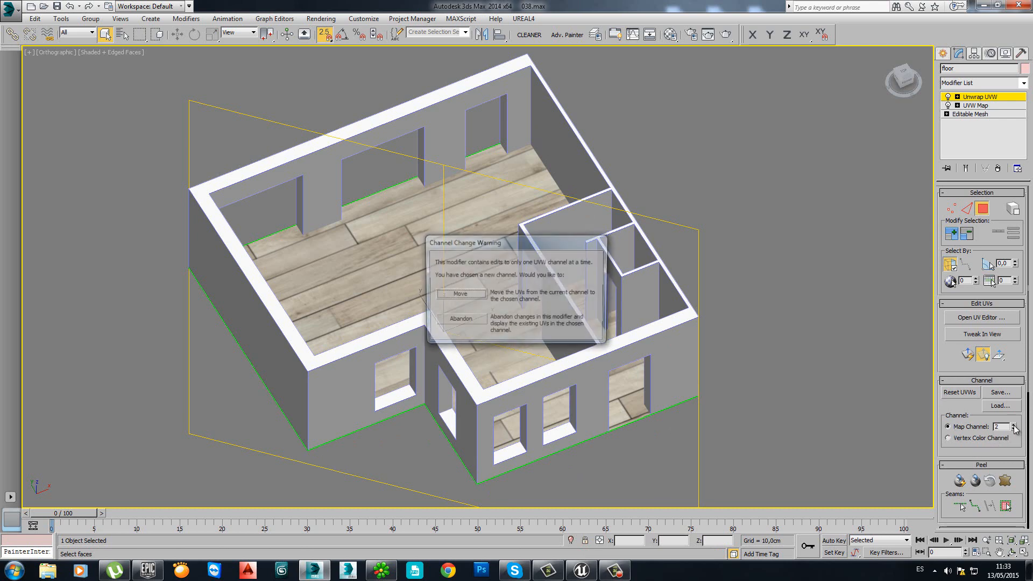
left_click(460, 293)
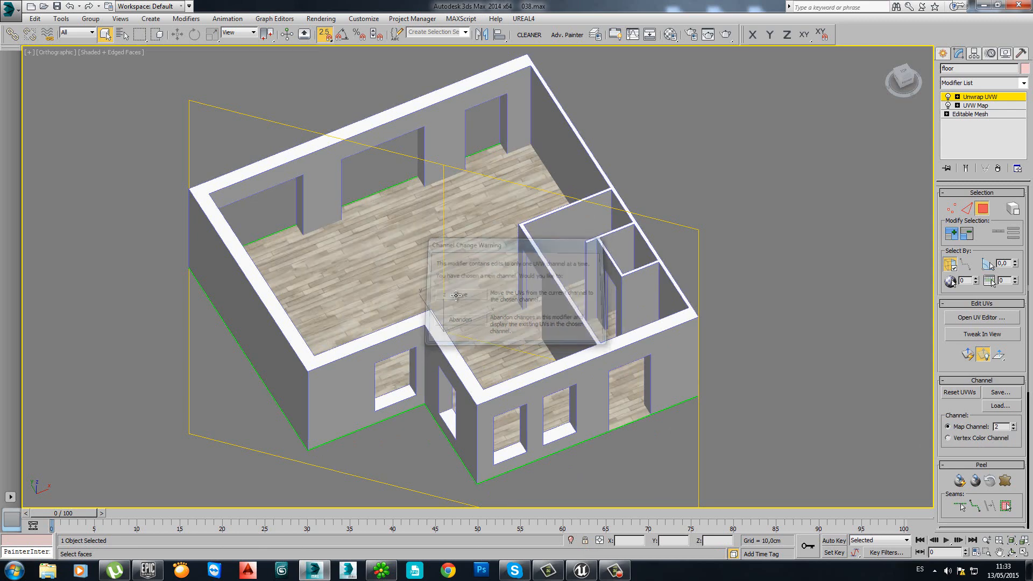
left_click(459, 295)
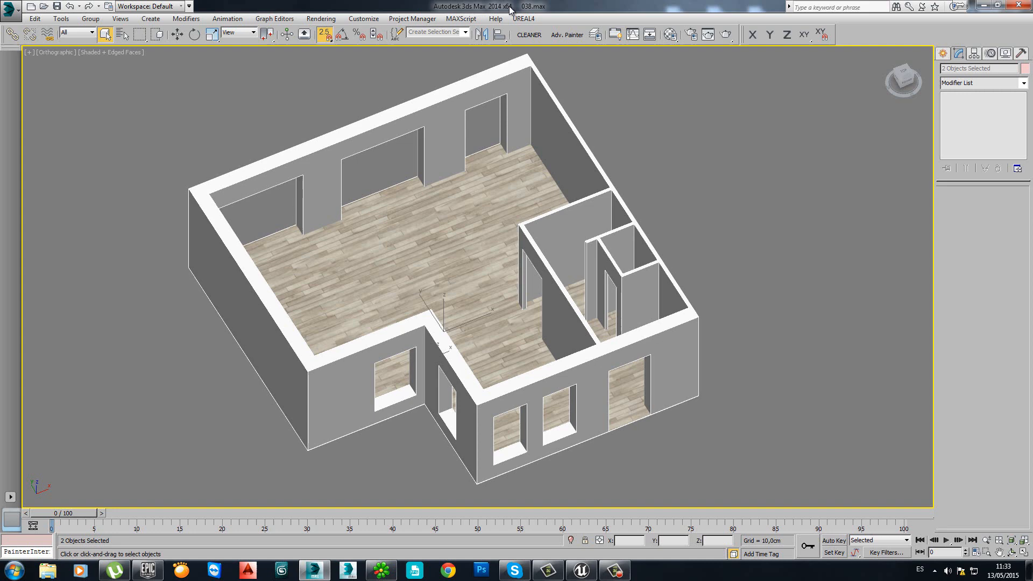
mouse_move(491, 12)
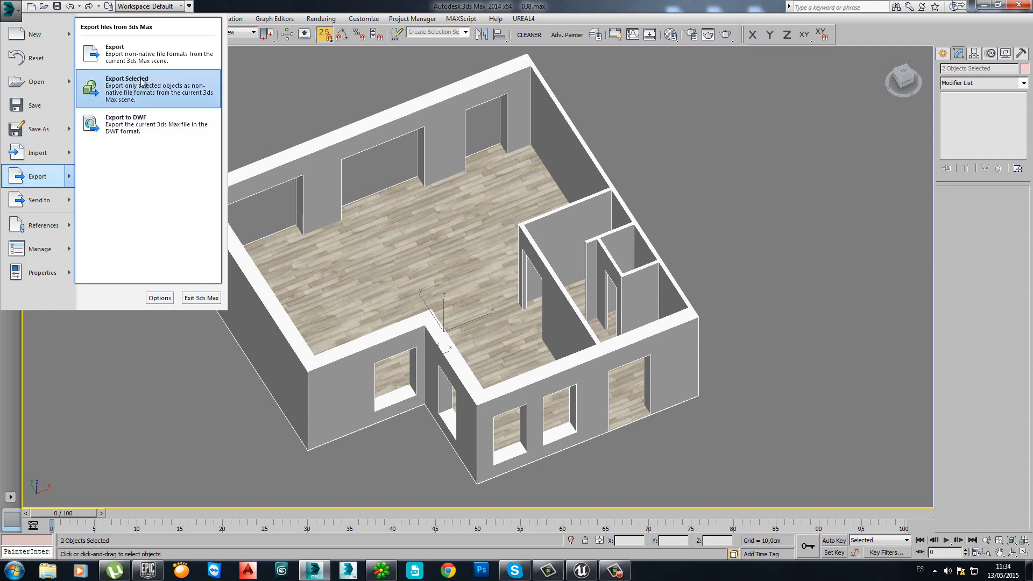
Delete the old simple test.FBX and export the selection to the Desktop as 'youtube test' FBX
left_click(126, 78)
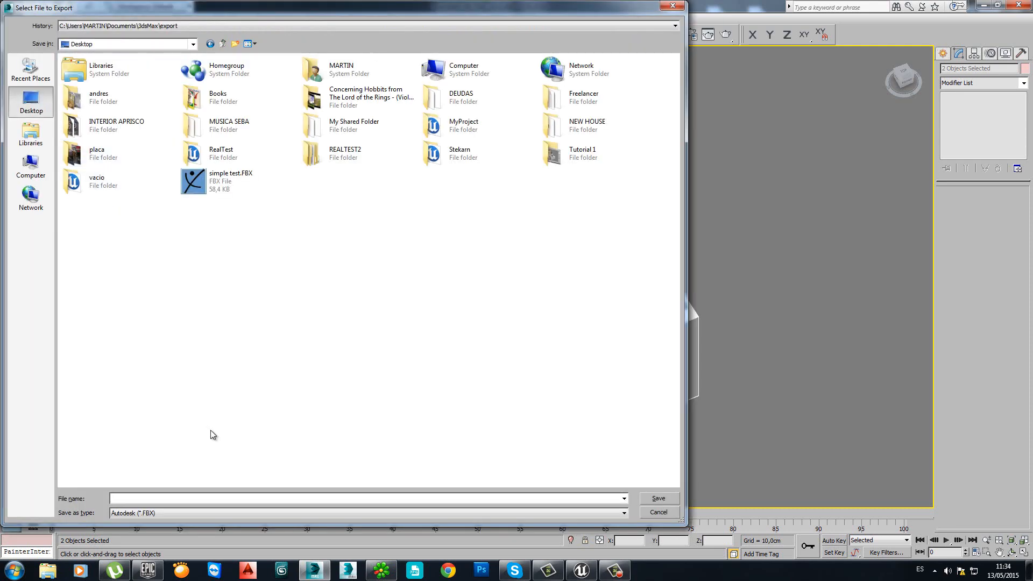
key("Delete")
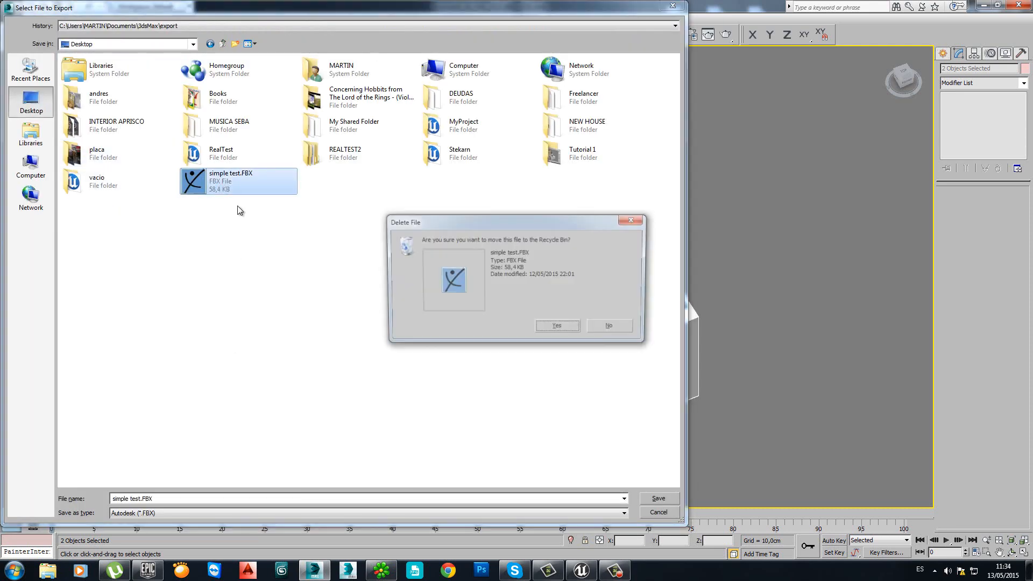
left_click(557, 325)
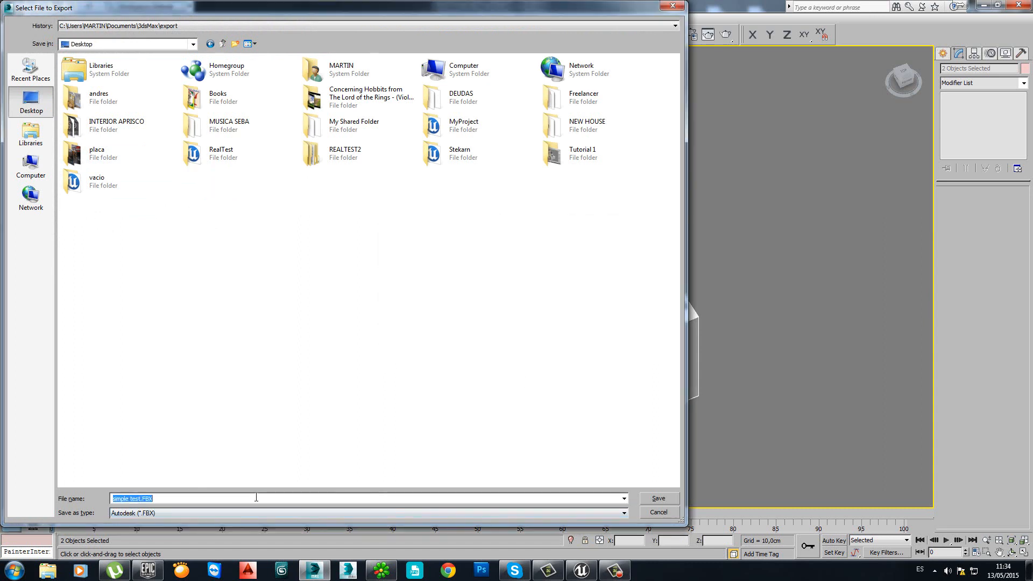
type("youtube")
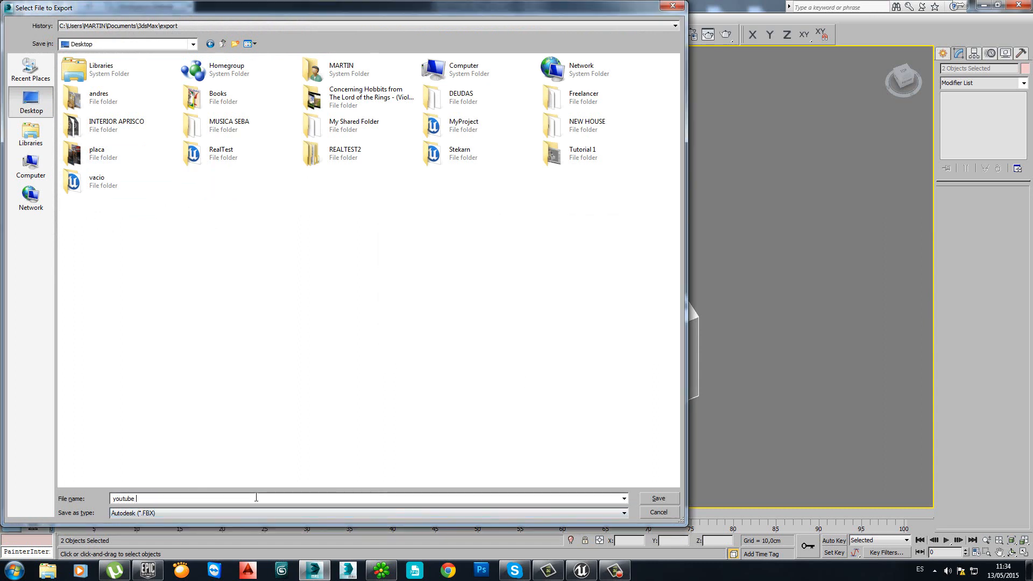
type("test")
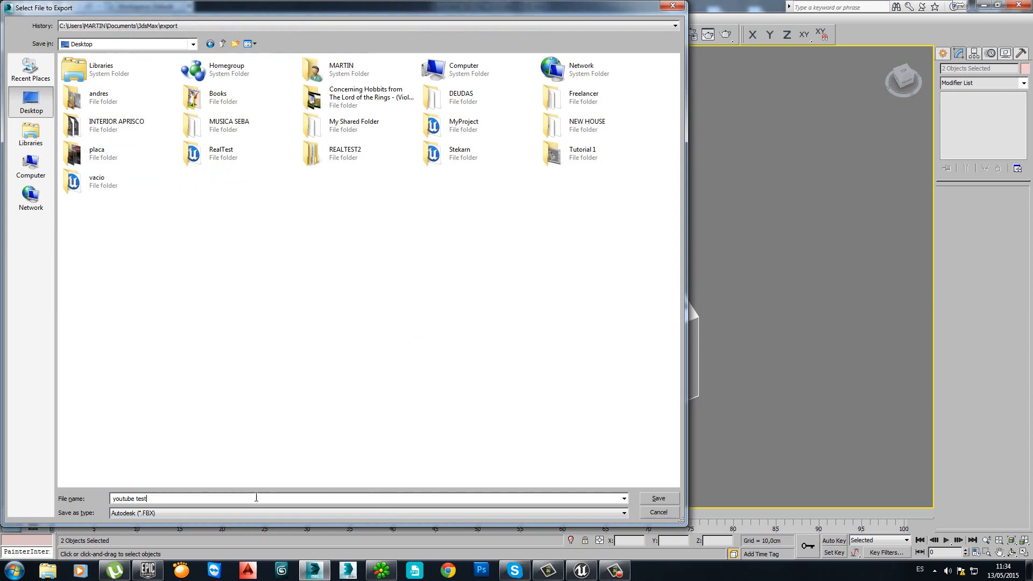
left_click(656, 499)
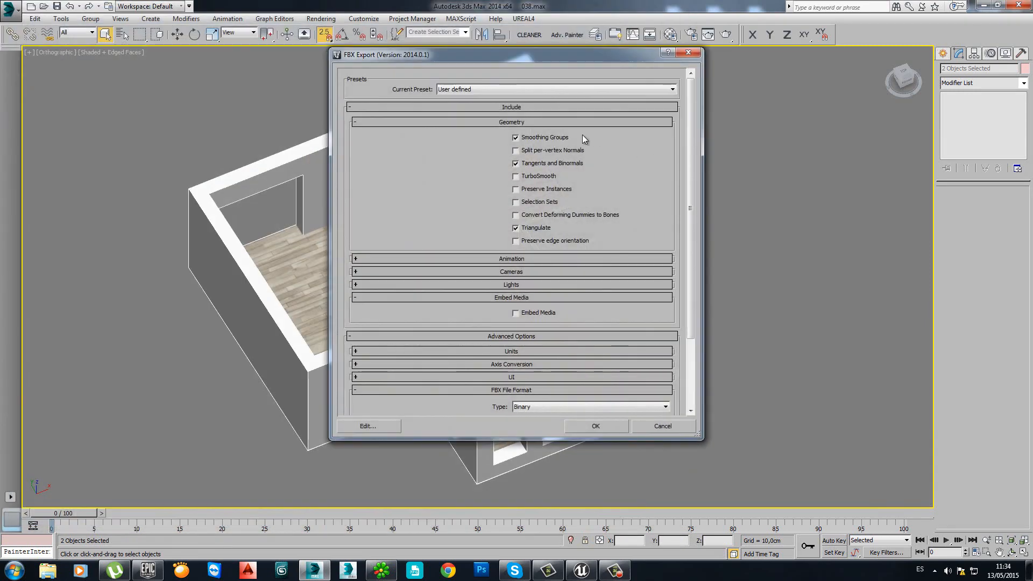
mouse_move(614, 434)
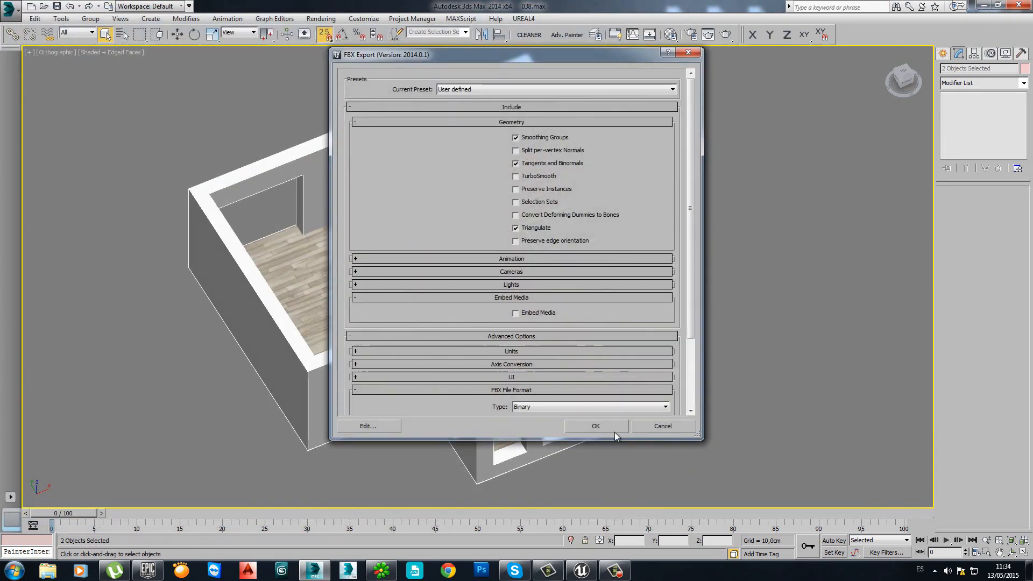
left_click(595, 426)
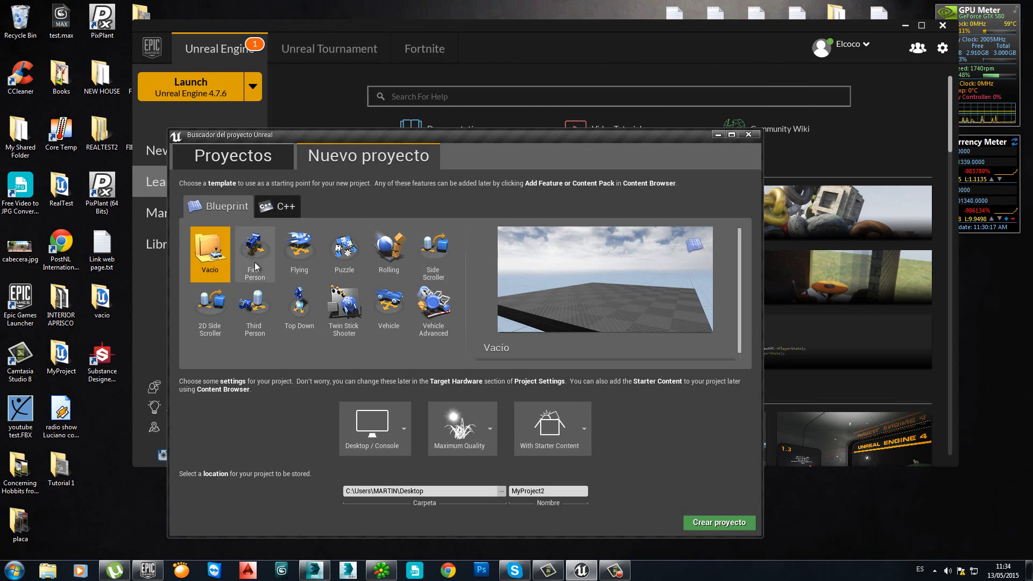
mouse_move(263, 257)
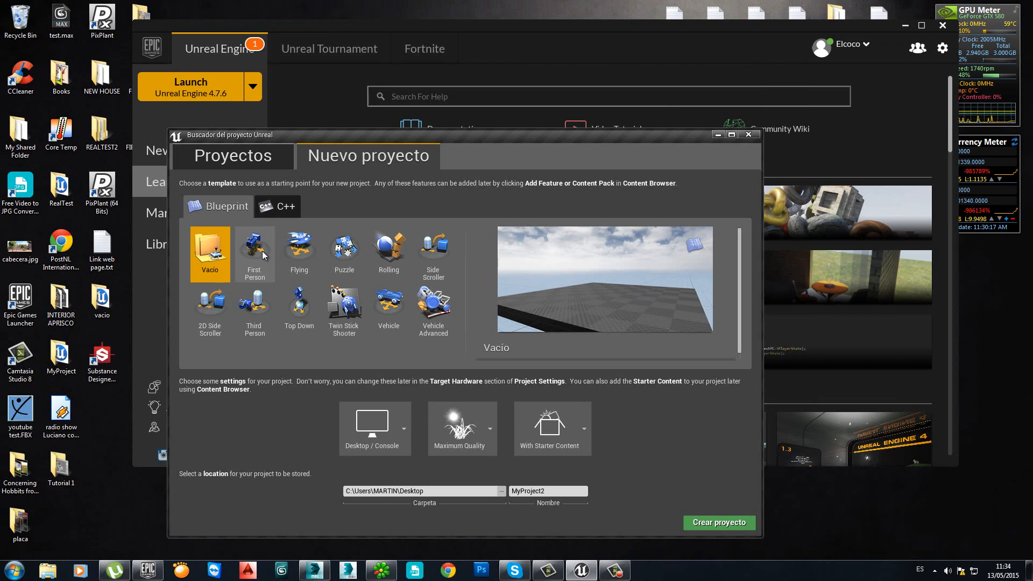
Create MyProject2 on the Desktop from the First Person Blueprint template
left_click(254, 254)
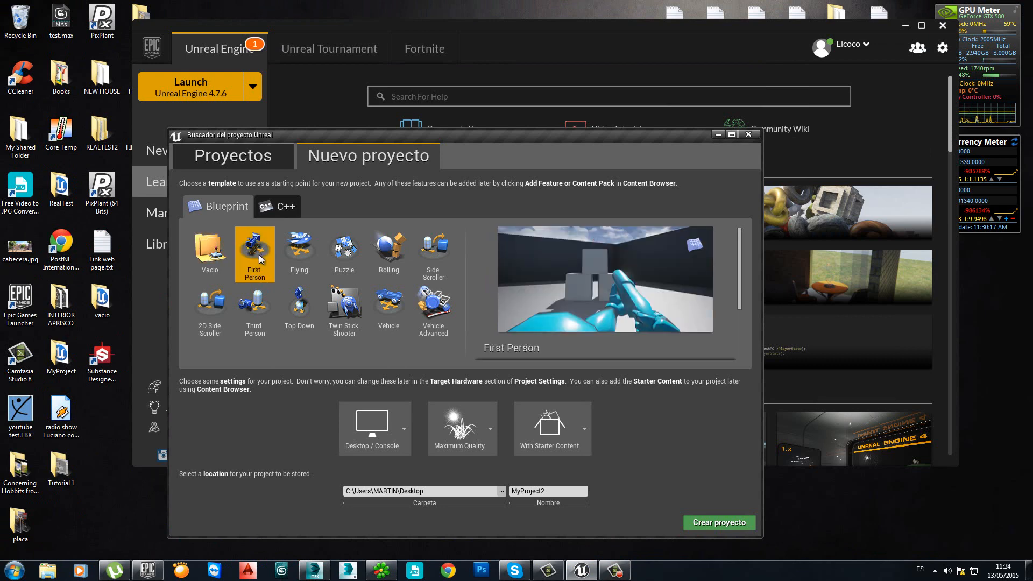
mouse_move(719, 527)
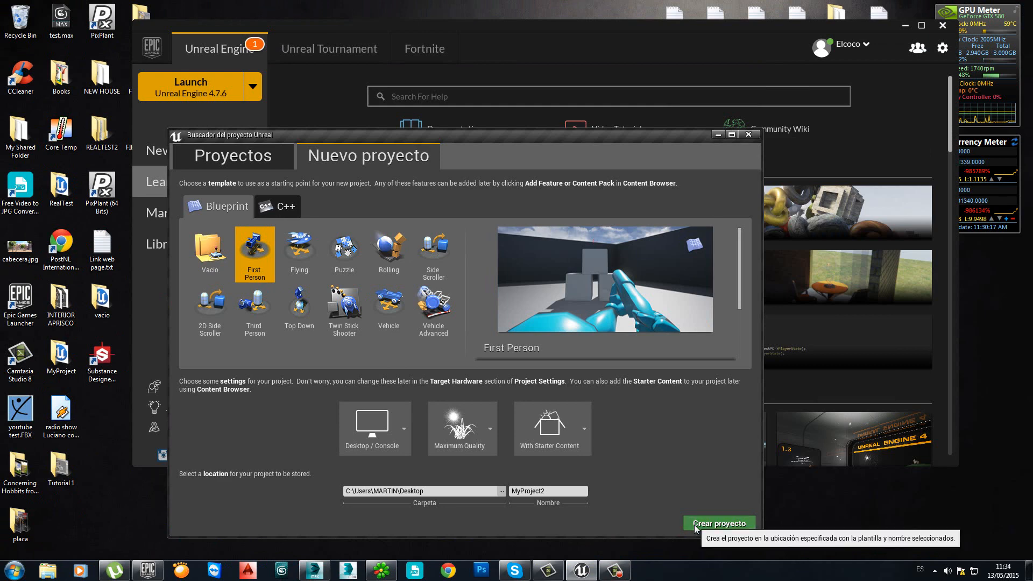
left_click(718, 524)
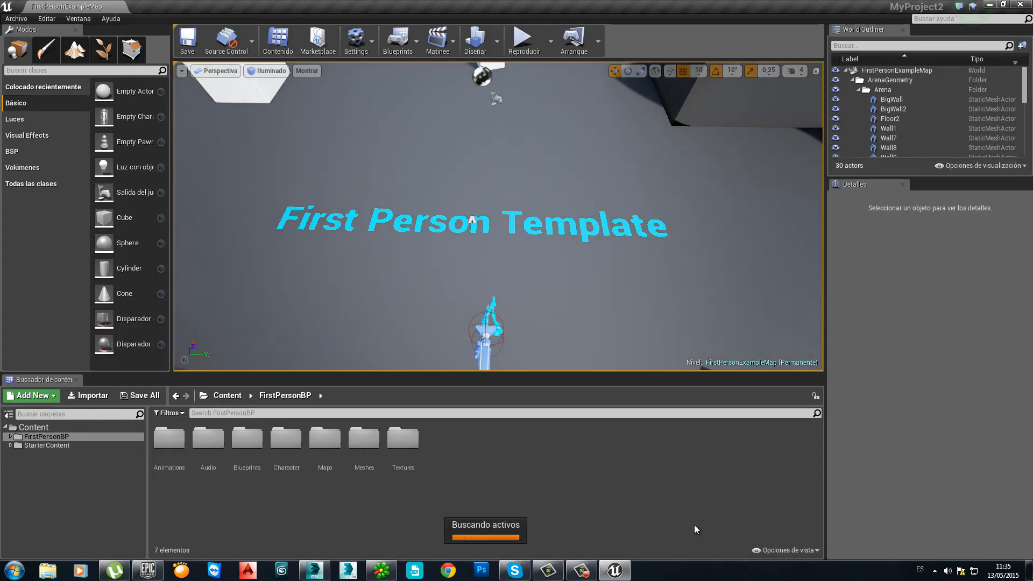
Delete the template's walls, cubes and text actors, leaving only Floor2, lighting and RenderFX
left_click(891, 118)
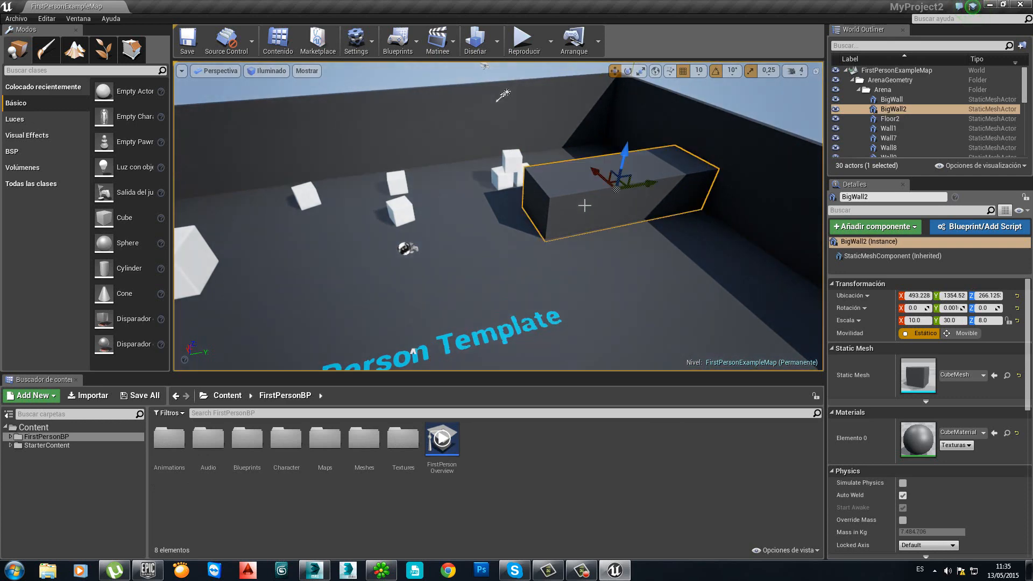
key("Delete")
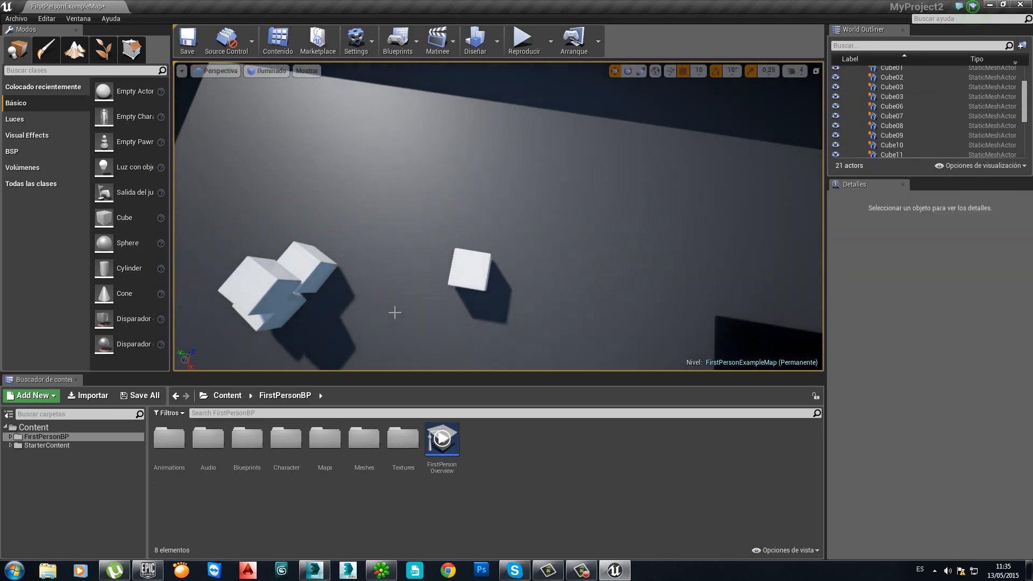
left_click(313, 571)
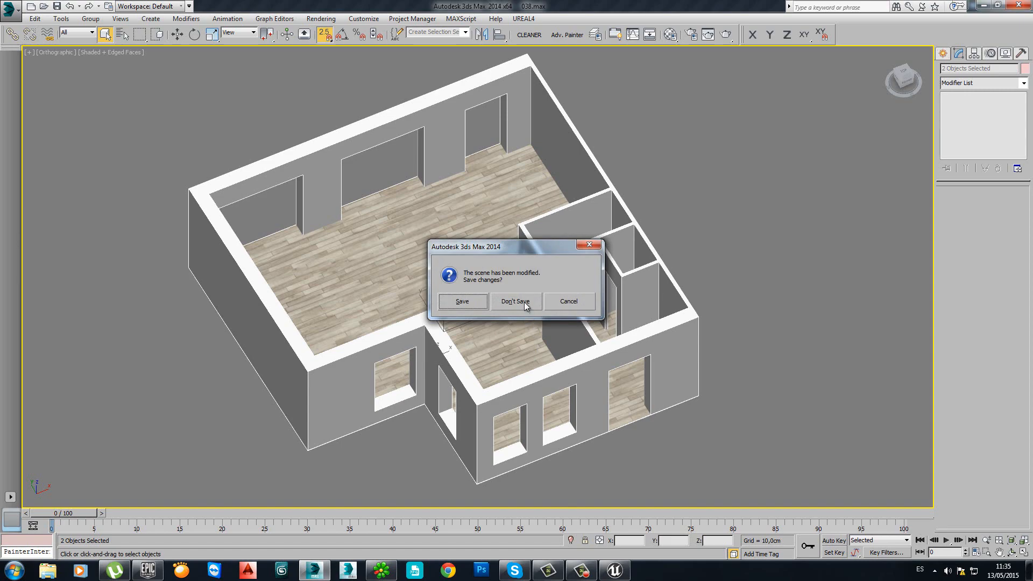
left_click(462, 301)
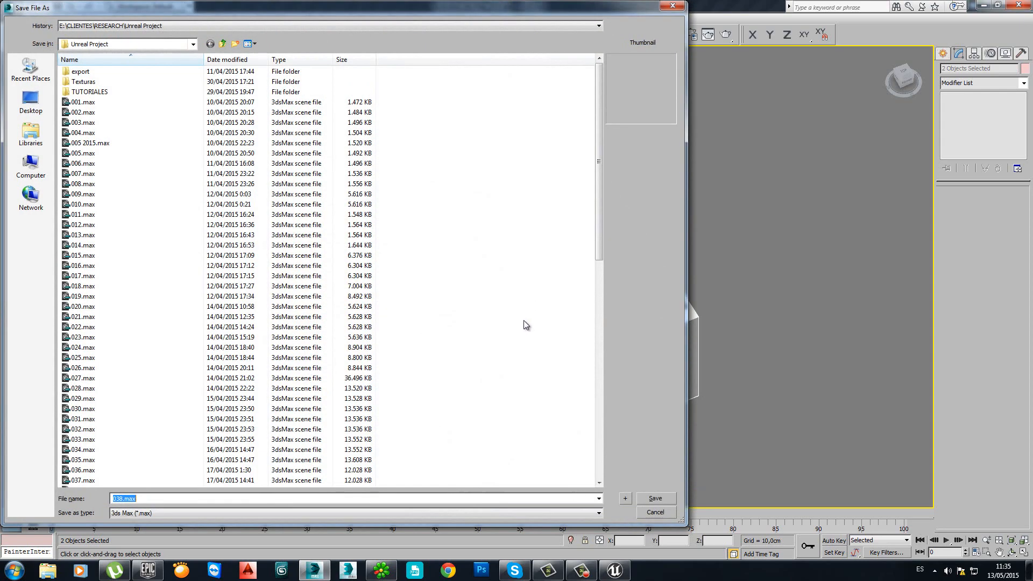
left_click(654, 498)
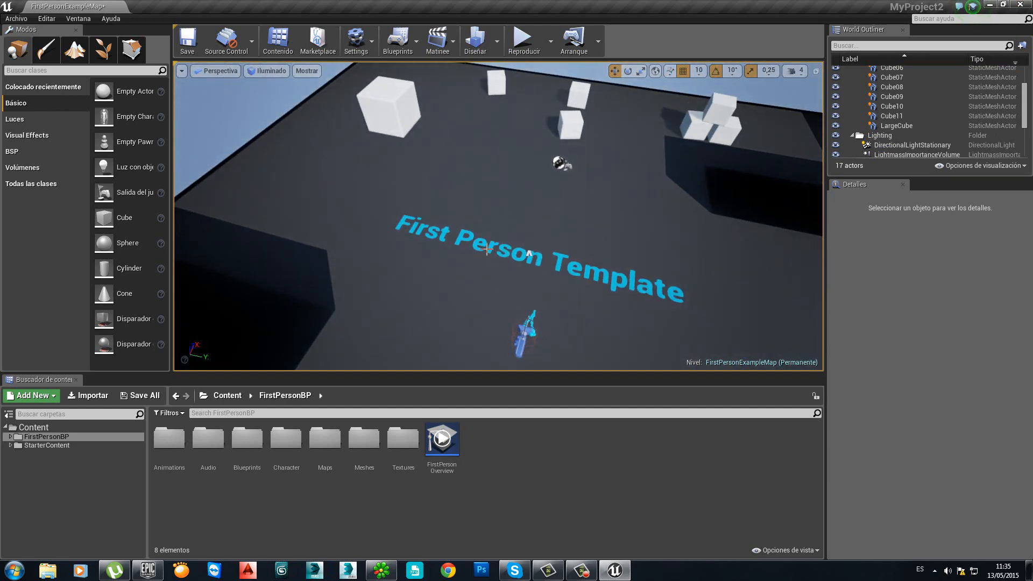
left_click(530, 300)
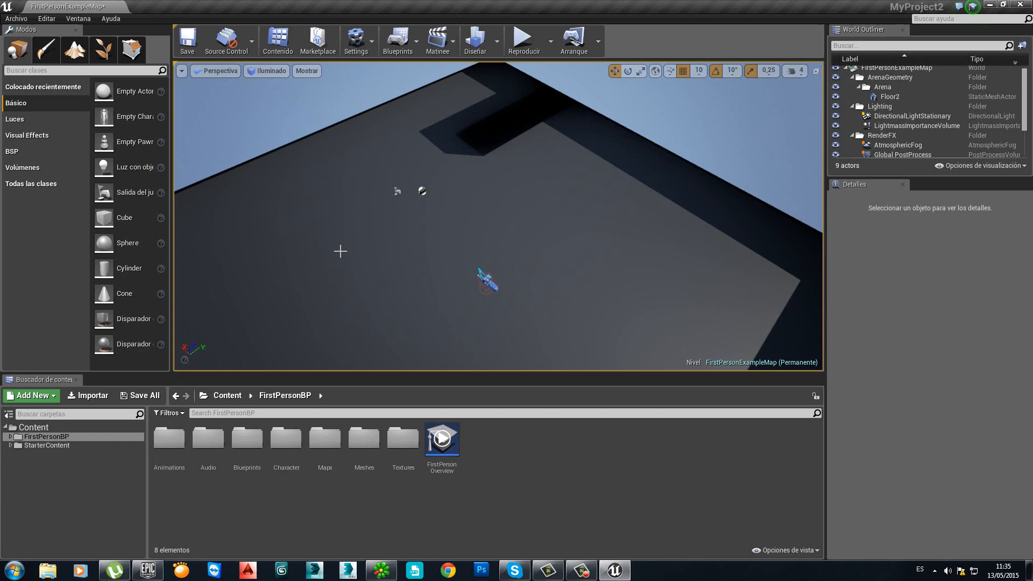
mouse_move(108, 453)
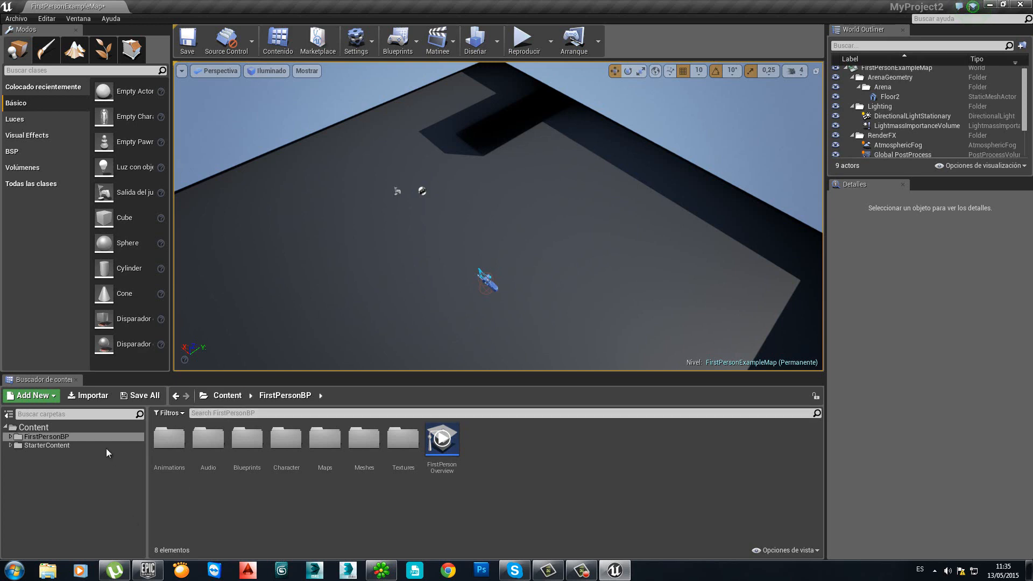
mouse_move(95, 395)
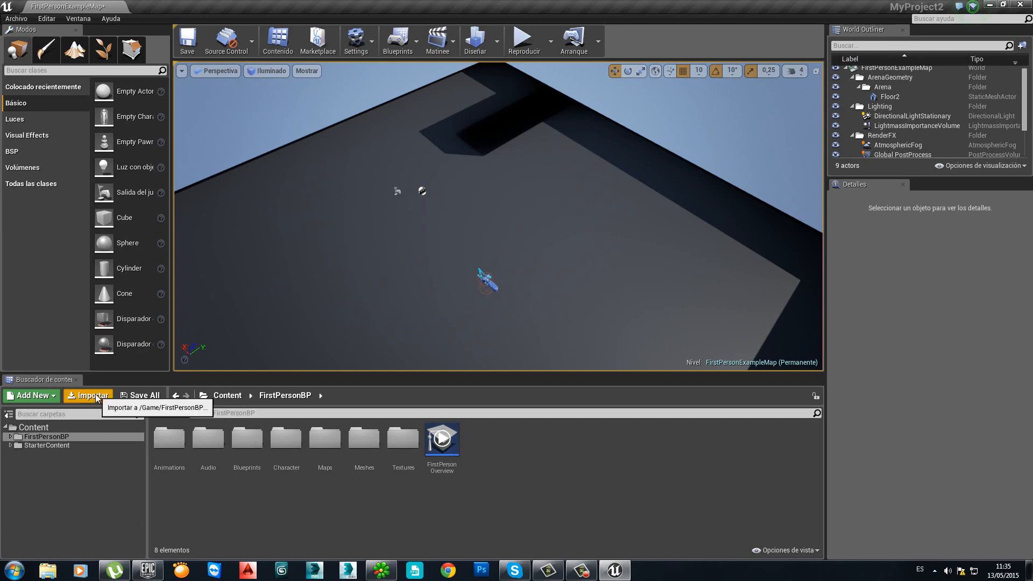
Import youtube test.FBX into FirstPersonBP and expand the advanced mesh import options
left_click(92, 395)
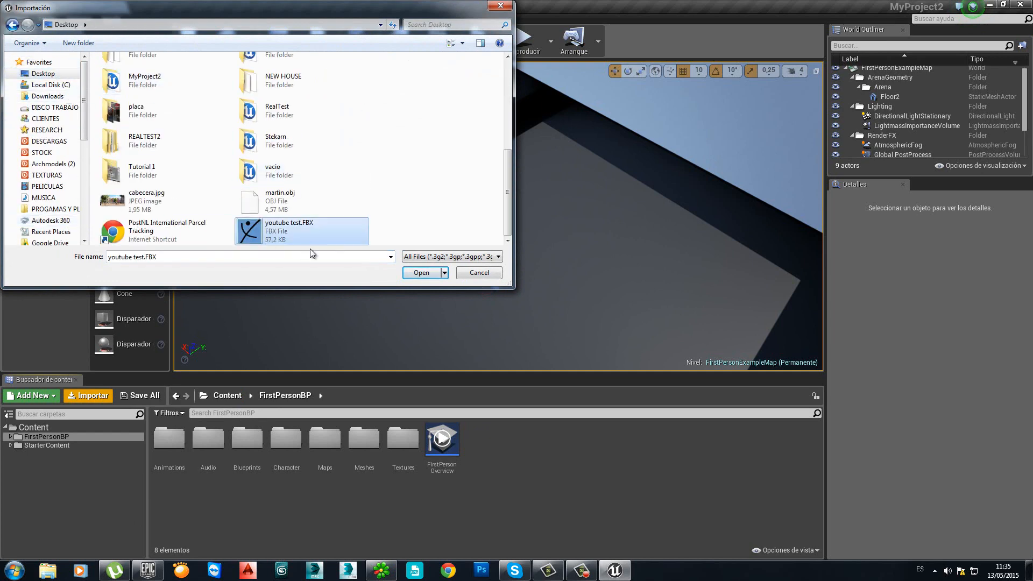
mouse_move(323, 222)
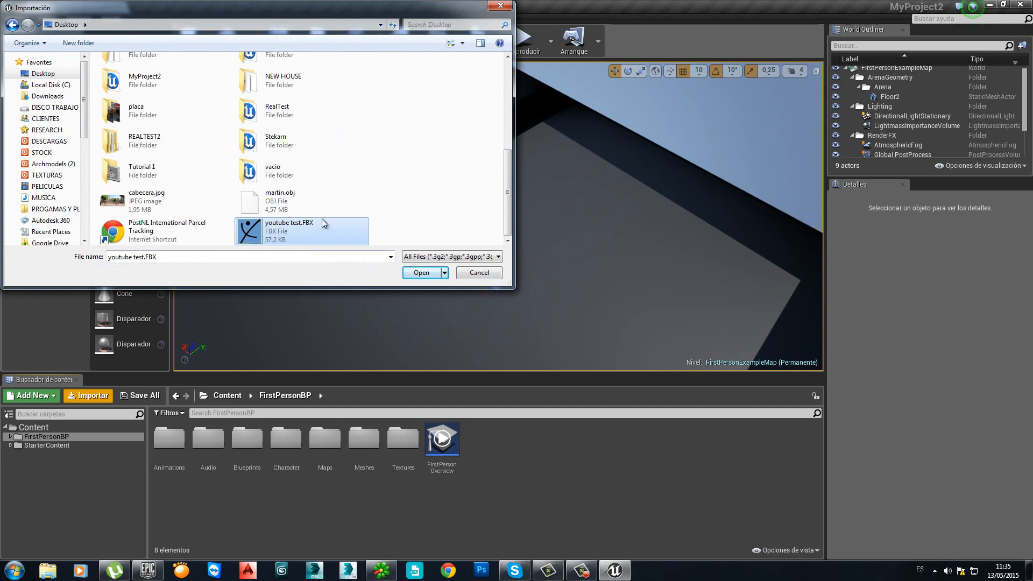
mouse_move(403, 275)
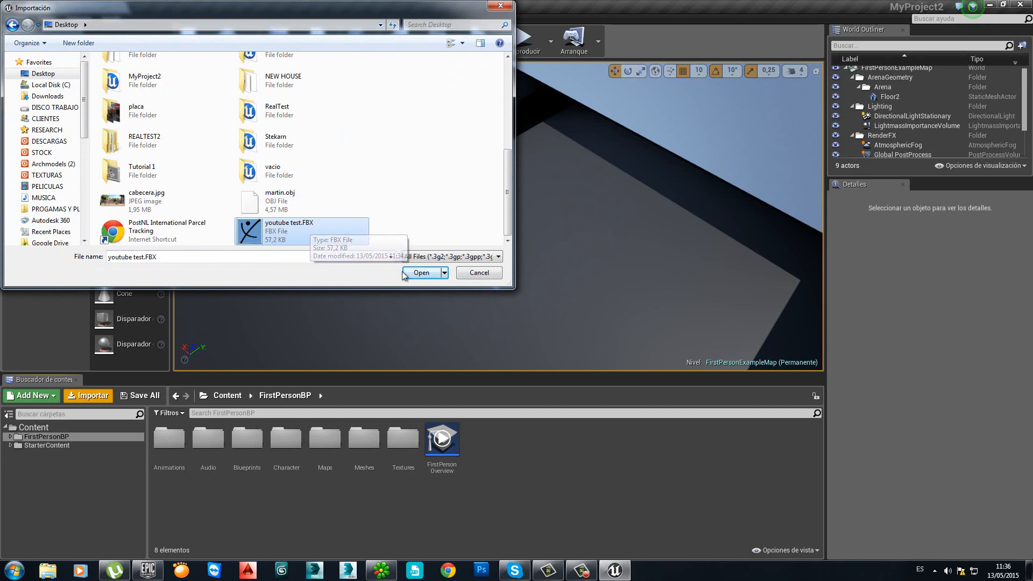
left_click(421, 273)
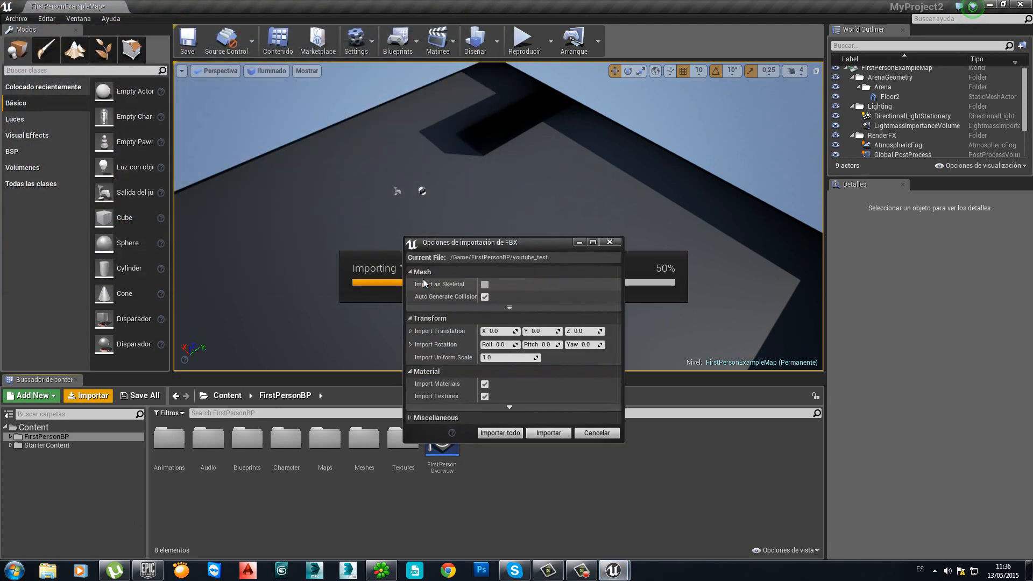
mouse_move(509, 310)
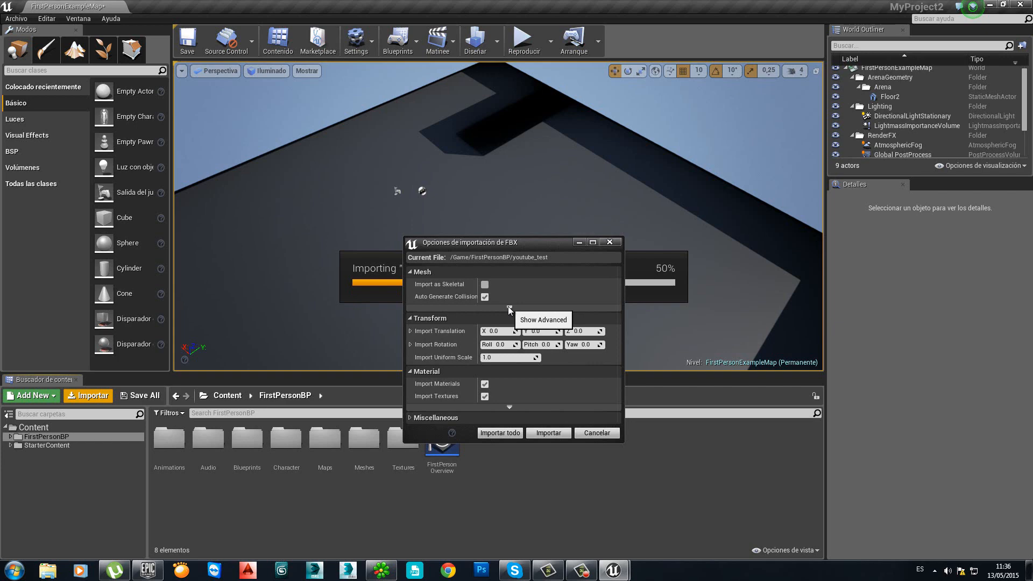
left_click(542, 320)
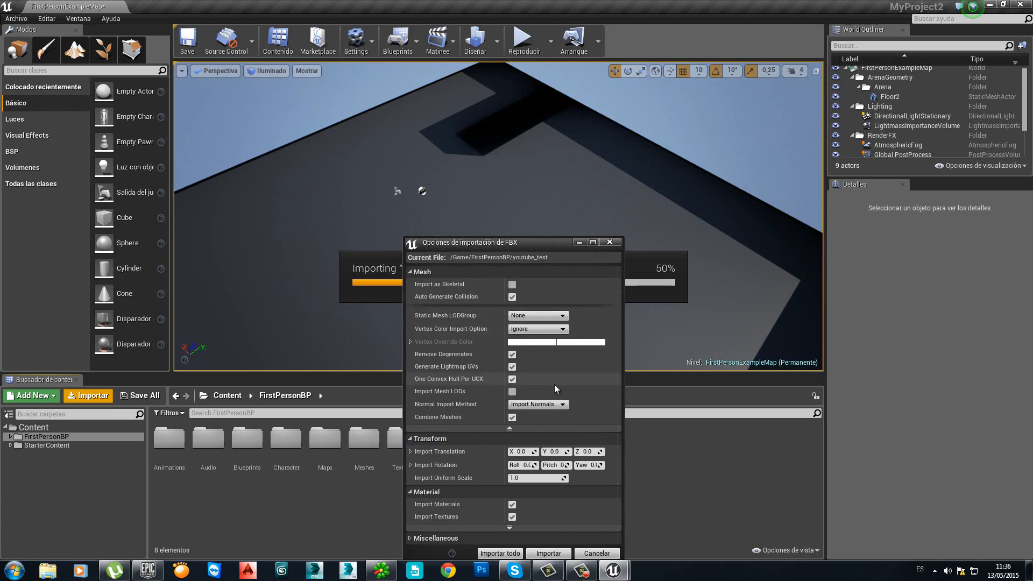
mouse_move(434, 370)
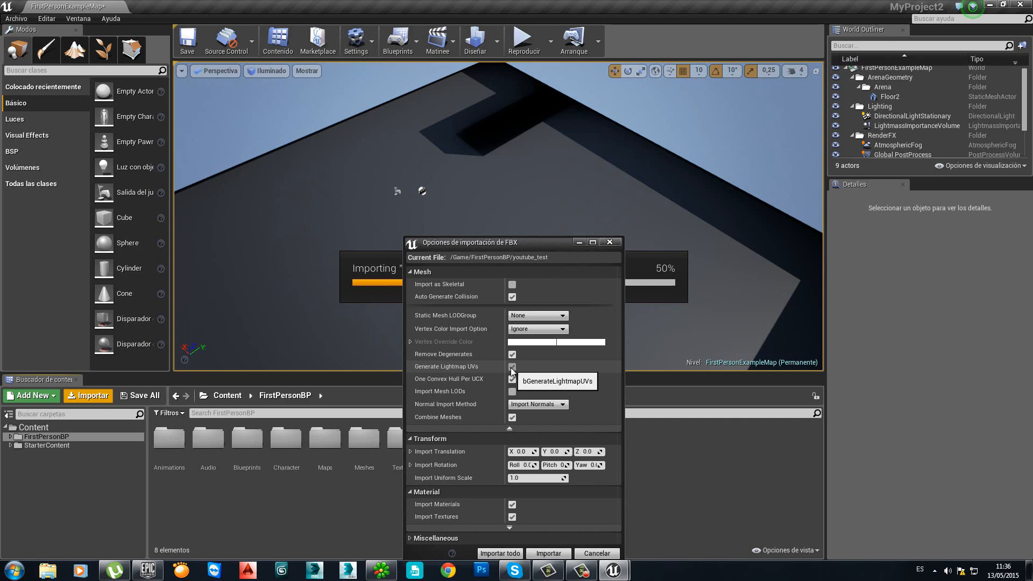
mouse_move(471, 373)
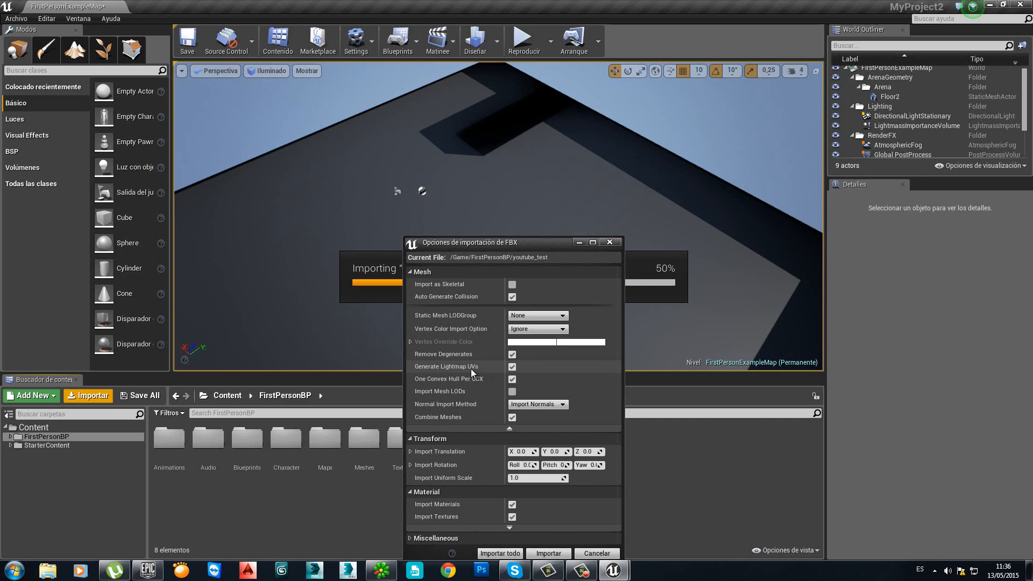
mouse_move(521, 373)
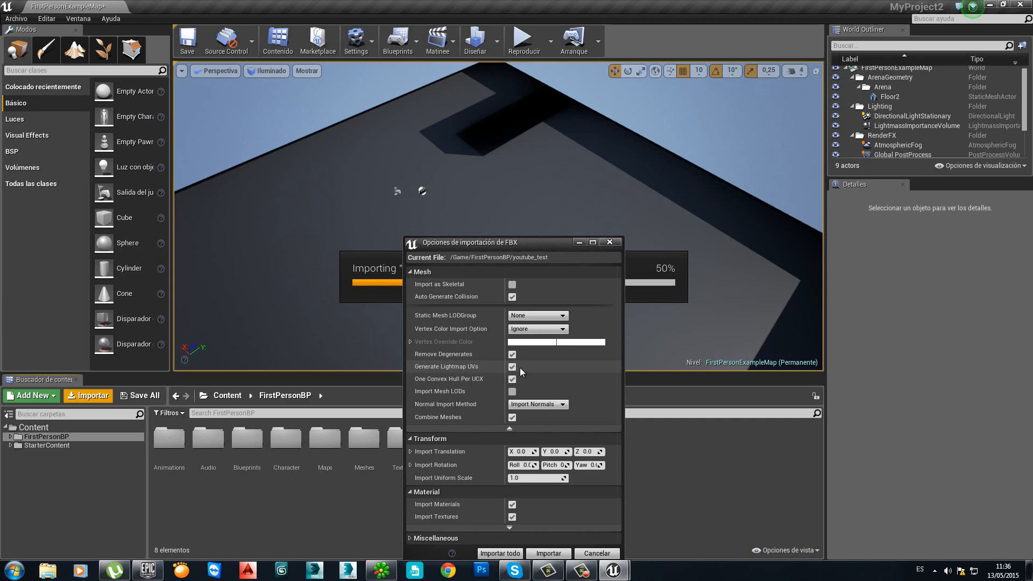
mouse_move(513, 366)
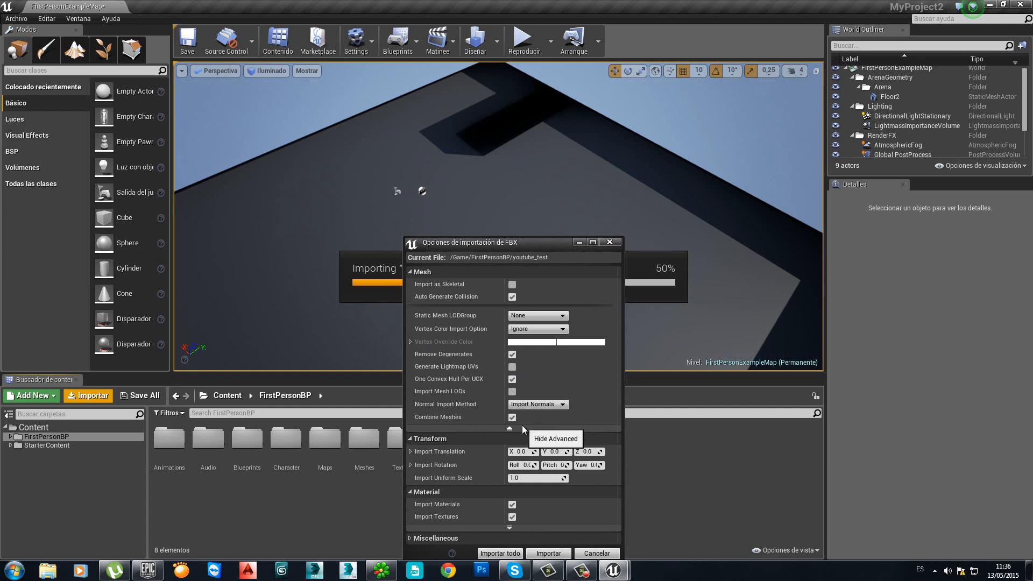
mouse_move(512, 417)
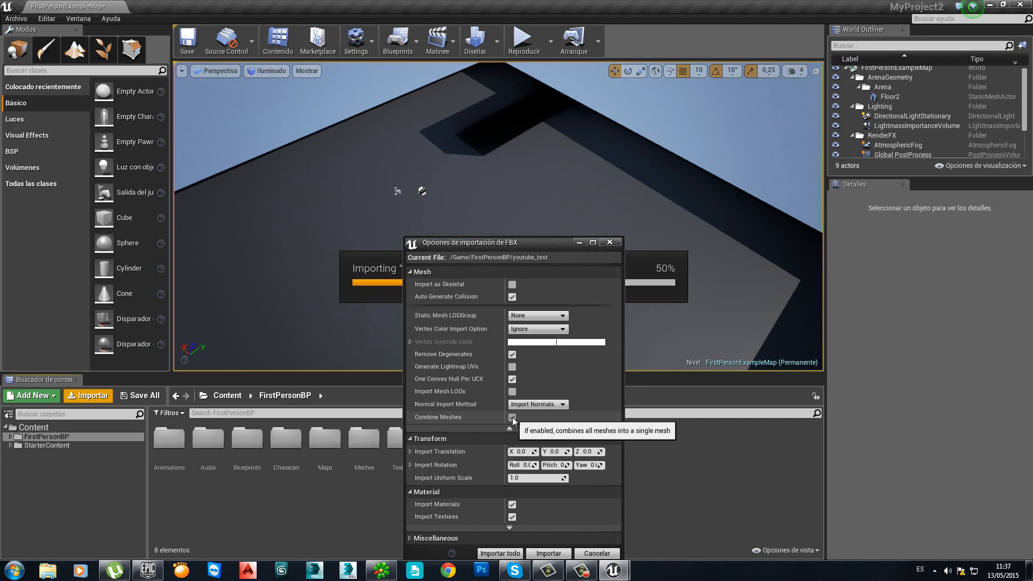
mouse_move(492, 556)
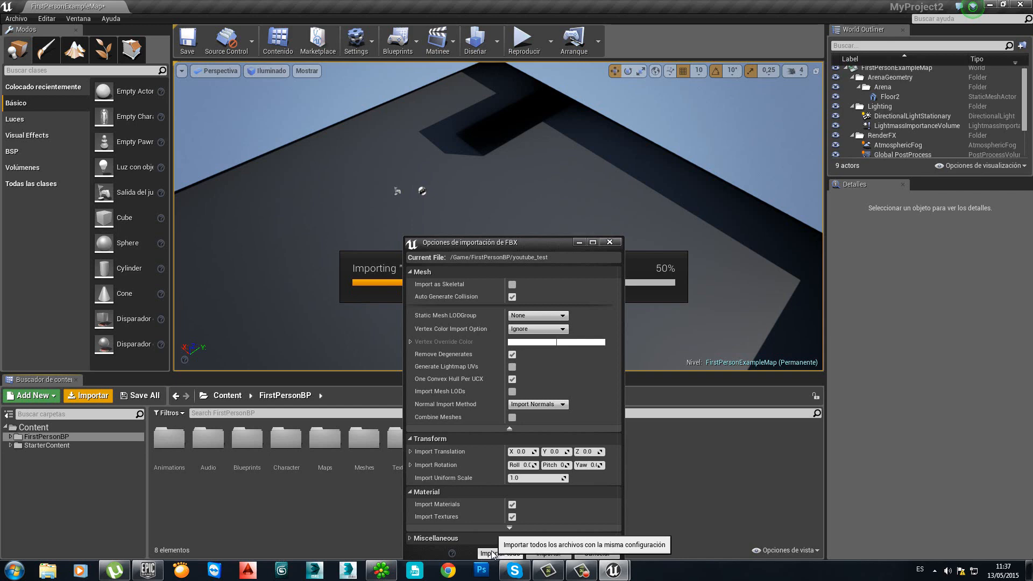
mouse_move(500, 553)
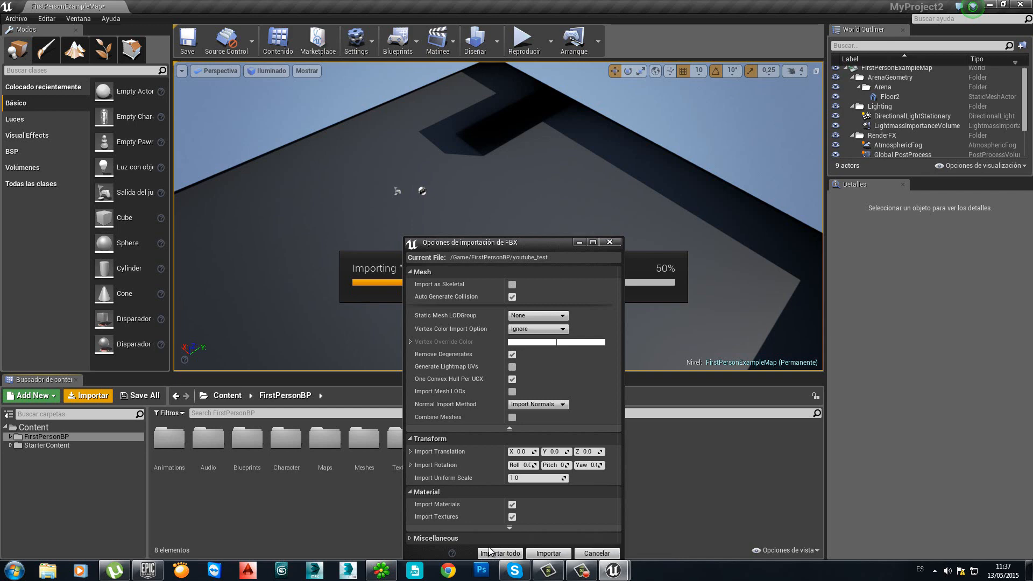
mouse_move(480, 426)
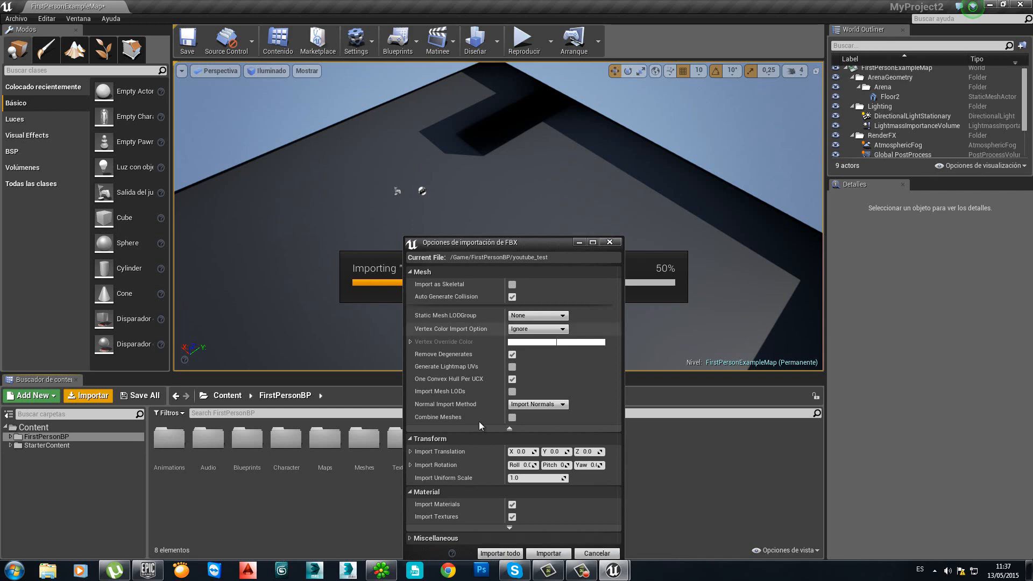
Import all meshes, then select youtube_test_floor and youtube_test_walls together in the Content Browser
left_click(548, 553)
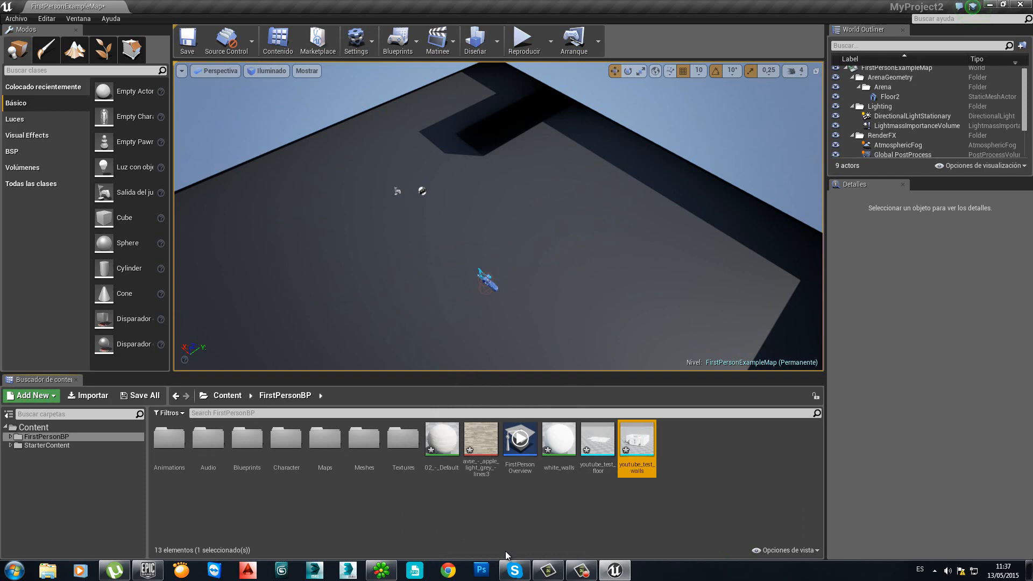
mouse_move(494, 498)
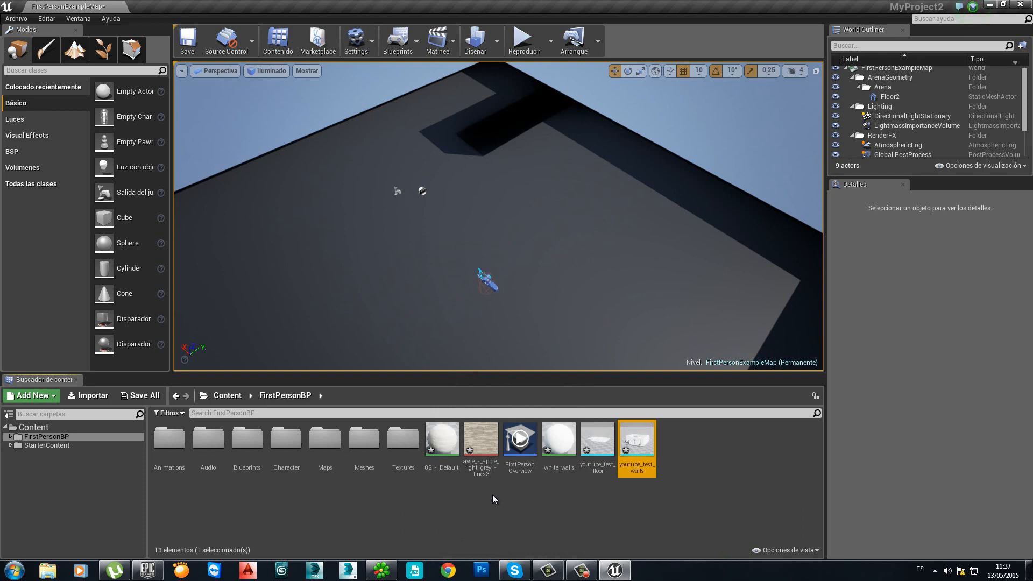
mouse_move(598, 436)
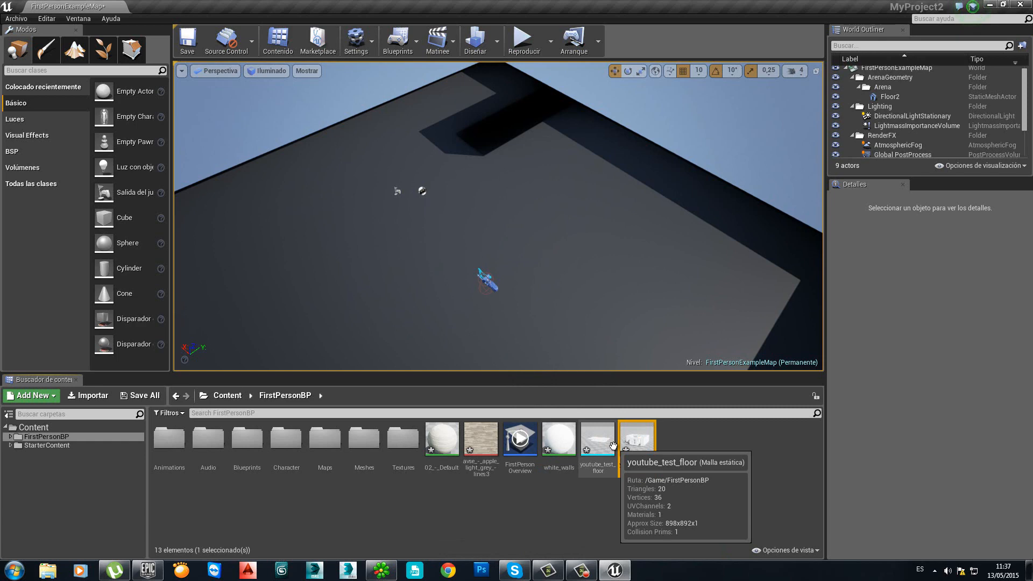
mouse_move(636, 438)
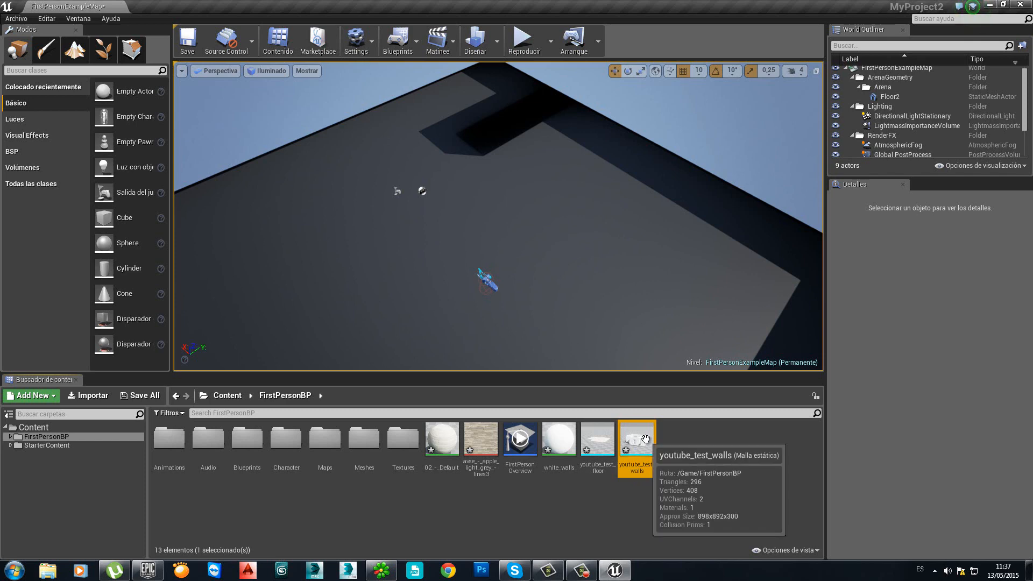
left_click(596, 437)
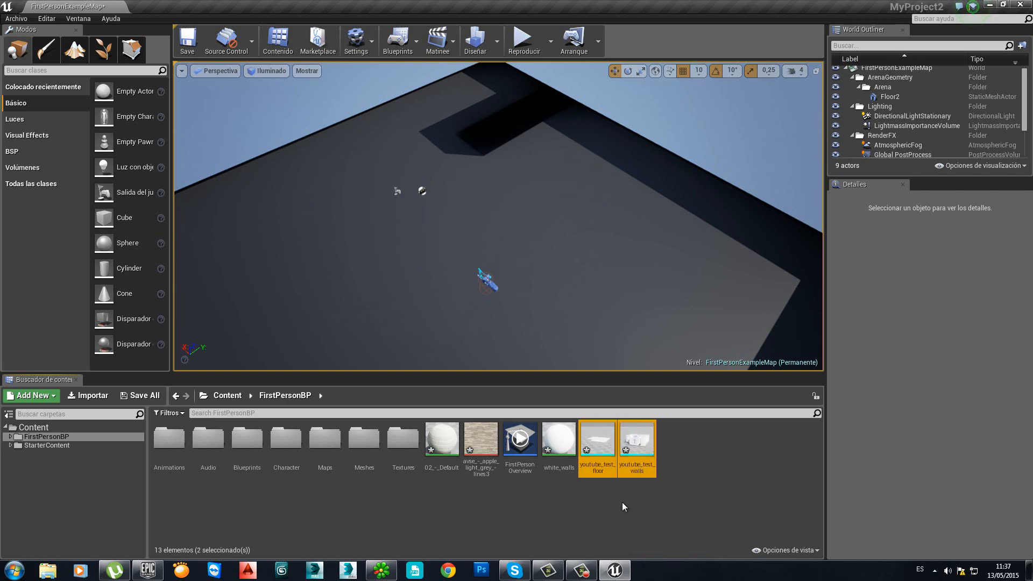
mouse_move(649, 451)
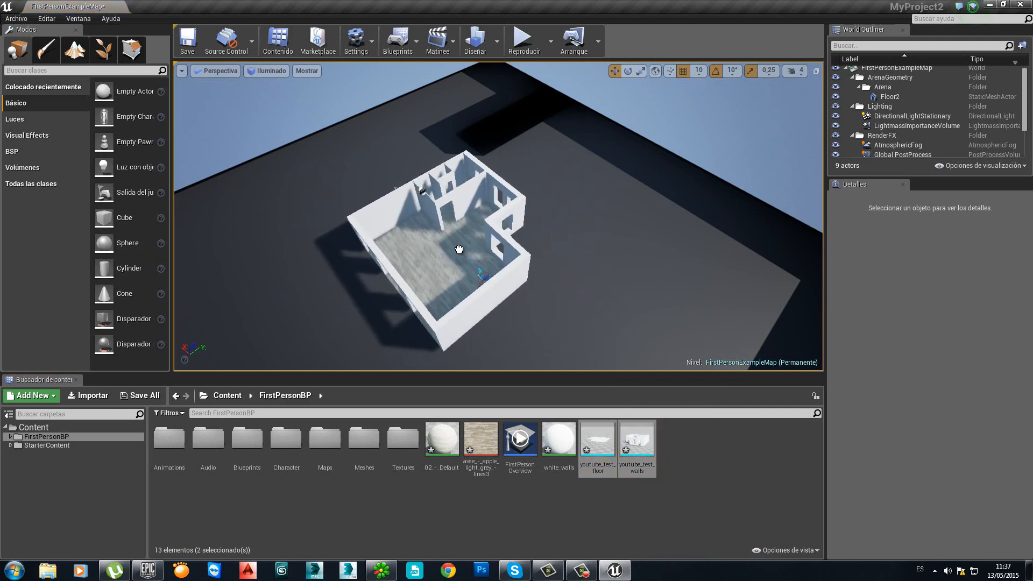
left_click(459, 244)
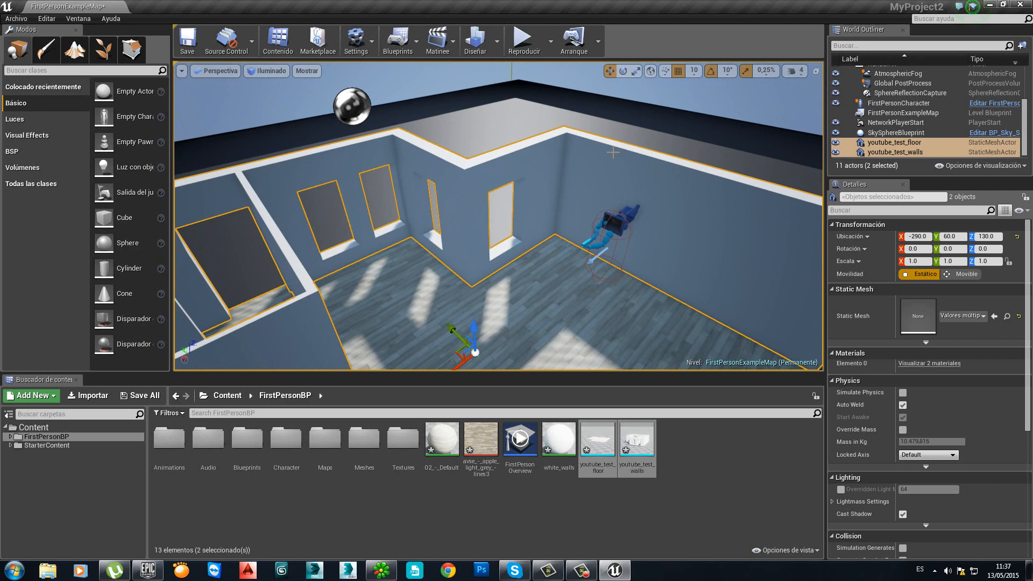
left_click(896, 152)
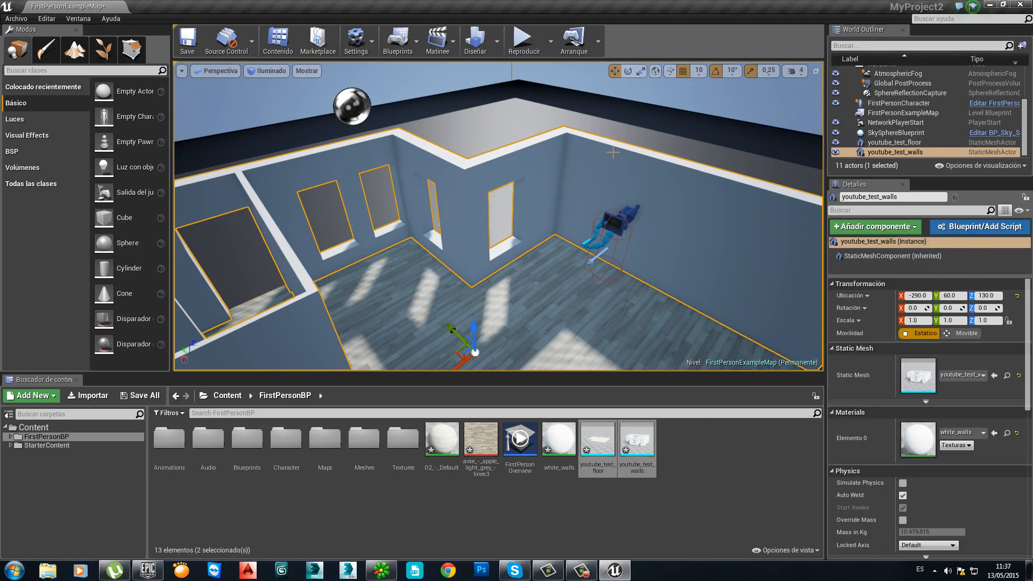
mouse_move(749, 156)
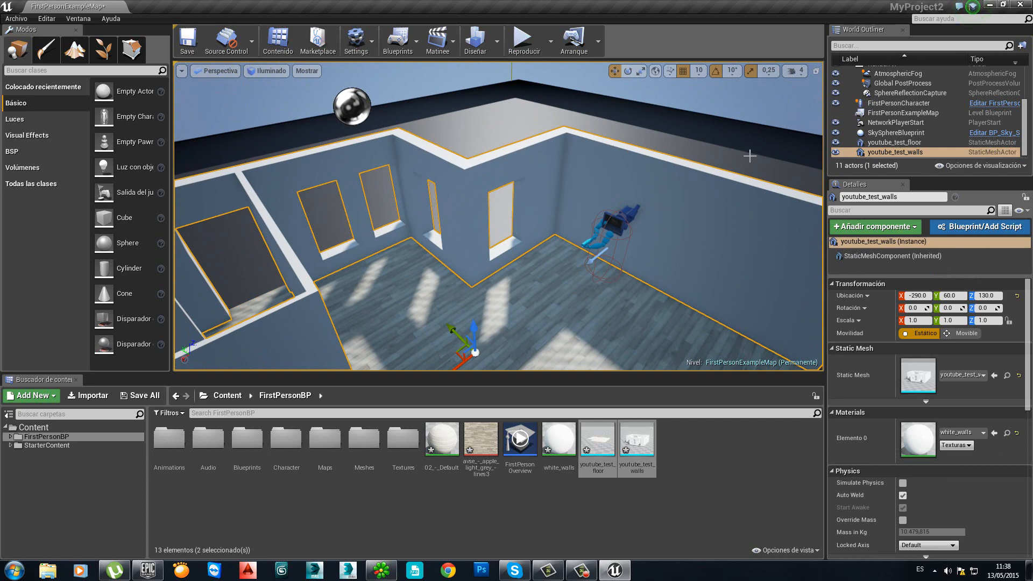
mouse_move(636, 438)
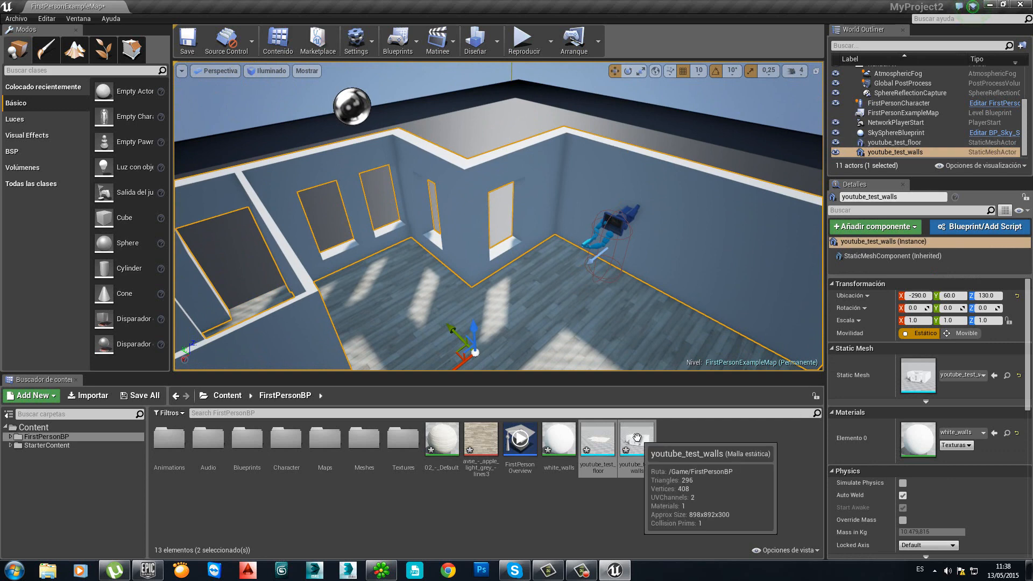
Open youtube_test_walls in the Static Mesh Editor
left_click(635, 436)
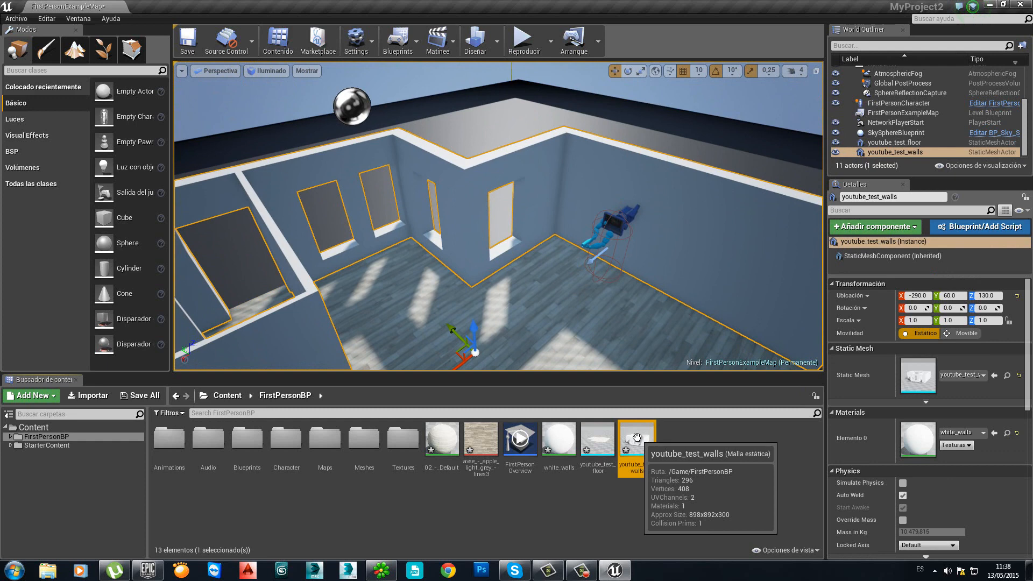
double_click(635, 435)
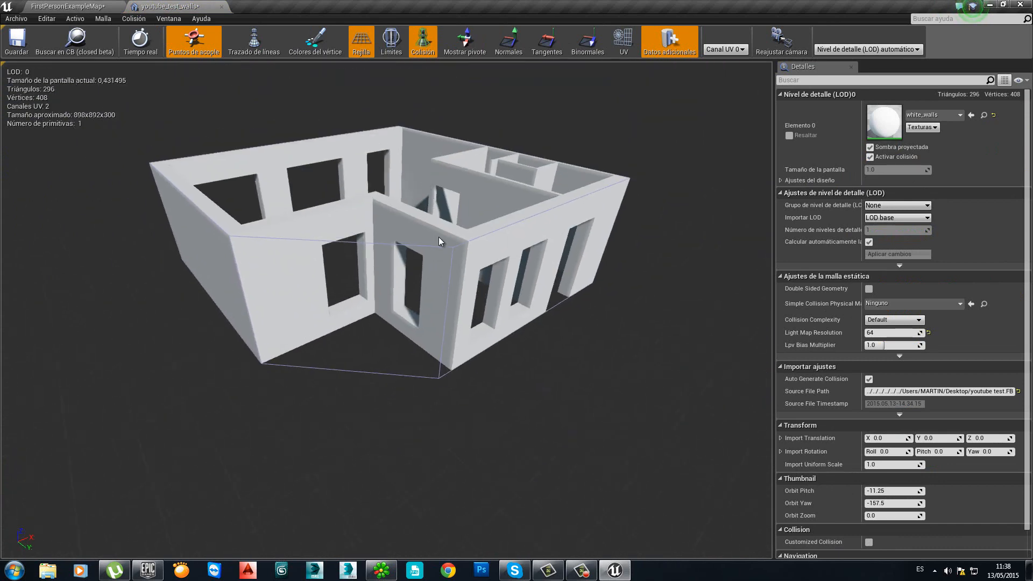
mouse_move(623, 40)
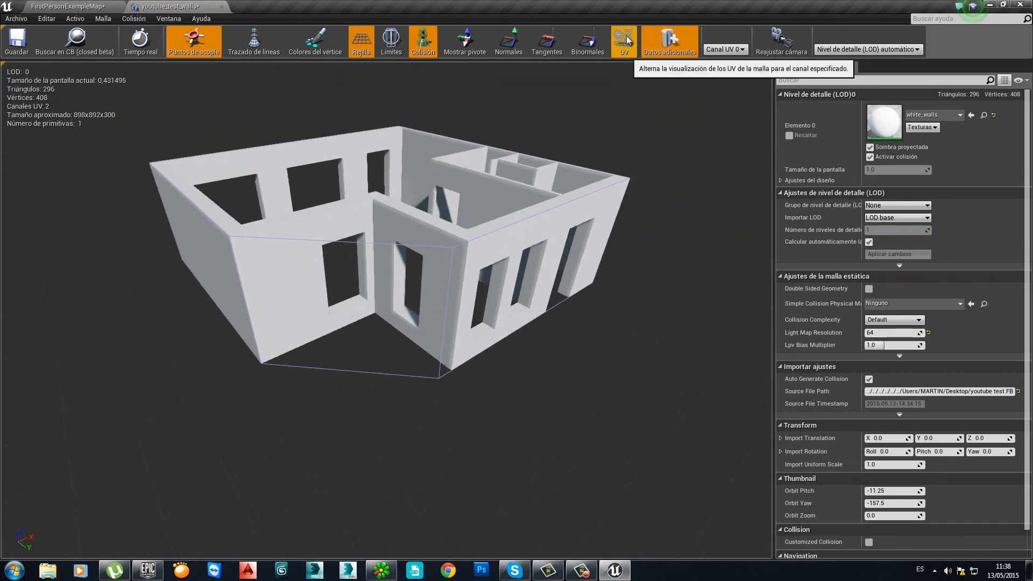
mouse_move(623, 53)
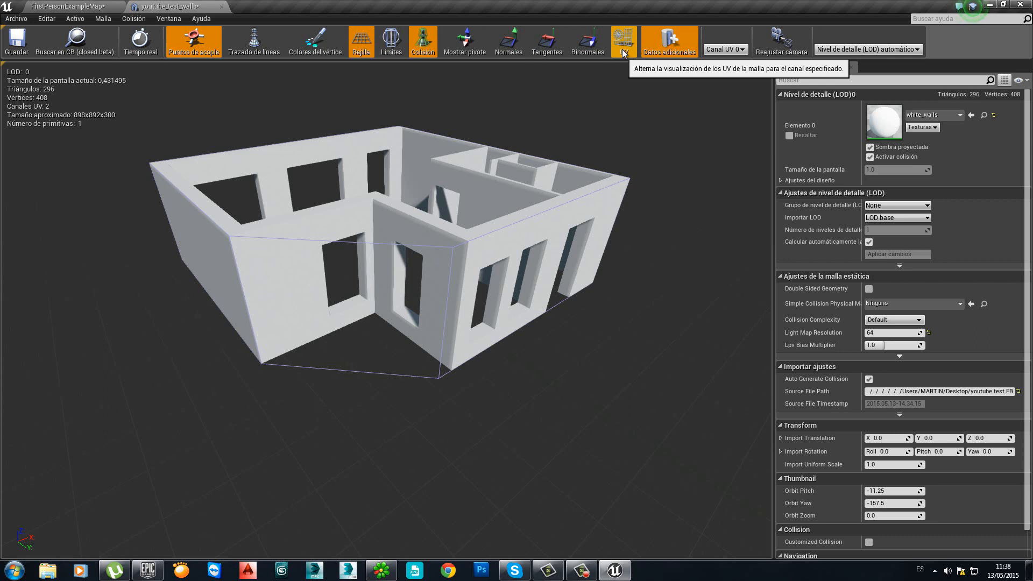
left_click(622, 40)
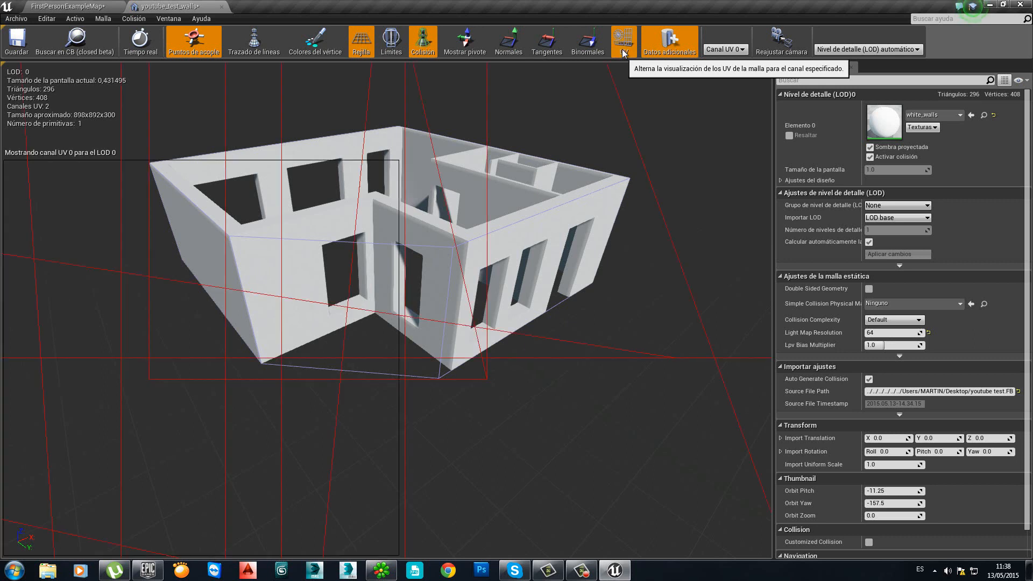
mouse_move(155, 362)
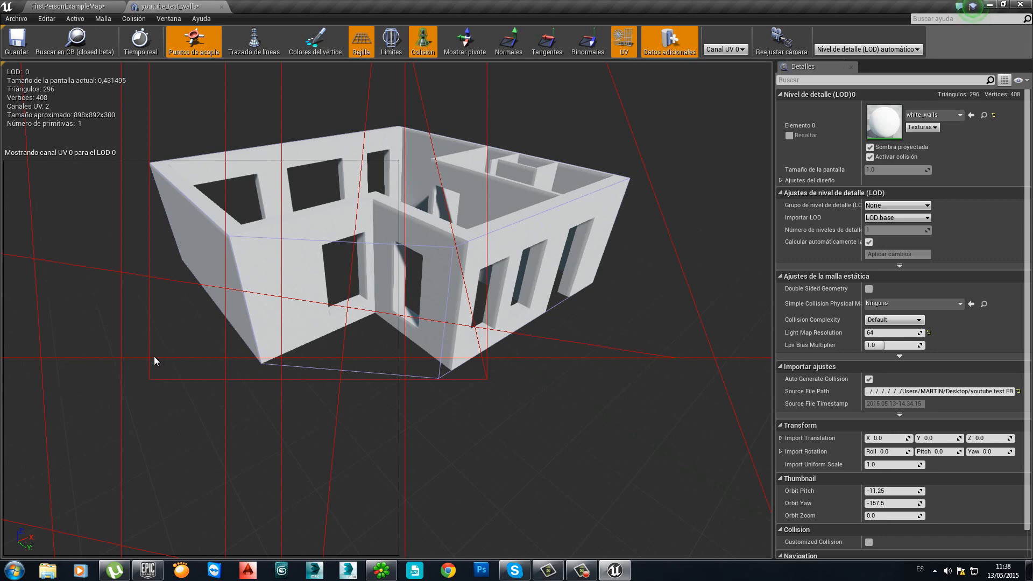
mouse_move(421, 199)
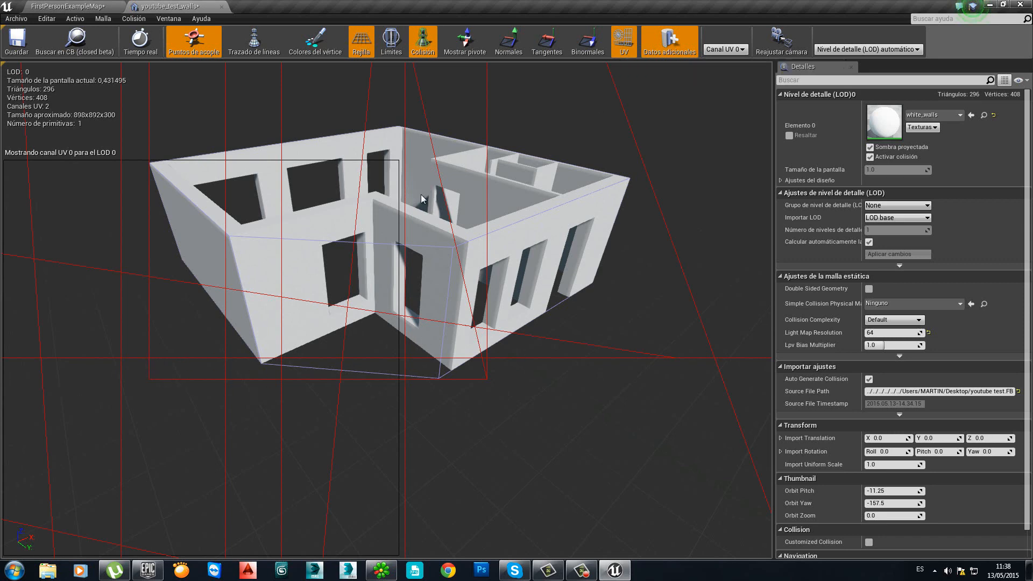
mouse_move(483, 366)
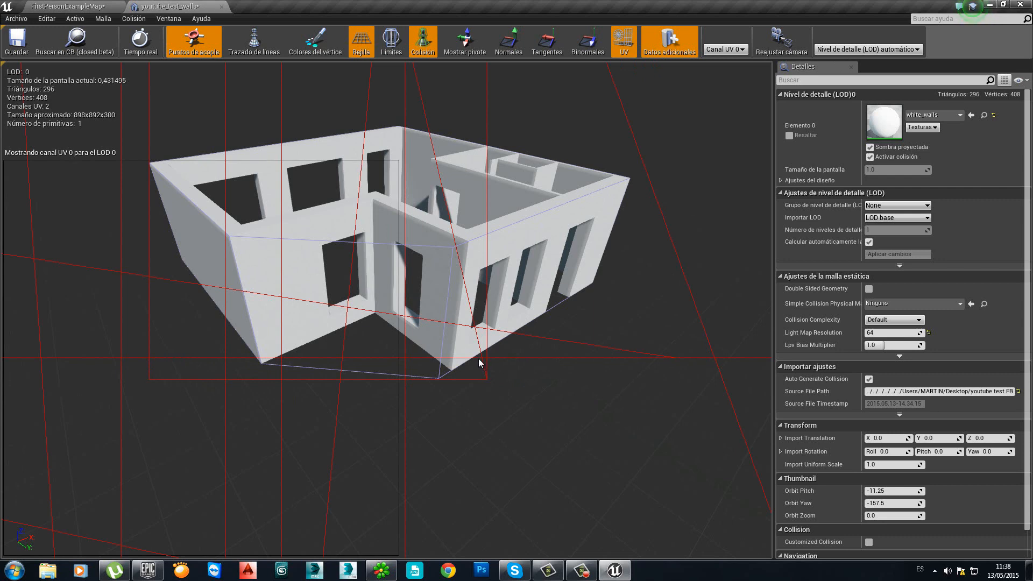
mouse_move(732, 48)
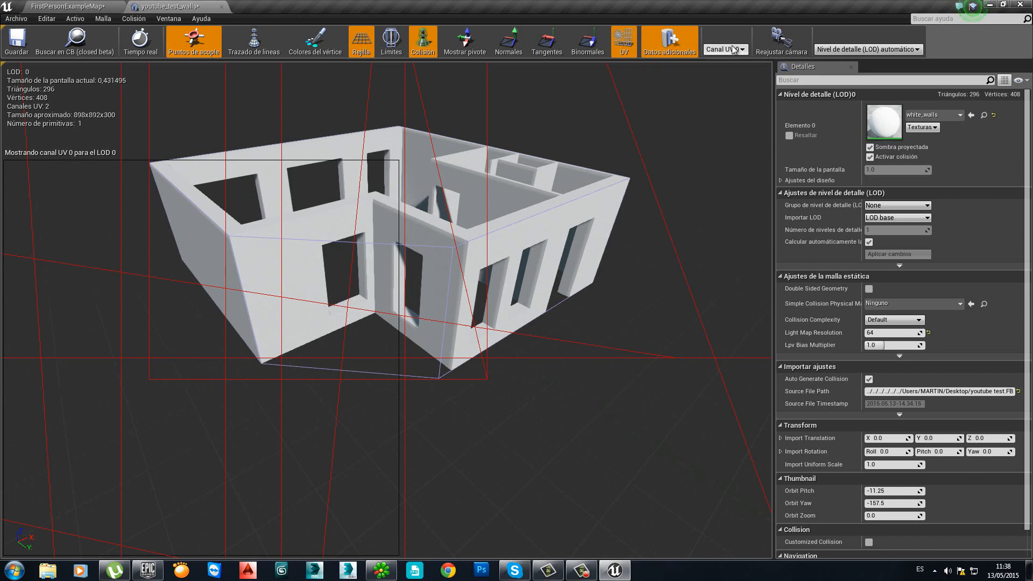
left_click(724, 48)
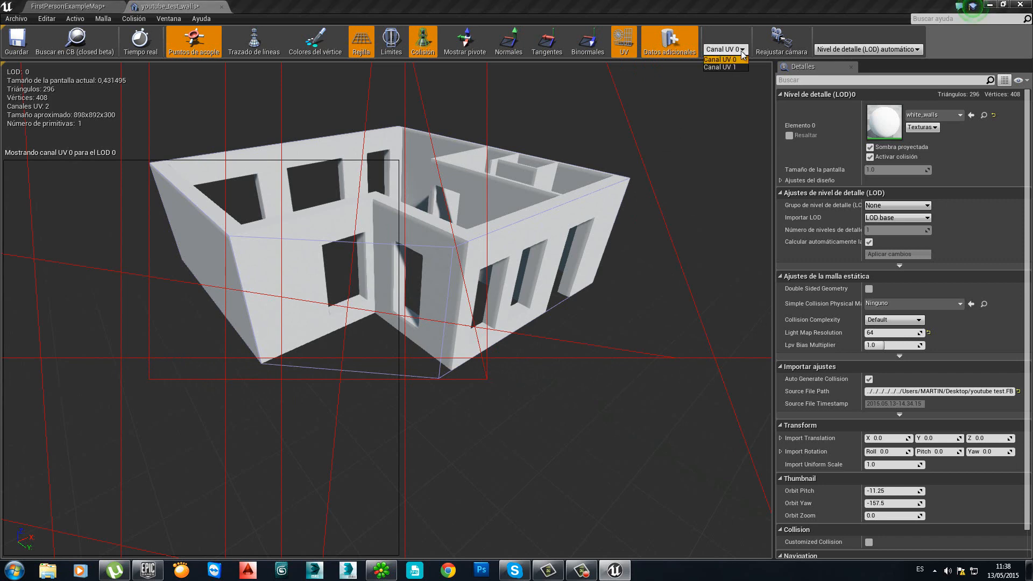
mouse_move(720, 67)
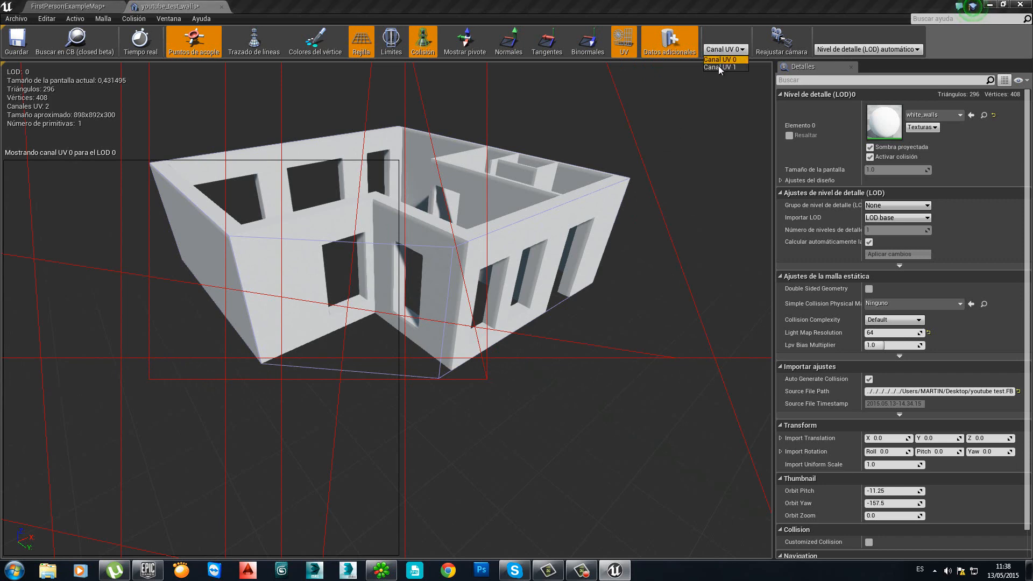
left_click(717, 67)
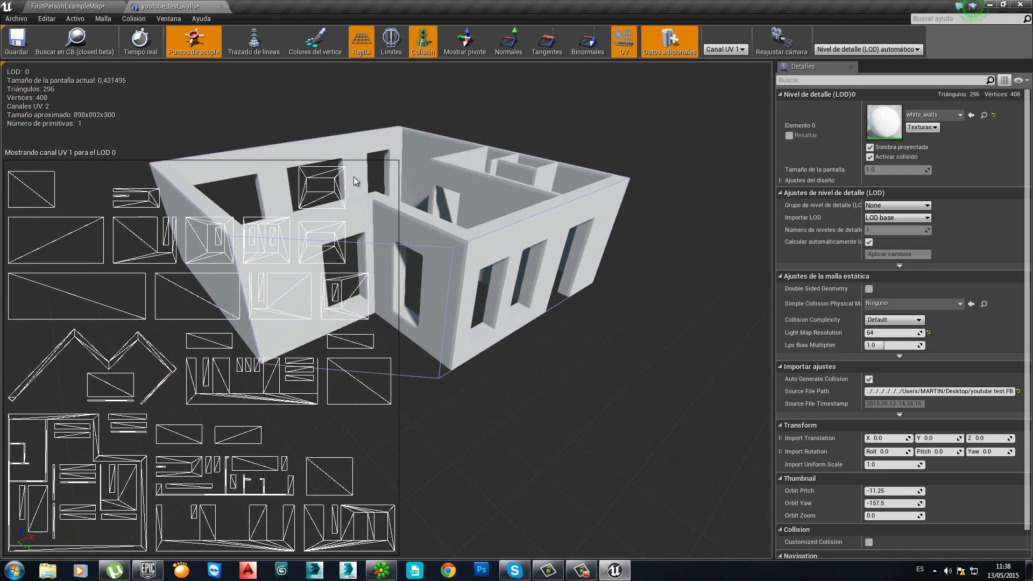
mouse_move(33, 181)
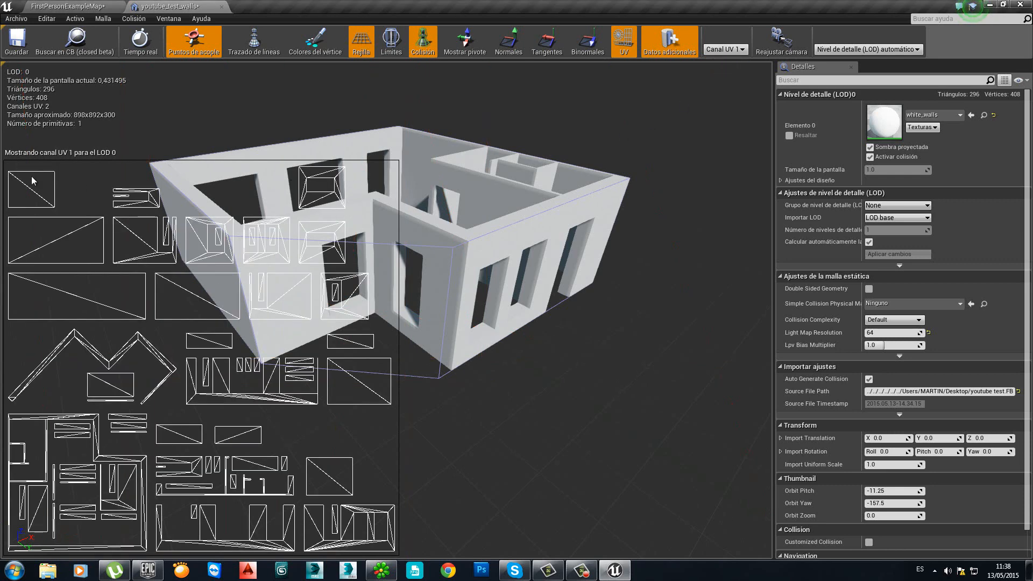
mouse_move(189, 248)
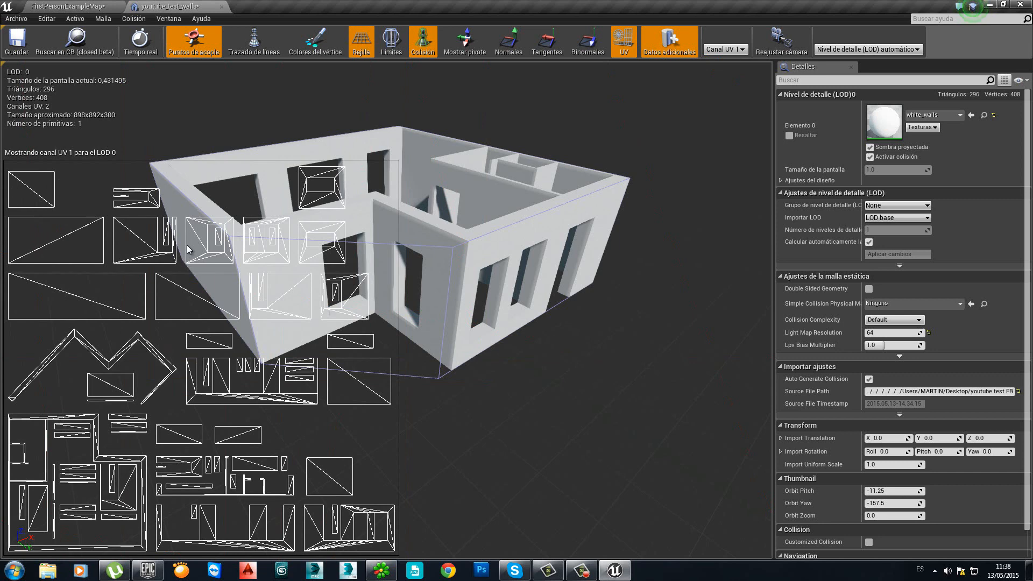
mouse_move(379, 232)
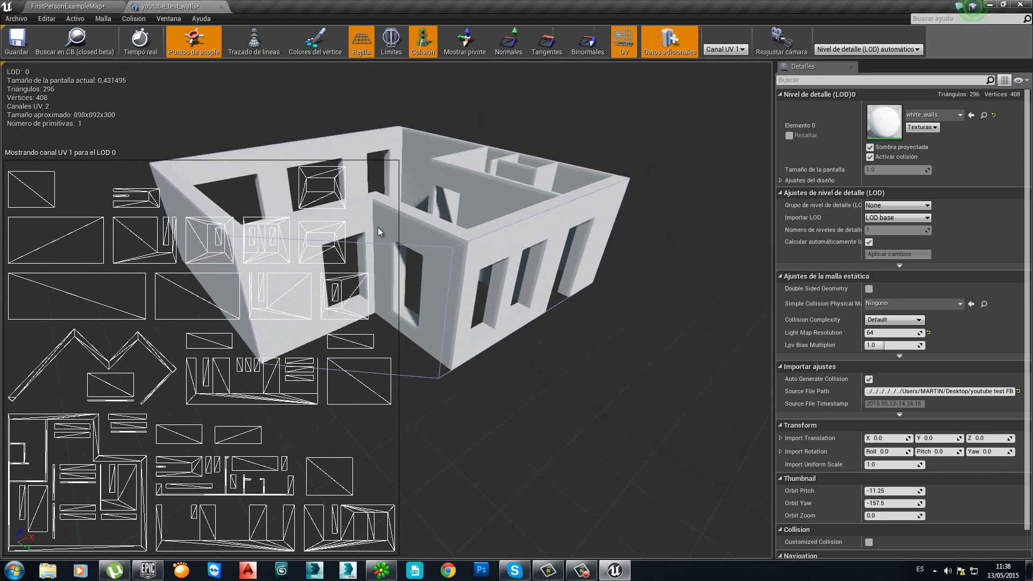
mouse_move(415, 550)
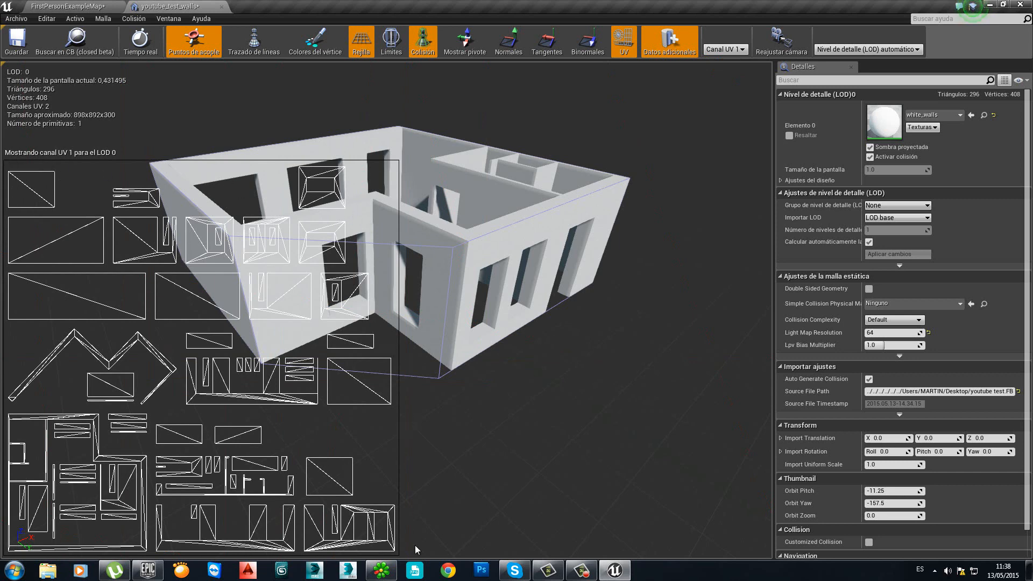
mouse_move(724, 50)
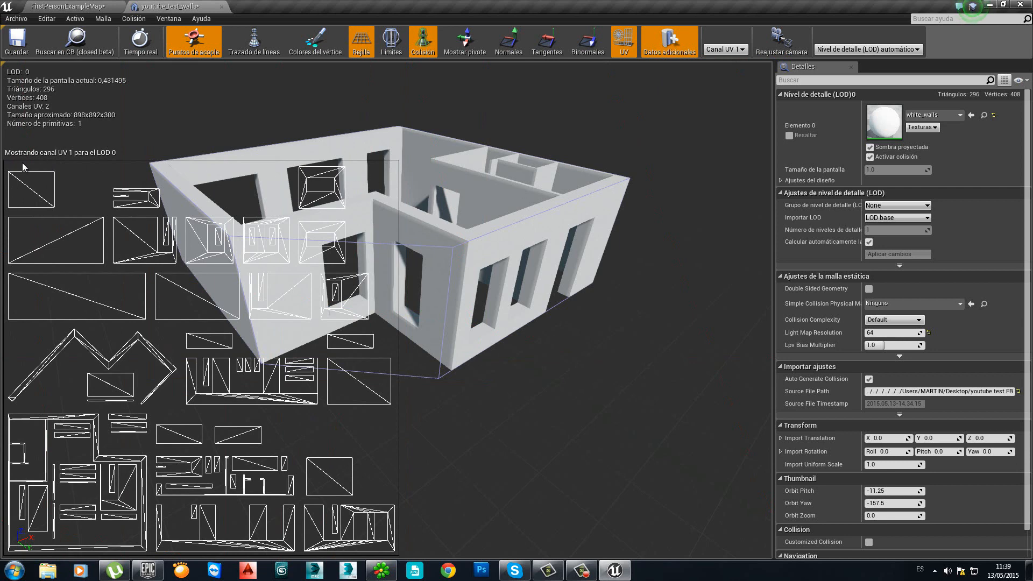
mouse_move(401, 441)
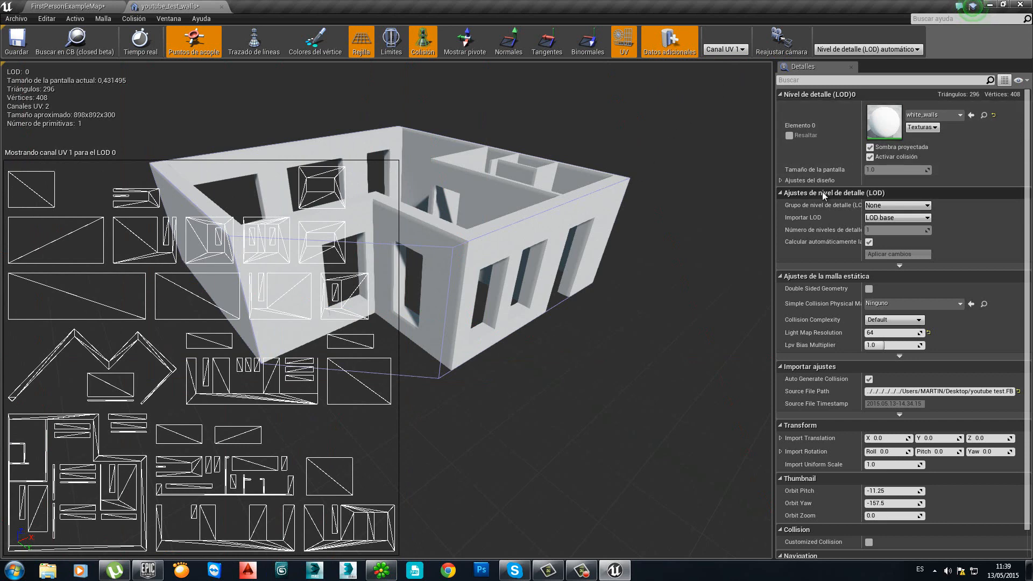
mouse_move(514, 245)
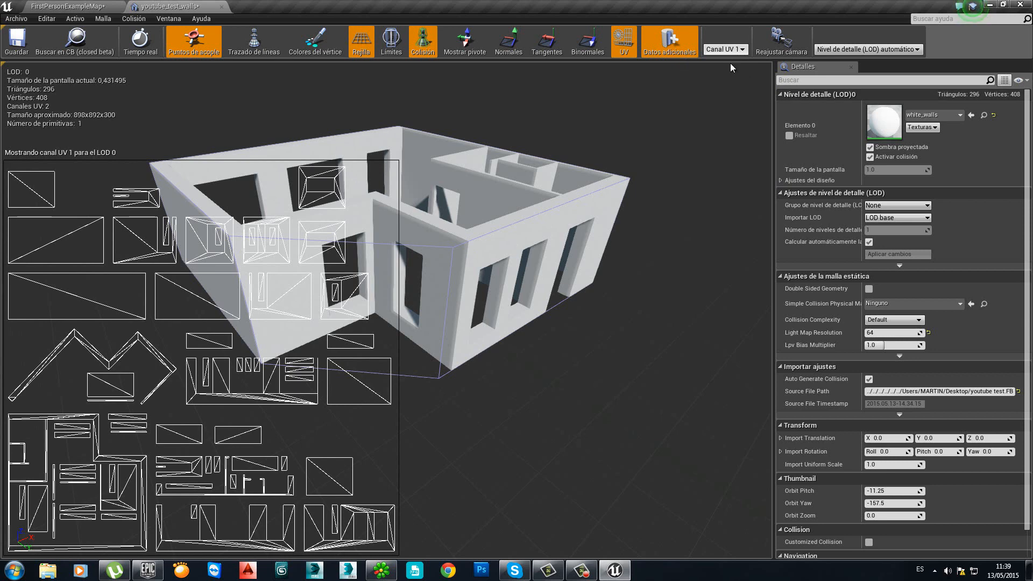
mouse_move(781, 183)
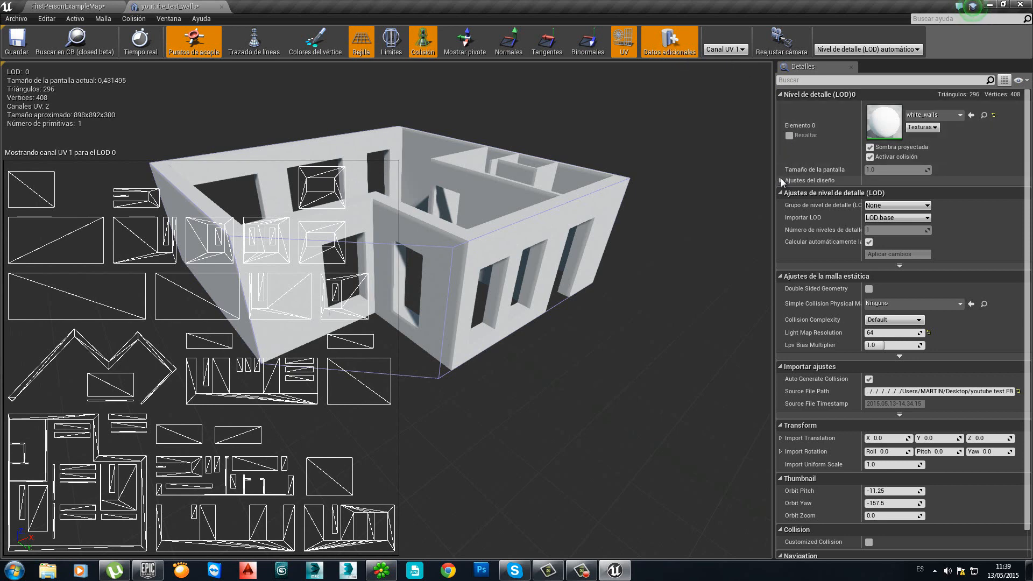
In Build Settings, set the walls mesh's Source Lightmap Index to 1
left_click(780, 181)
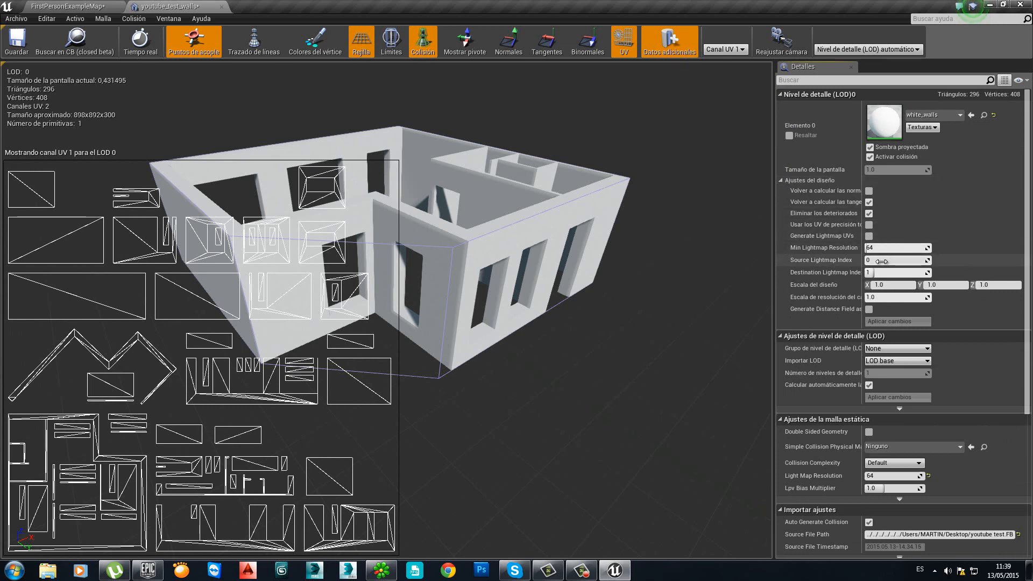
mouse_move(828, 267)
type("1")
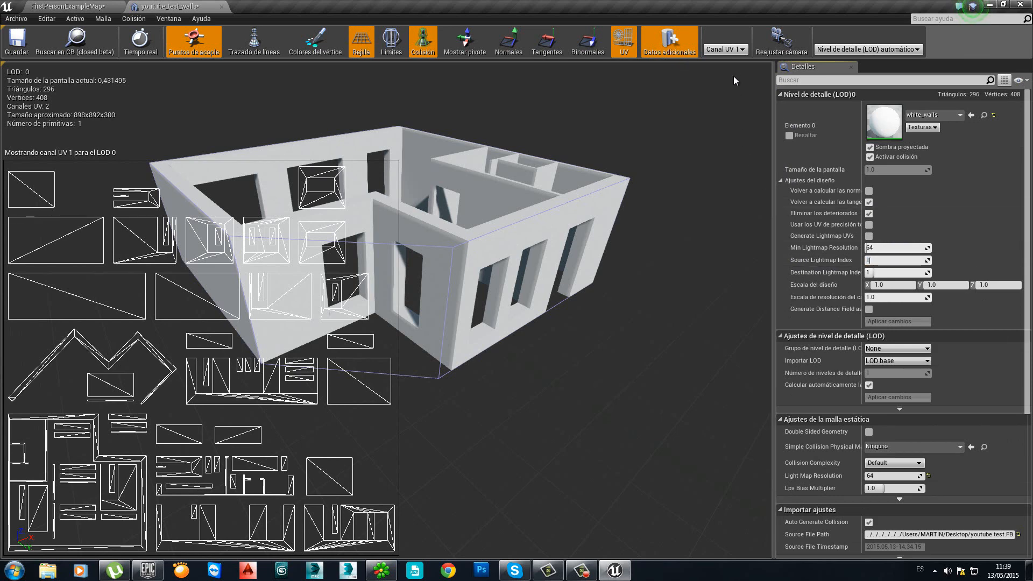
mouse_move(3, 229)
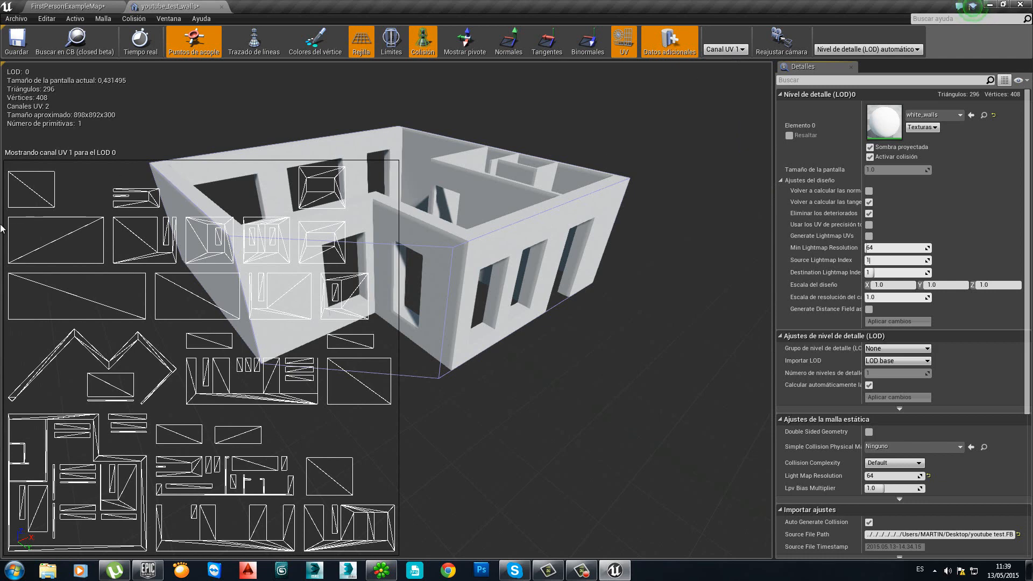
mouse_move(195, 132)
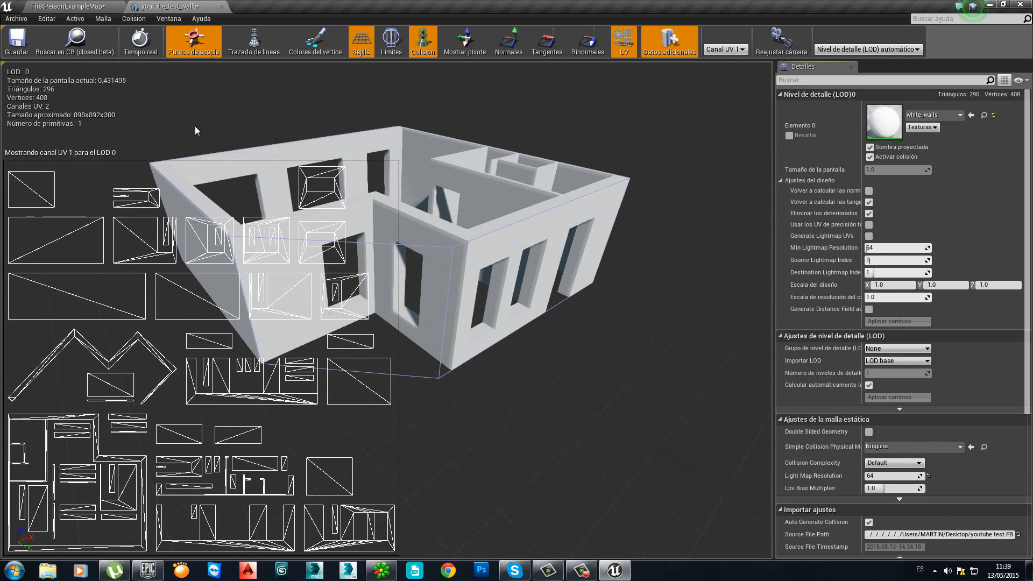
left_click(896, 259)
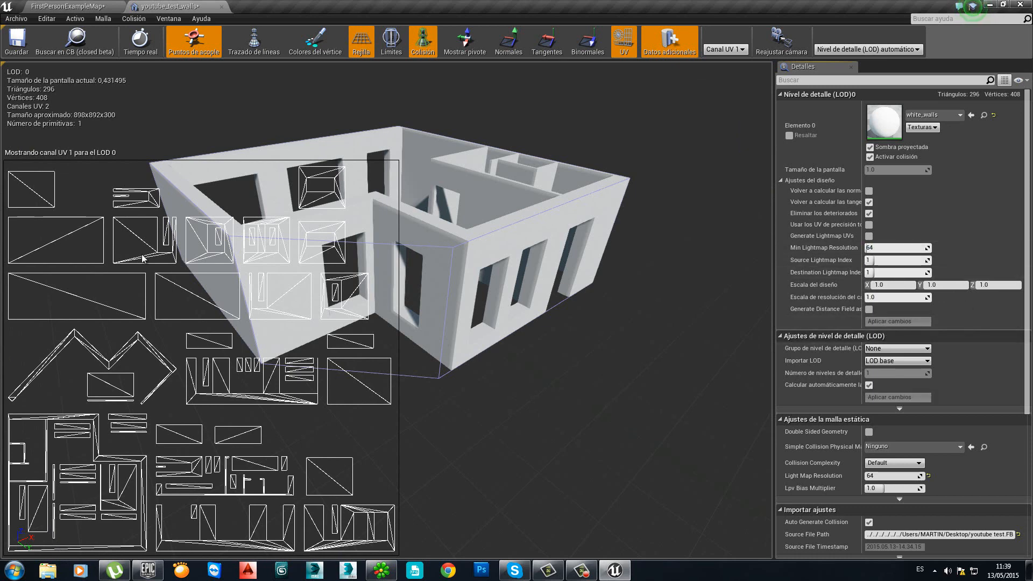
mouse_move(69, 6)
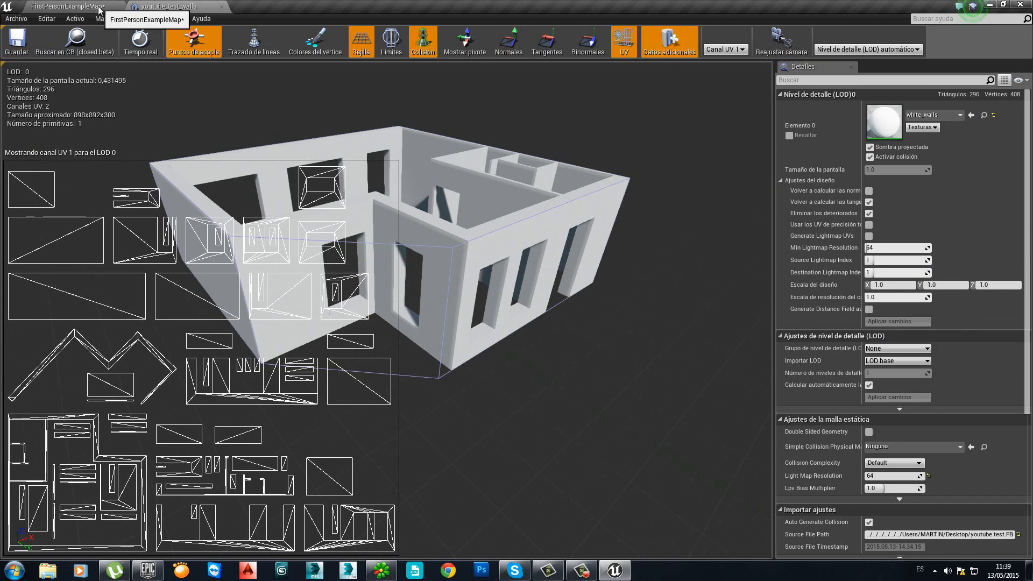
Open youtube_test_floor and display its UV Channel 1 layout
left_click(66, 6)
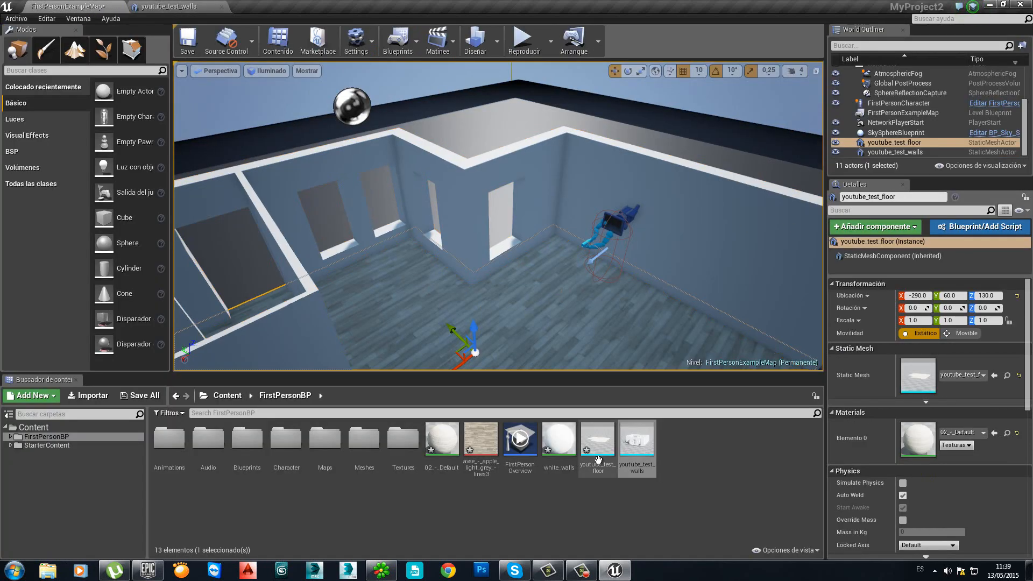
double_click(596, 438)
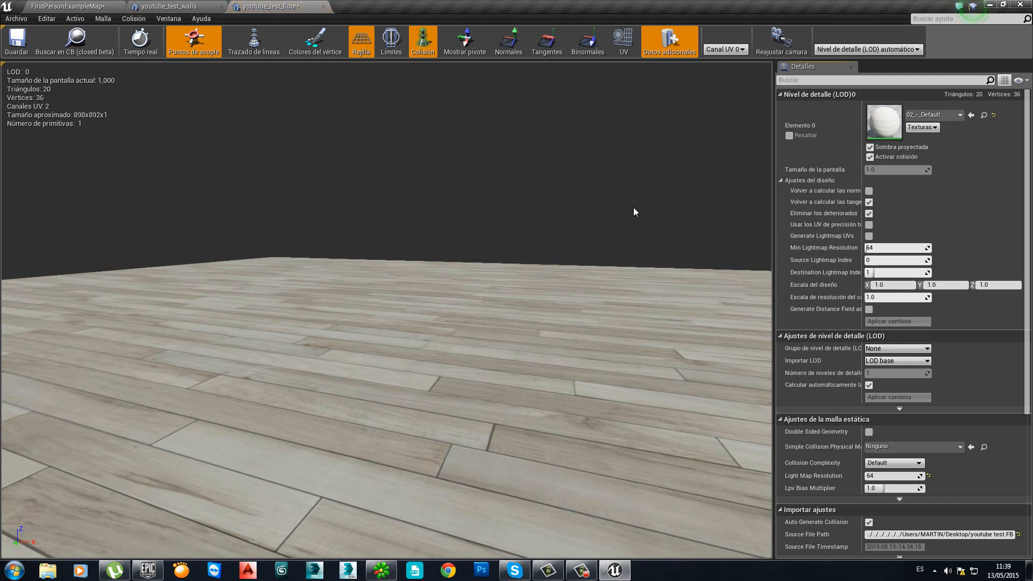
left_click(622, 41)
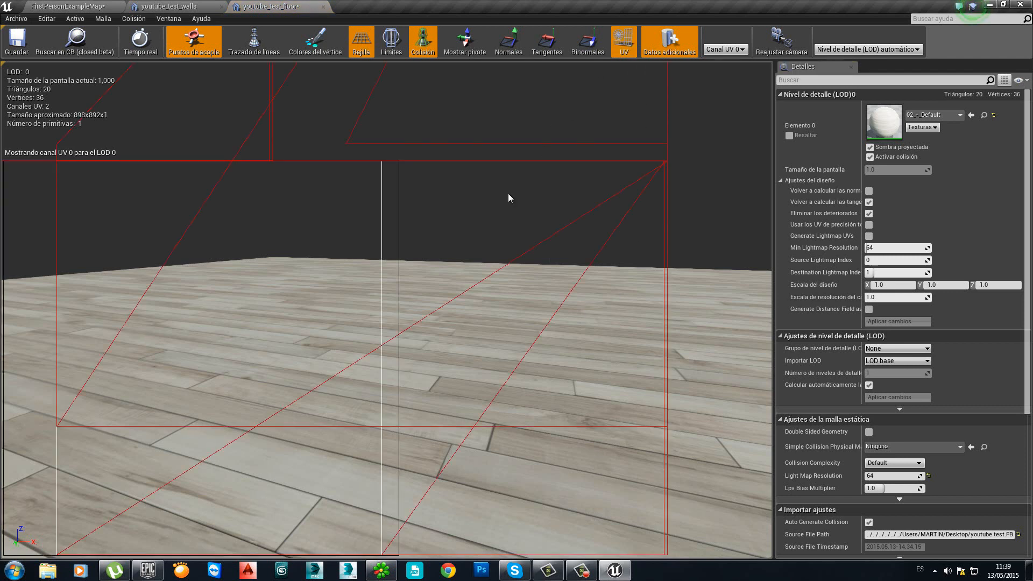
mouse_move(724, 50)
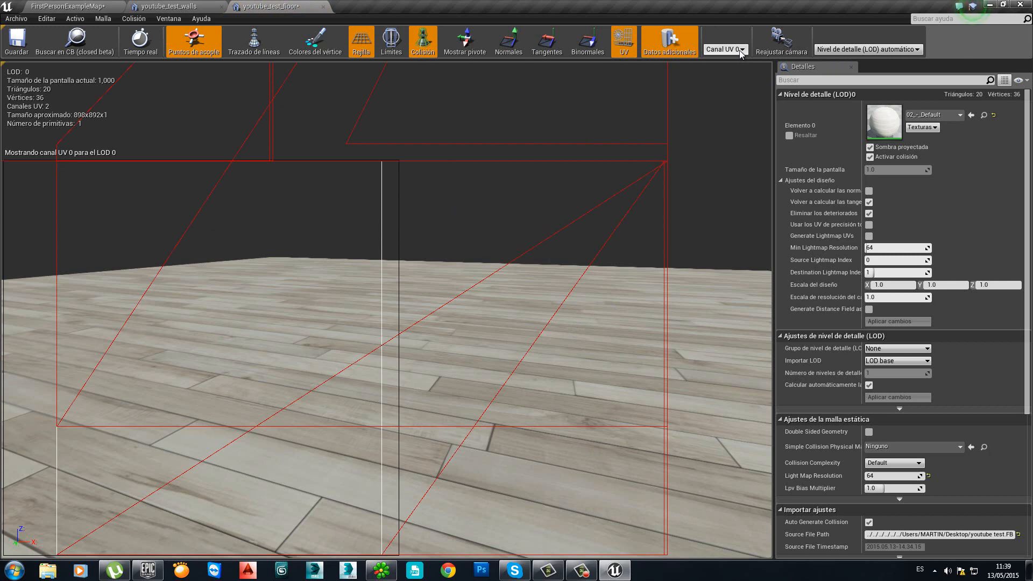
left_click(724, 48)
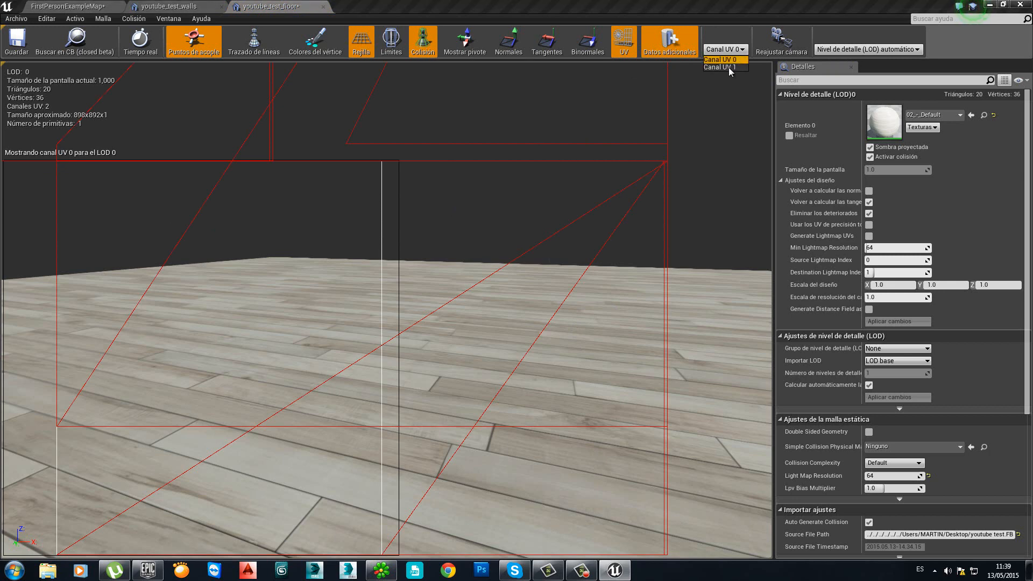
left_click(717, 67)
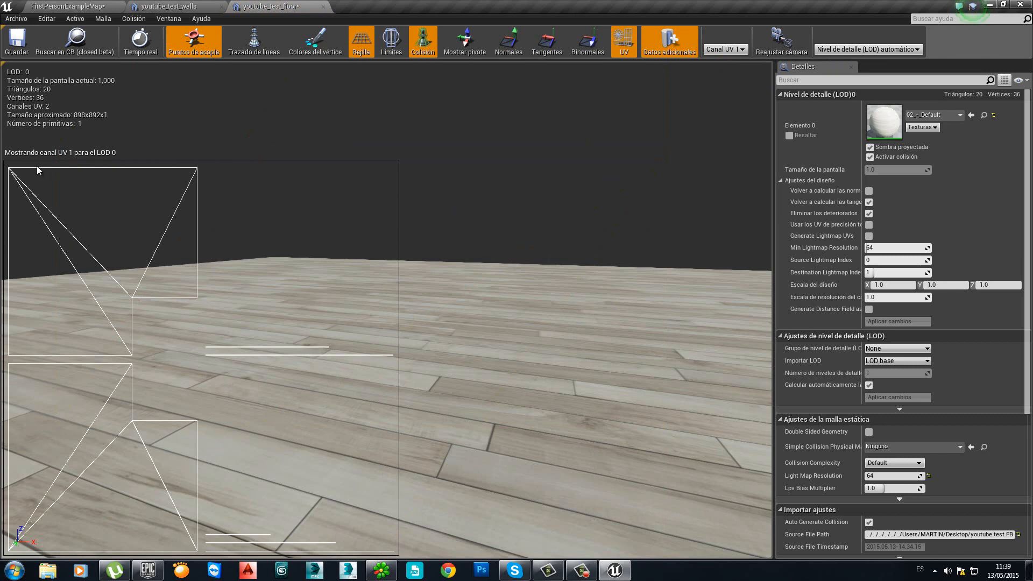
mouse_move(230, 238)
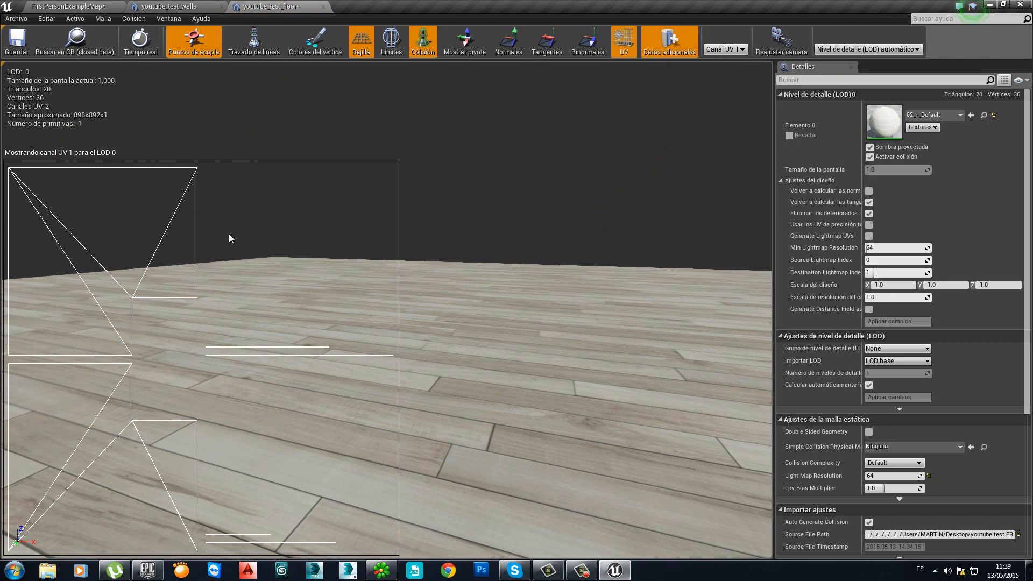
mouse_move(17, 189)
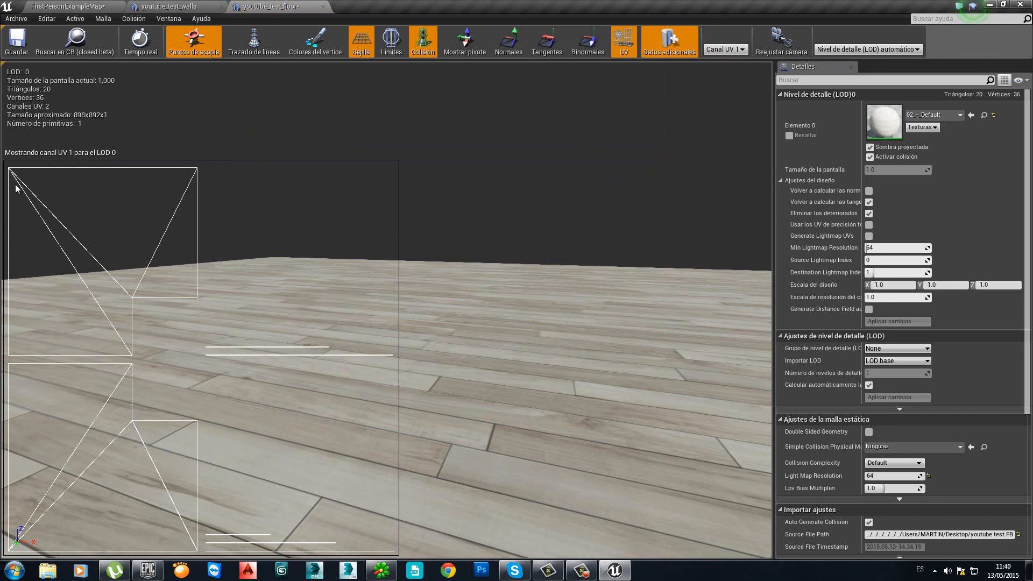
mouse_move(266, 316)
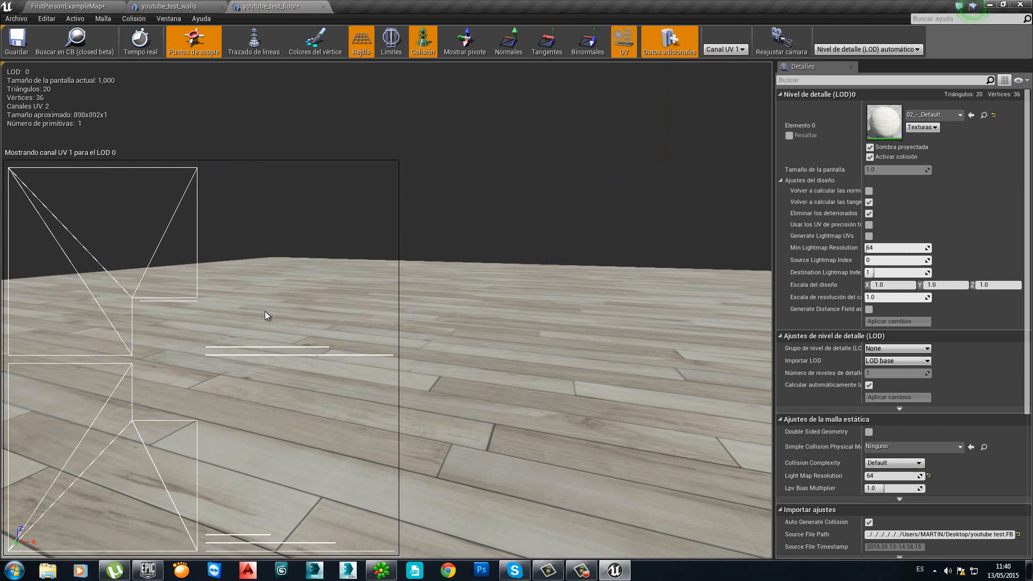
mouse_move(269, 332)
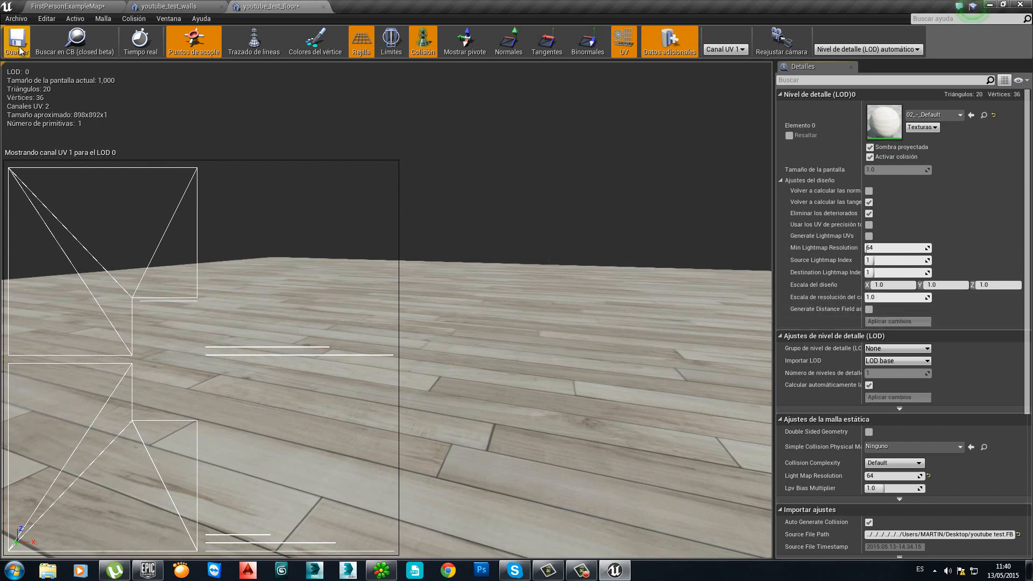
mouse_move(323, 12)
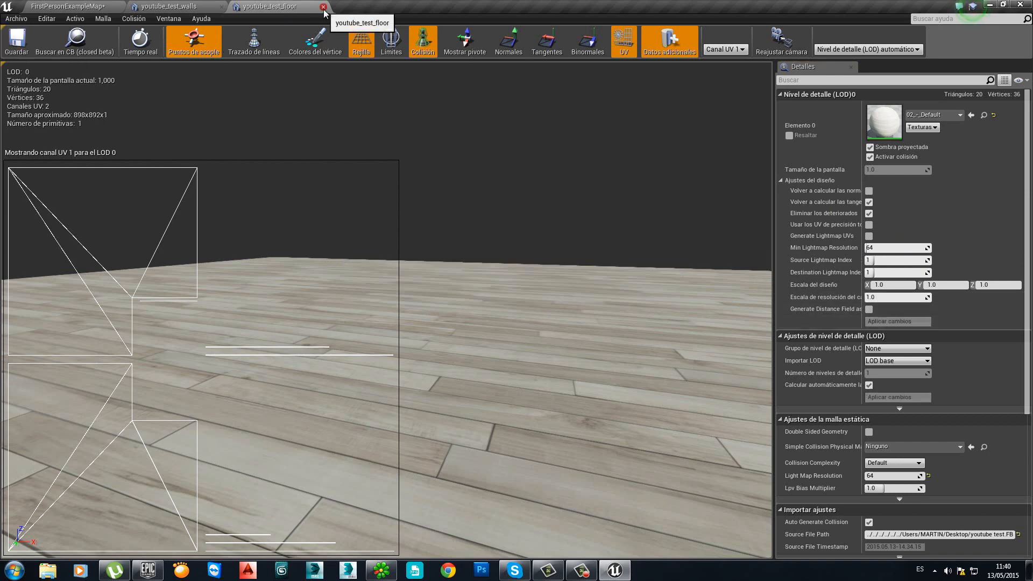
Close the floor mesh editor and show the level toolbar's Build options
left_click(324, 6)
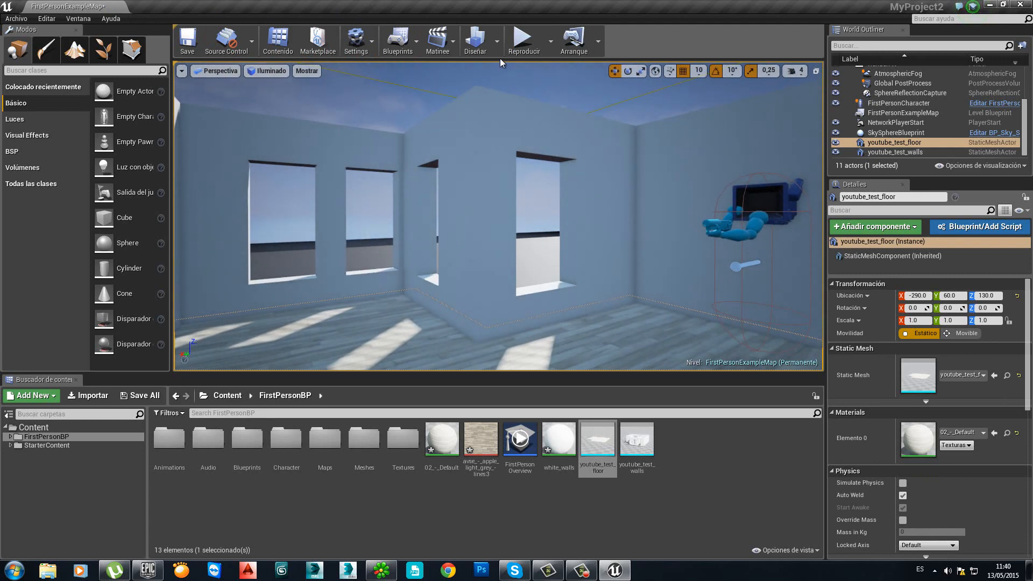
left_click(499, 52)
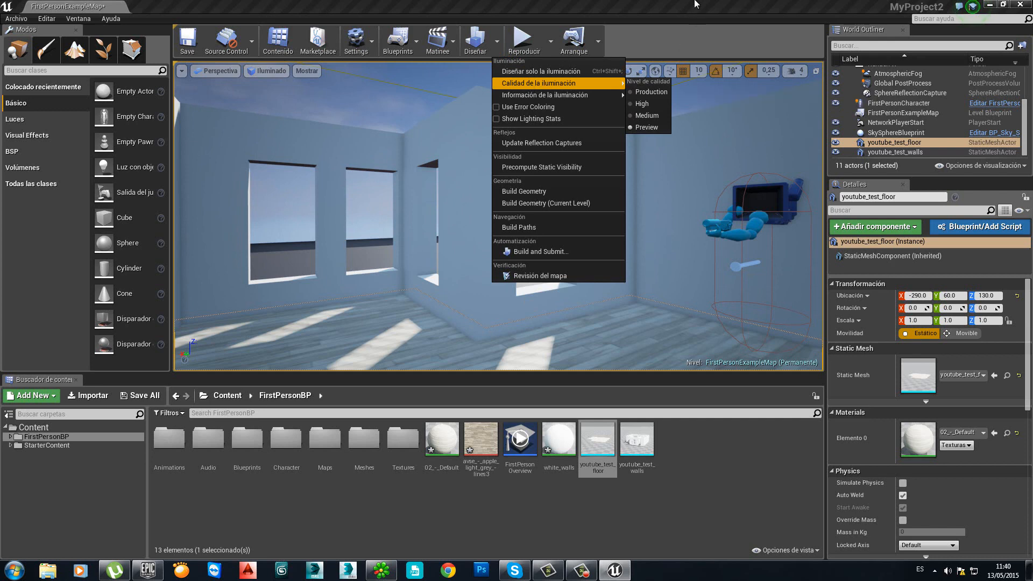
mouse_move(683, 10)
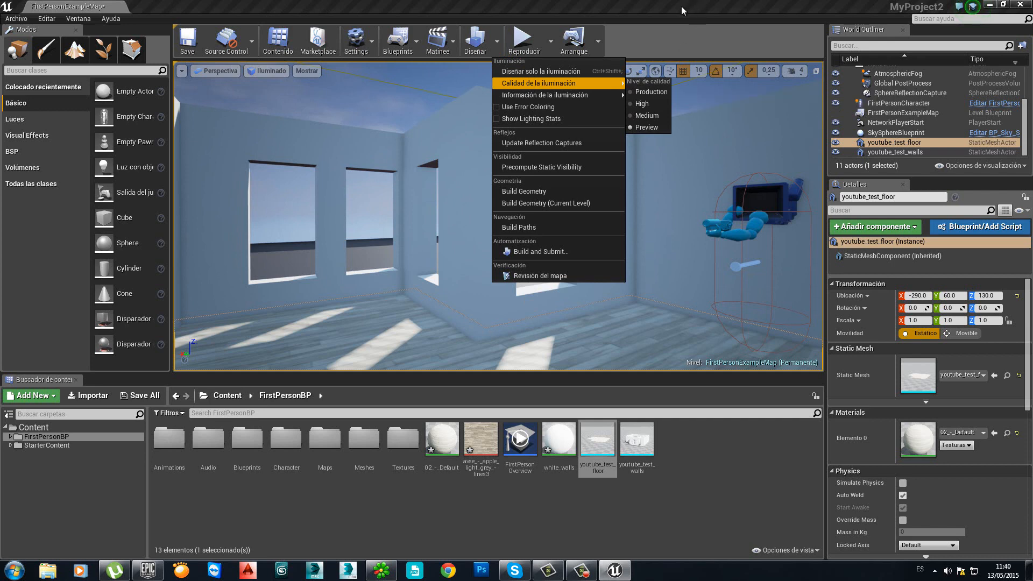
mouse_move(524, 40)
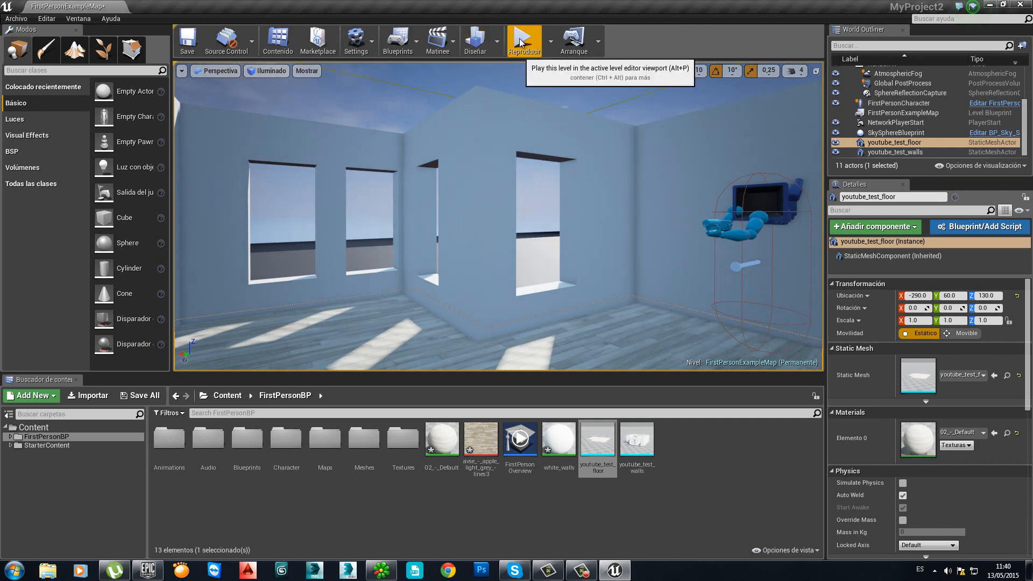
Build the level's lighting and wait until the room shows baked shadows
left_click(476, 40)
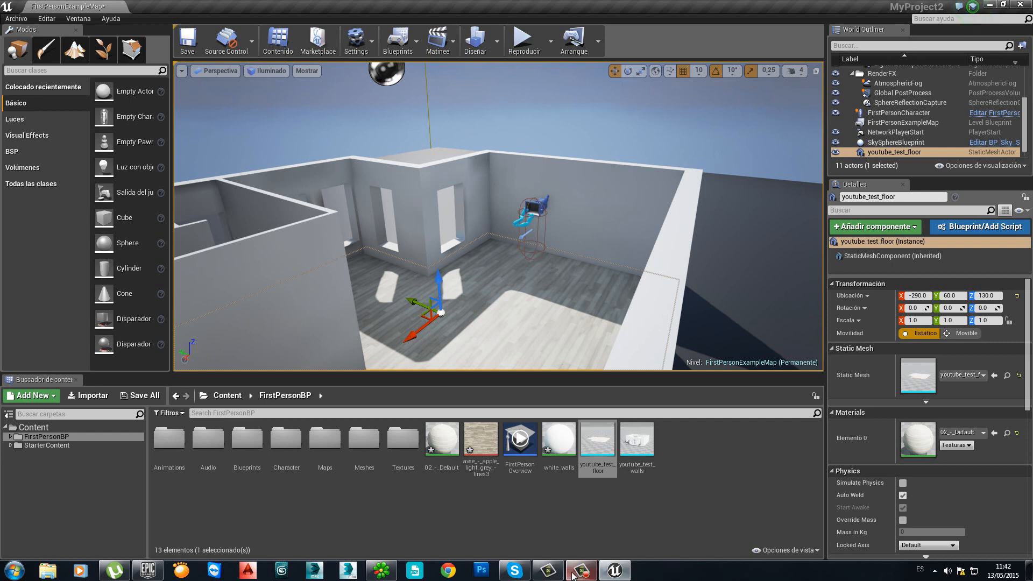
left_click(580, 570)
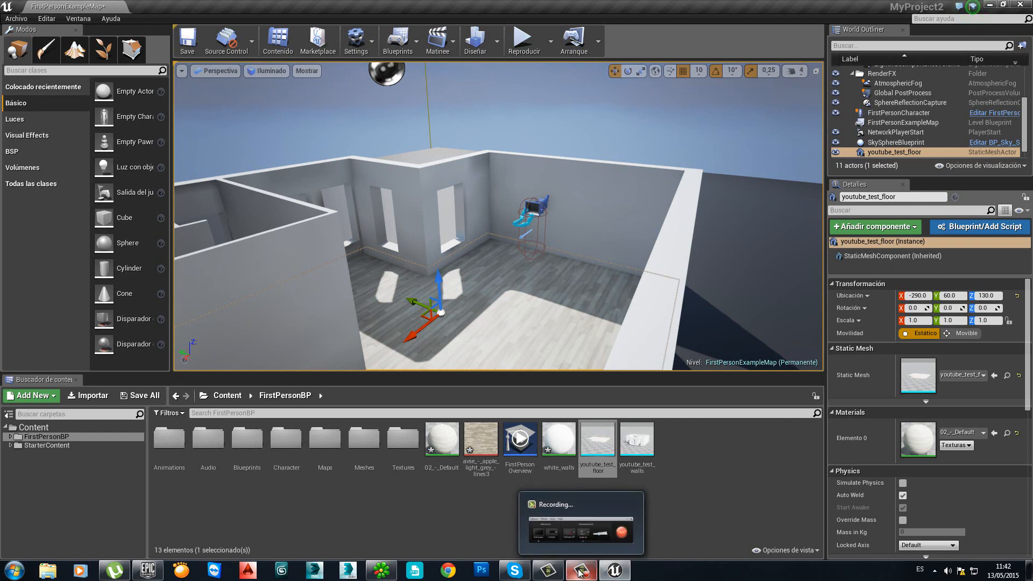